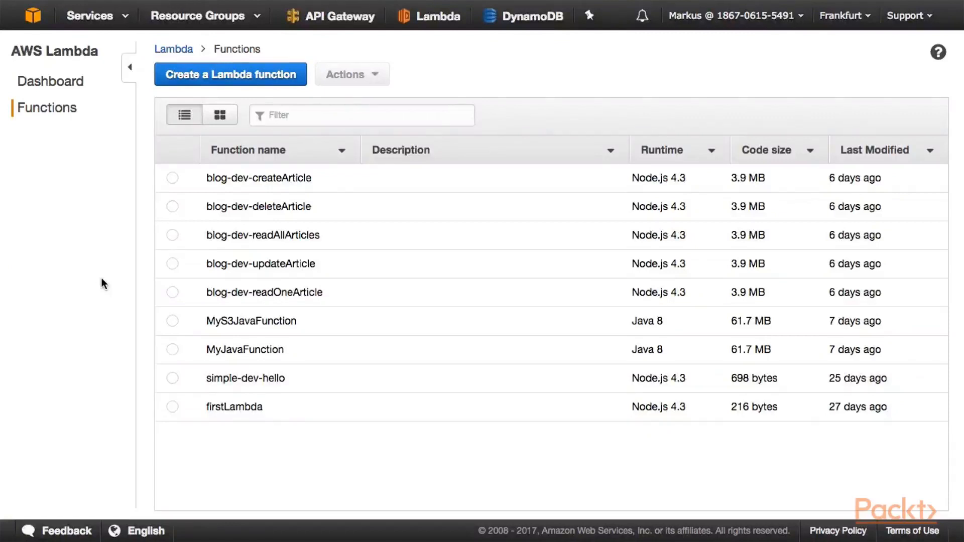
{"action": "mouse_move", "coordinate": [143, 120]}
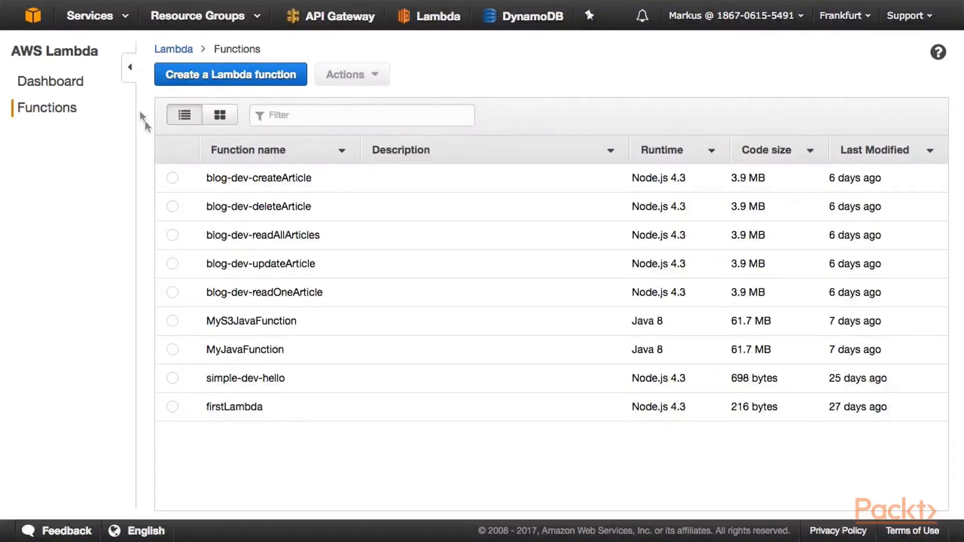
{"action": "mouse_move", "coordinate": [114, 77]}
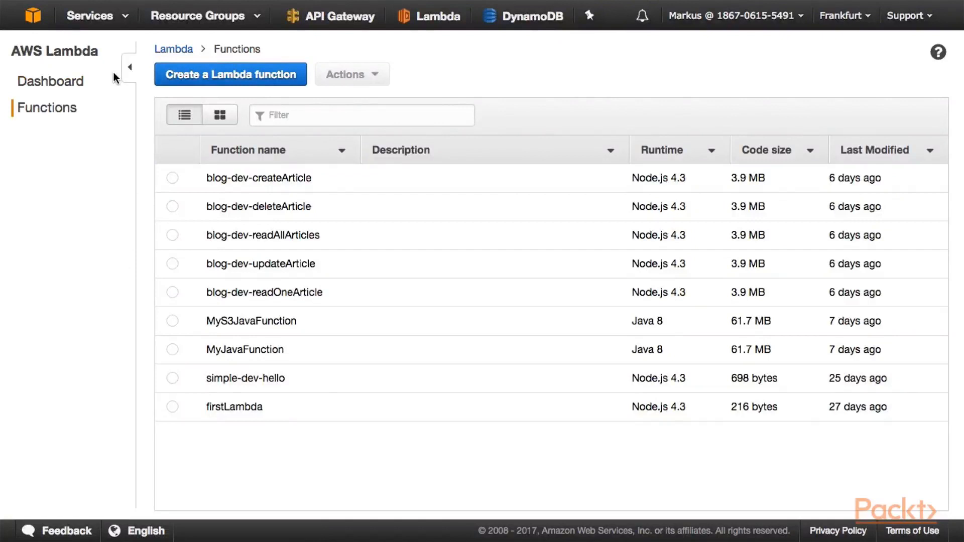
{"action": "mouse_move", "coordinate": [646, 198]}
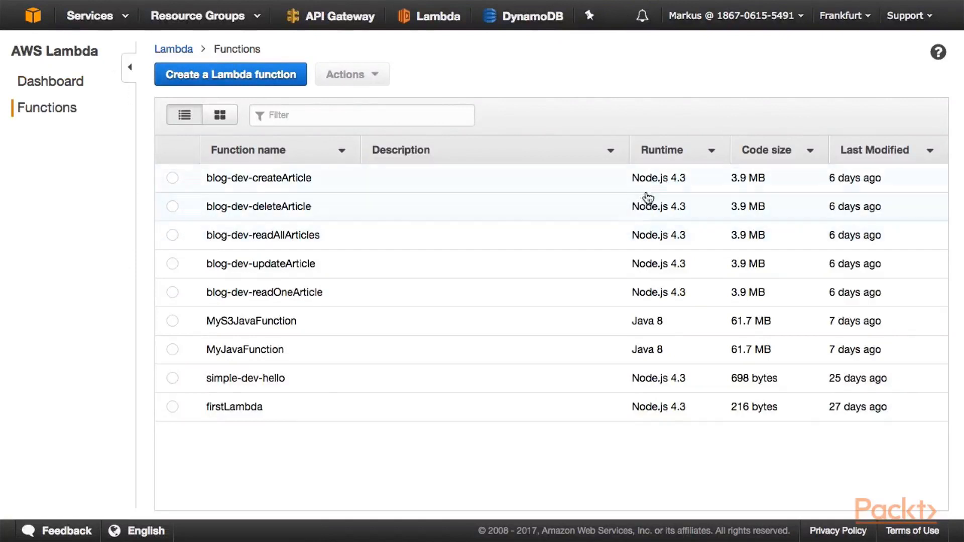
{"action": "mouse_move", "coordinate": [723, 402]}
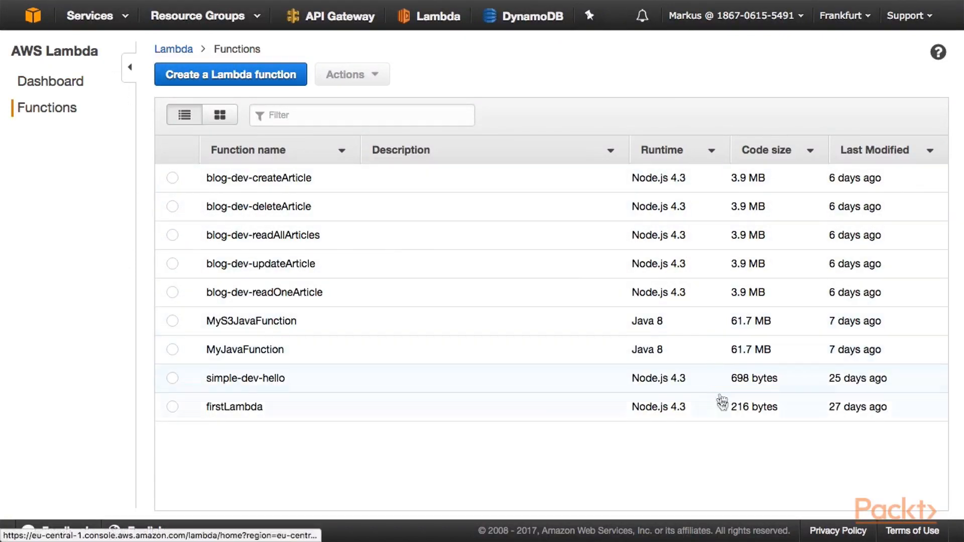
{"action": "mouse_move", "coordinate": [757, 206]}
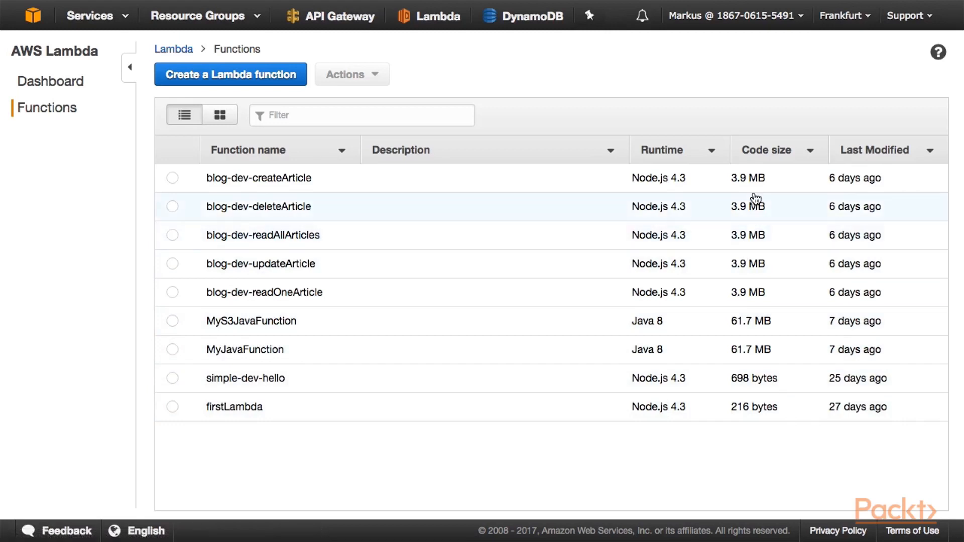
{"action": "mouse_move", "coordinate": [748, 407]}
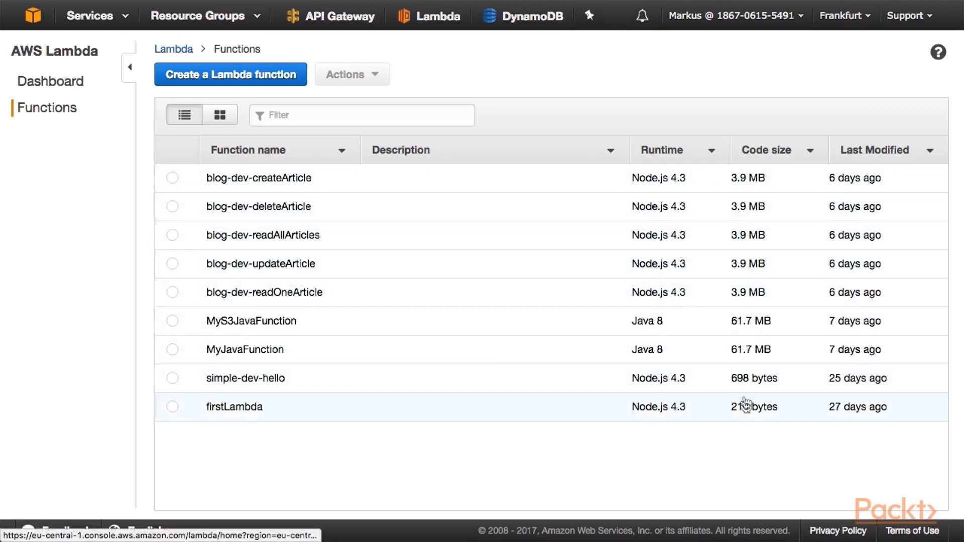
{"action": "mouse_move", "coordinate": [707, 335]}
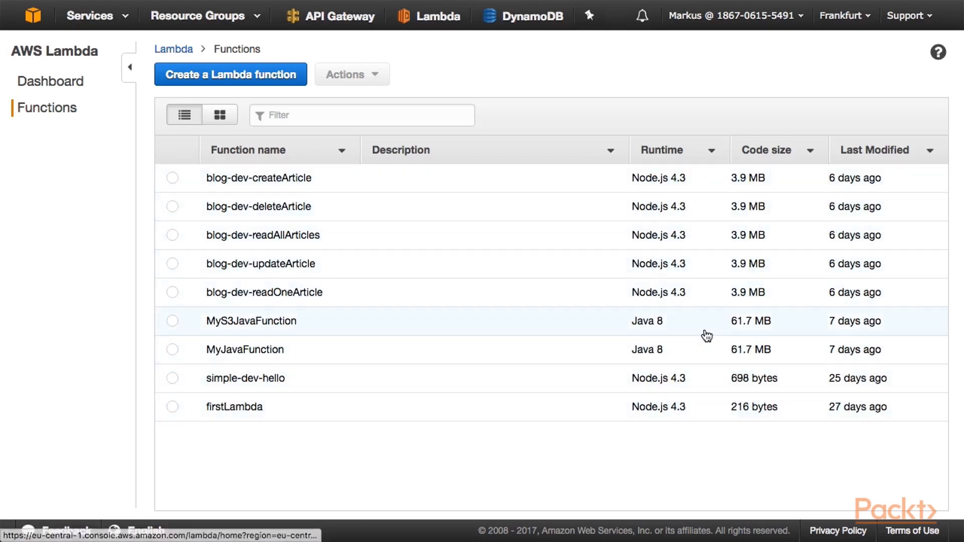
{"action": "mouse_move", "coordinate": [340, 85]}
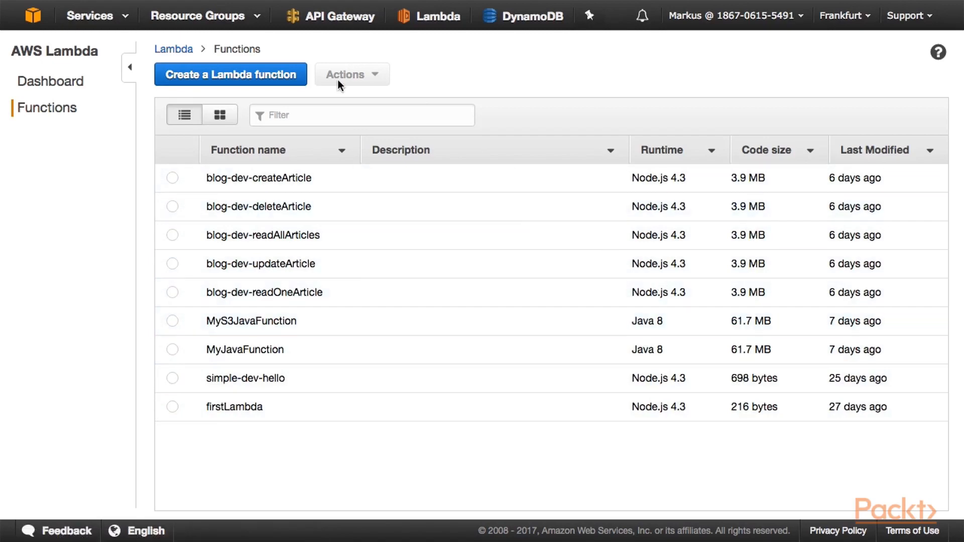
{"action": "mouse_move", "coordinate": [260, 89]}
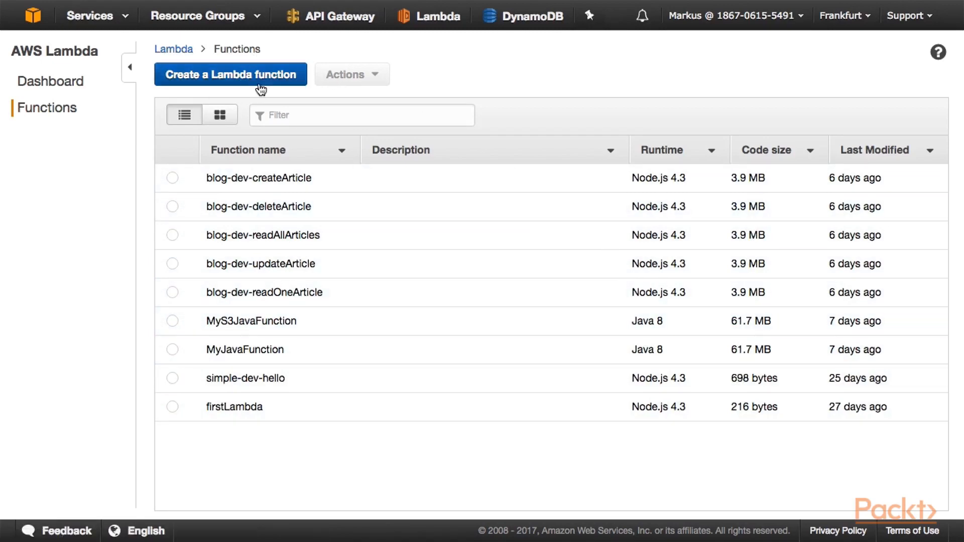
- Start a Blank Function and skip the trigger step to reach Configure function
{"action": "left_click", "coordinate": [230, 74]}
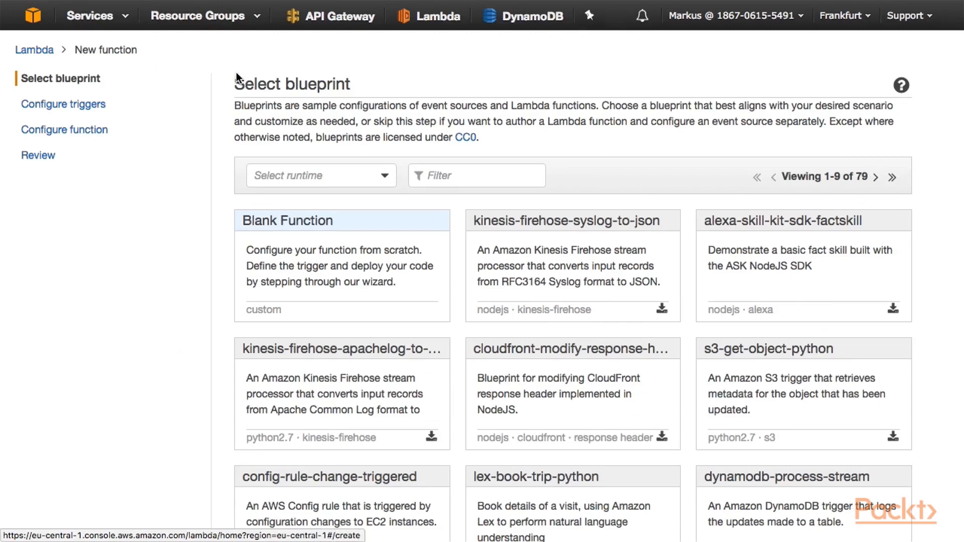
{"action": "mouse_move", "coordinate": [307, 307]}
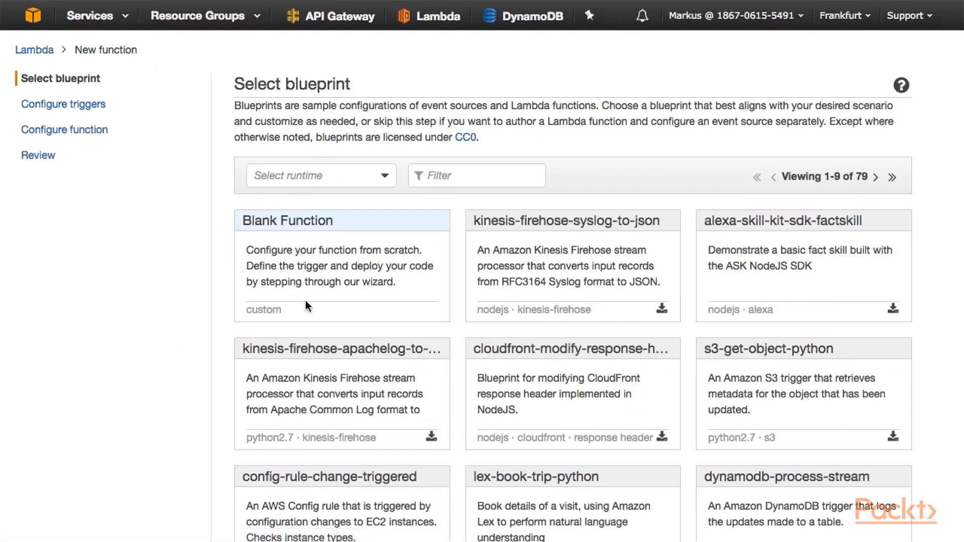
{"action": "mouse_move", "coordinate": [335, 199]}
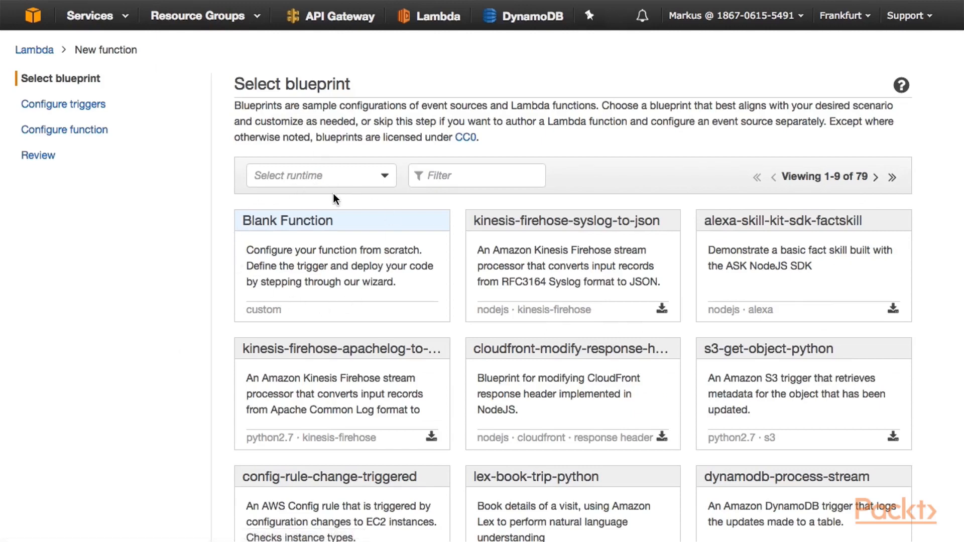
{"action": "mouse_move", "coordinate": [300, 229]}
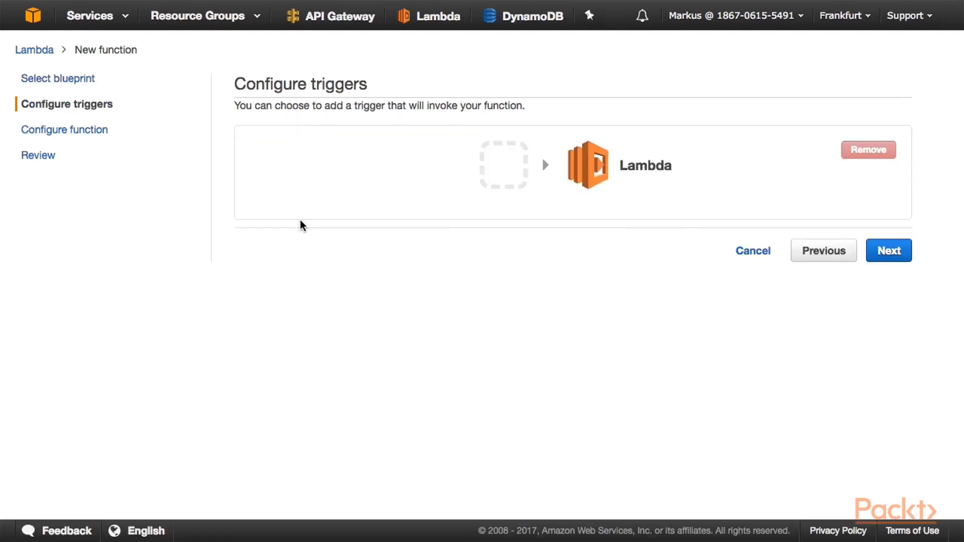
{"action": "mouse_move", "coordinate": [803, 208]}
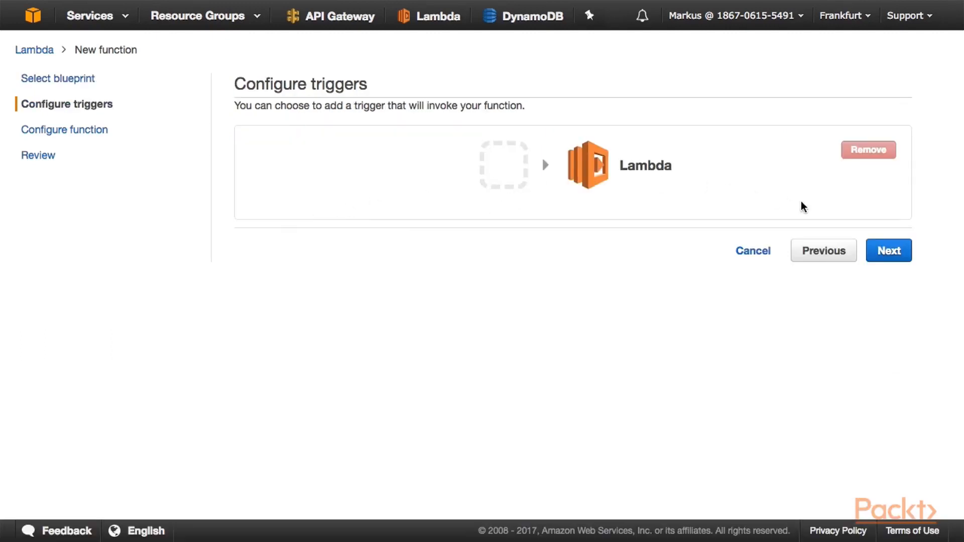
{"action": "left_click", "coordinate": [888, 250]}
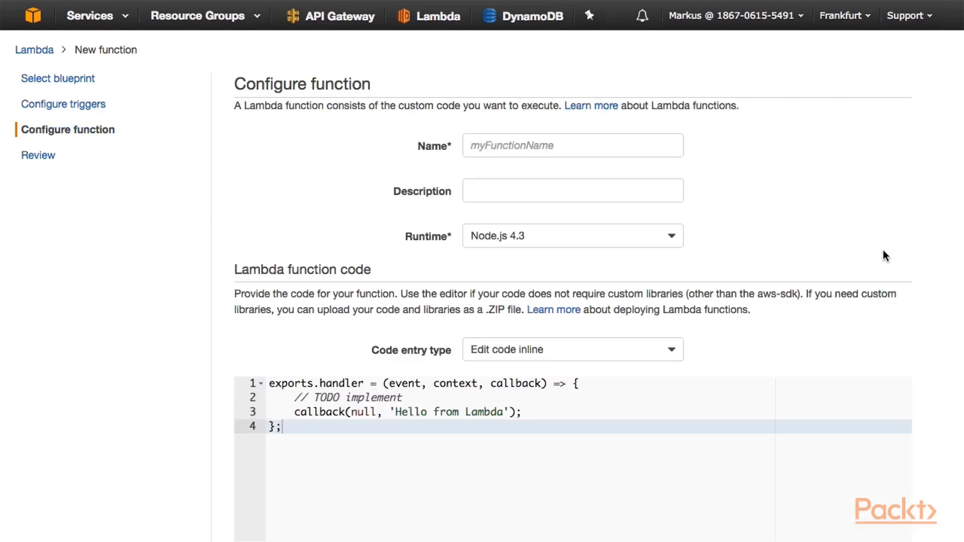
- Name the function PyFun and choose the Python 2.7 runtime
{"action": "left_click", "coordinate": [572, 145]}
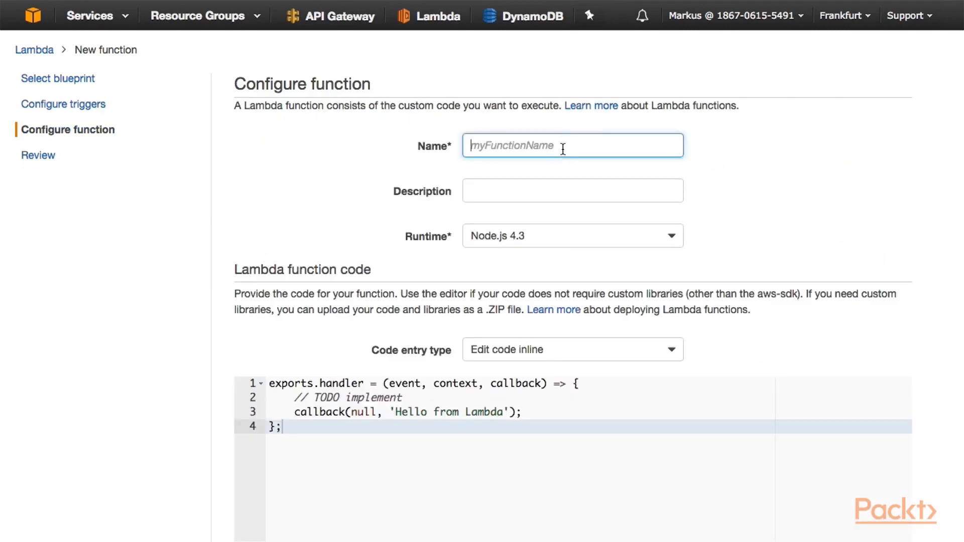
{"action": "type", "text": "Py"}
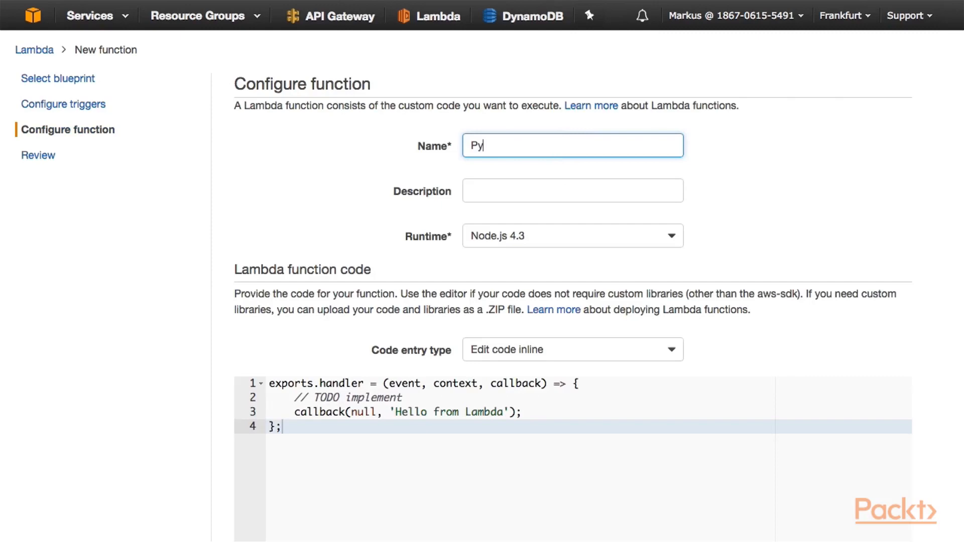
{"action": "type", "text": "Fun"}
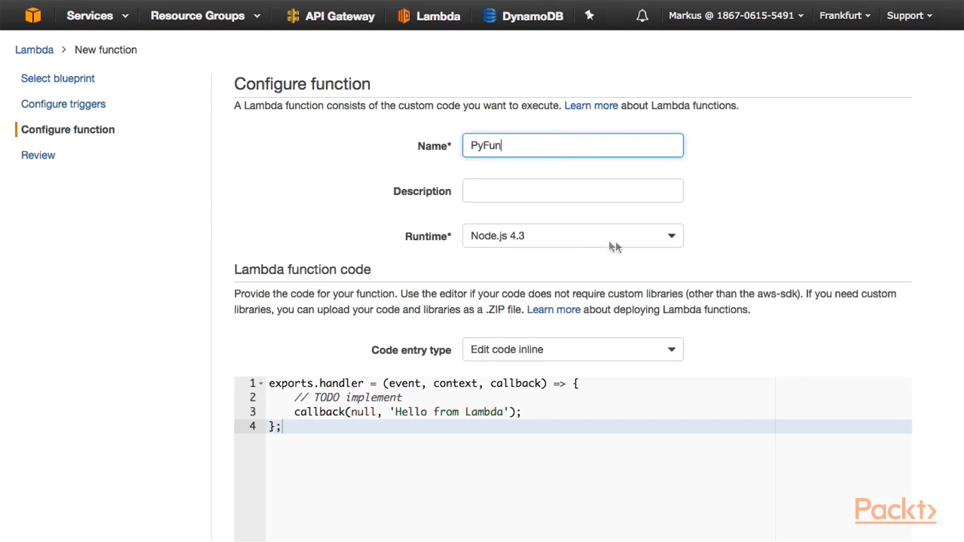
{"action": "left_click", "coordinate": [572, 236]}
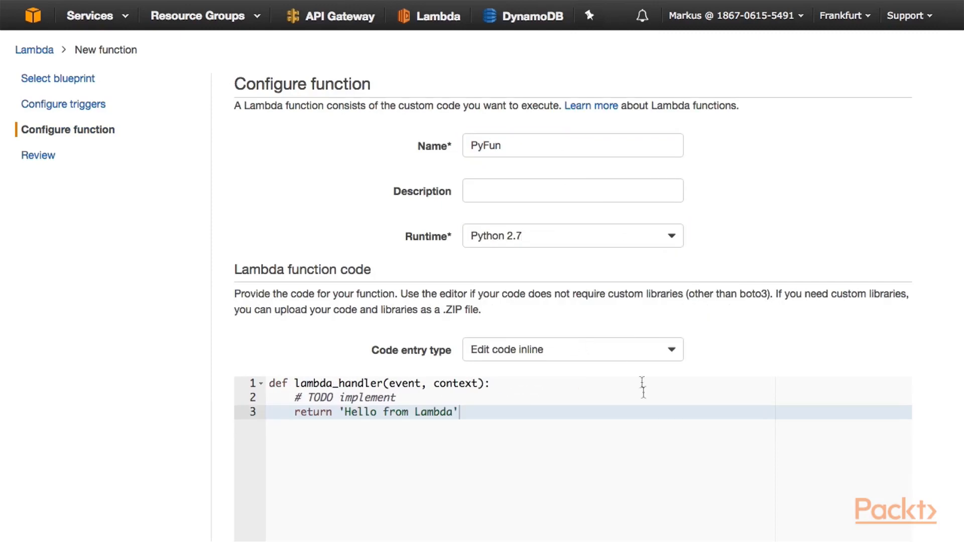
{"action": "scroll", "scroll_direction": "down", "scroll_amount": 3}
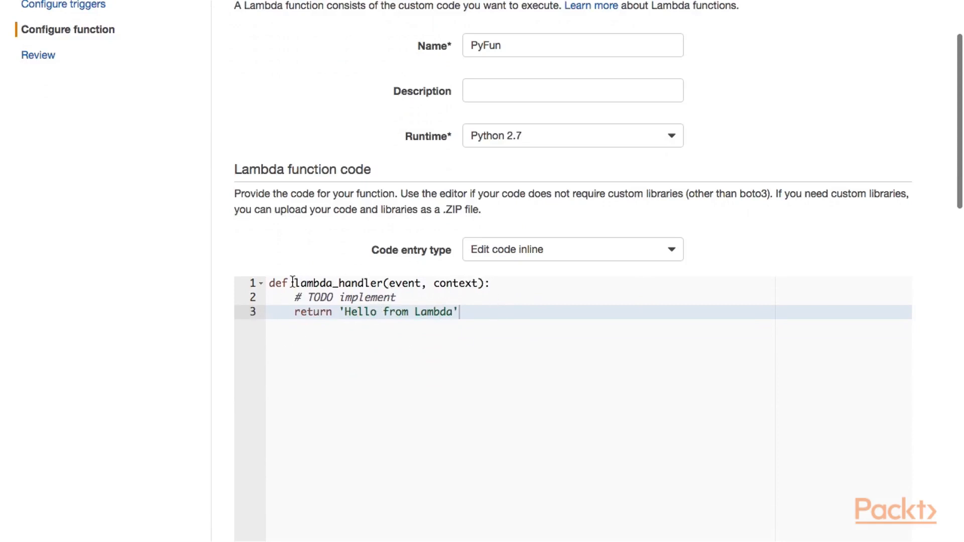
- Add print('received create event{}'.format(event)) to the handler and return 'Hello world'
{"action": "double_click", "coordinate": [338, 284]}
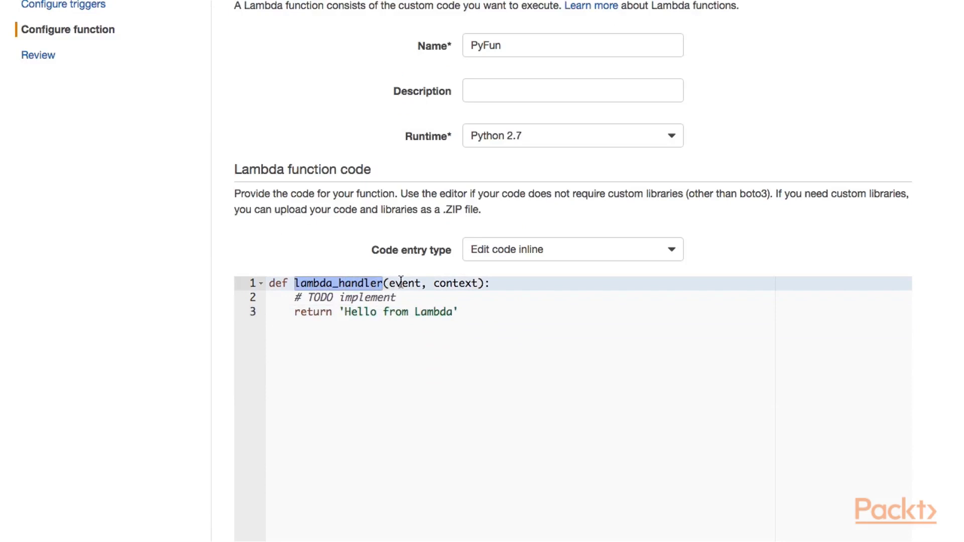
{"action": "double_click", "coordinate": [403, 284]}
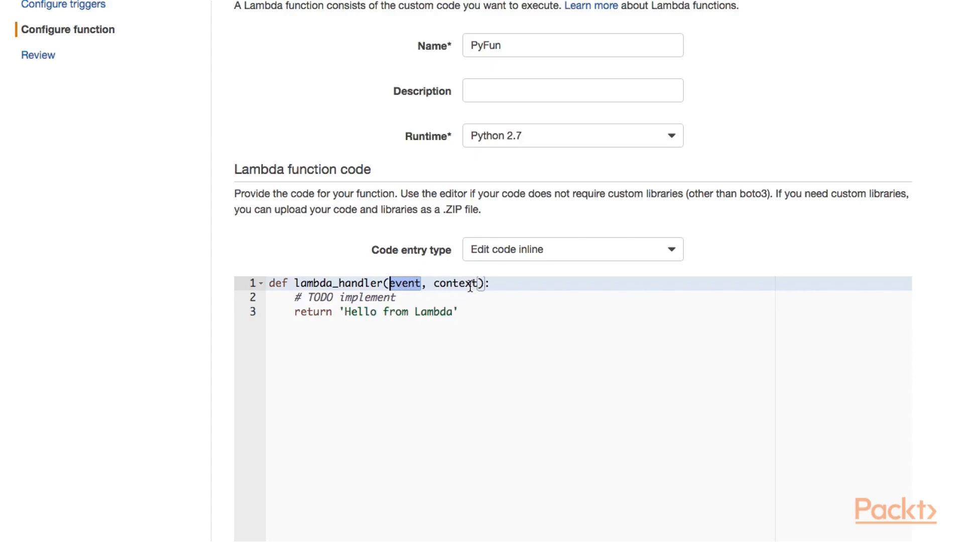
{"action": "double_click", "coordinate": [455, 284]}
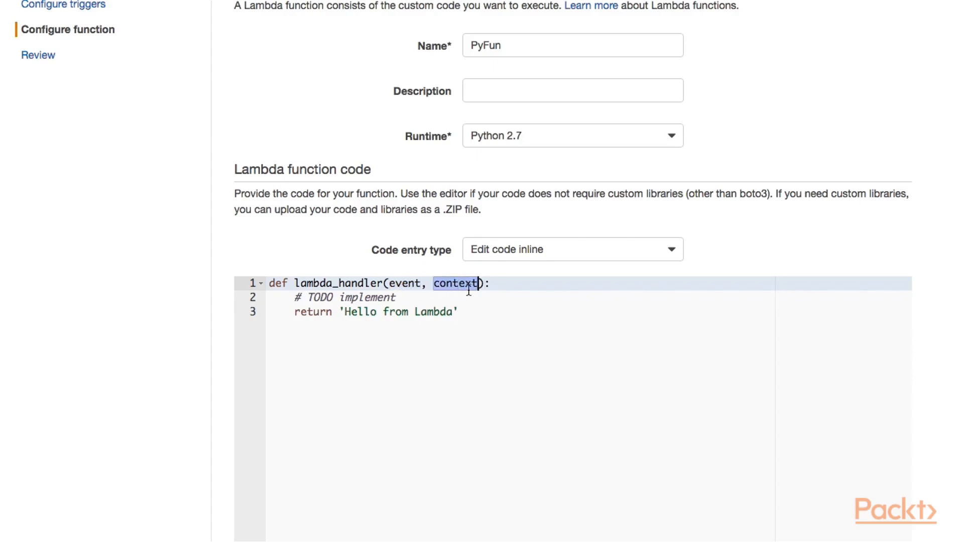
{"action": "left_click", "coordinate": [398, 298]}
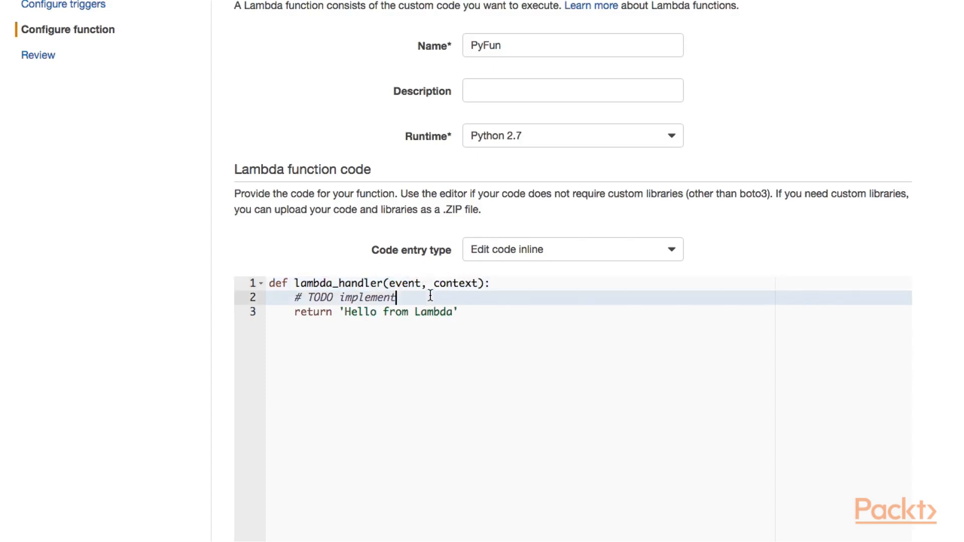
{"action": "type", "text": "print('received create event{}'.format(event))"}
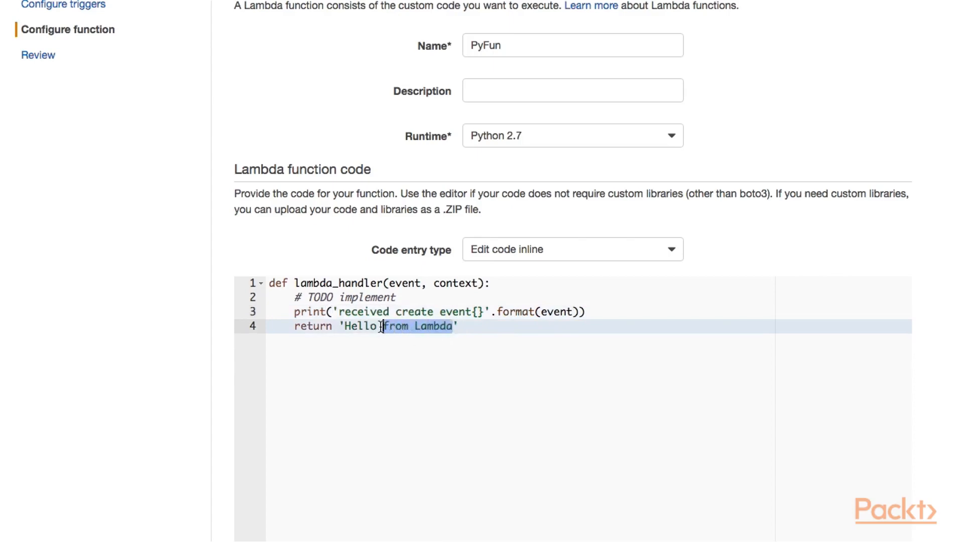
{"action": "type", "text": "world"}
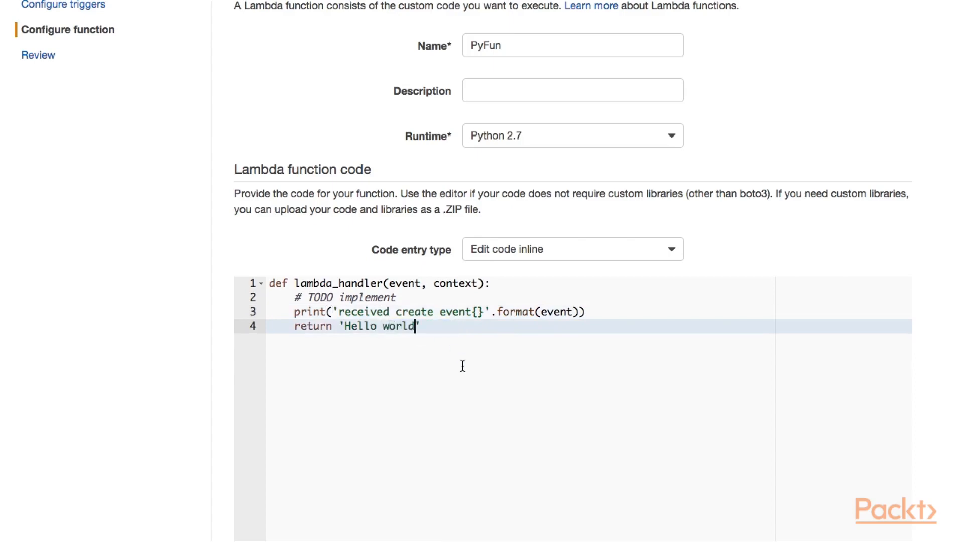
- Assign the lambda_basic_execution existing role and continue to the review page
{"action": "scroll", "scroll_direction": "down", "scroll_amount": 3}
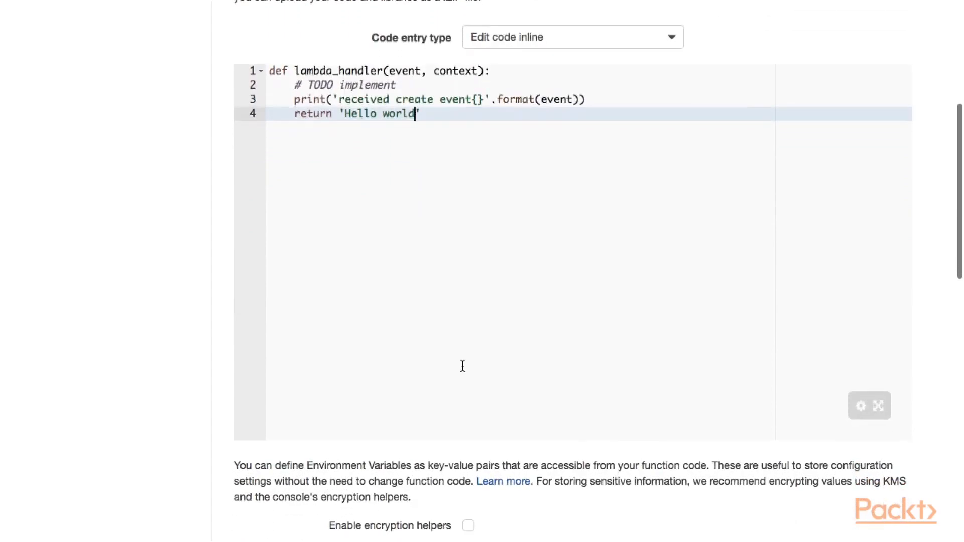
{"action": "scroll", "scroll_direction": "down", "scroll_amount": 3}
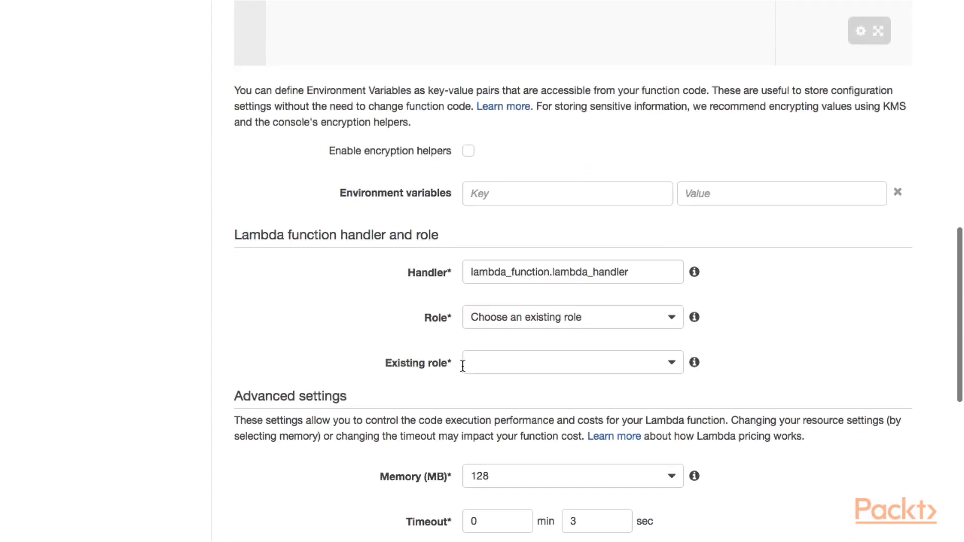
{"action": "mouse_move", "coordinate": [581, 360]}
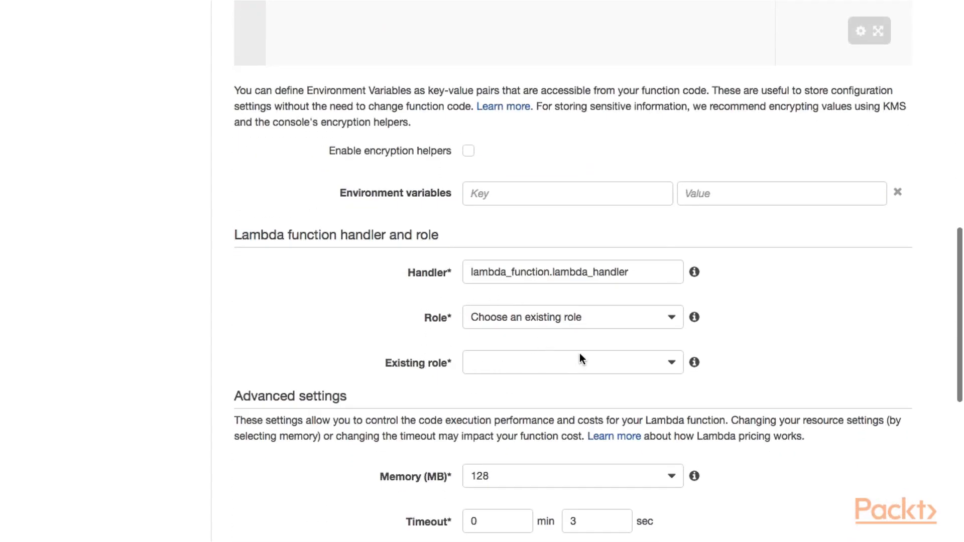
{"action": "mouse_move", "coordinate": [566, 331]}
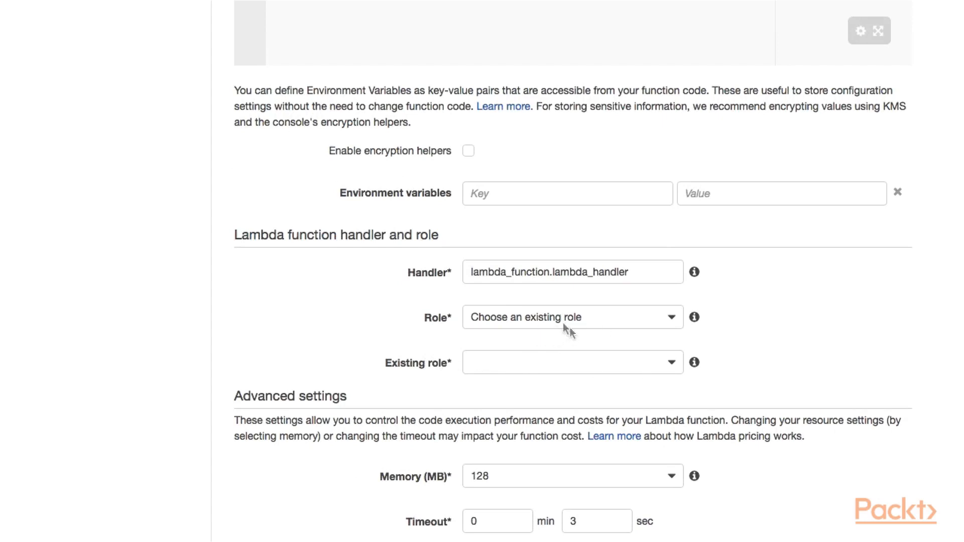
{"action": "mouse_move", "coordinate": [531, 377]}
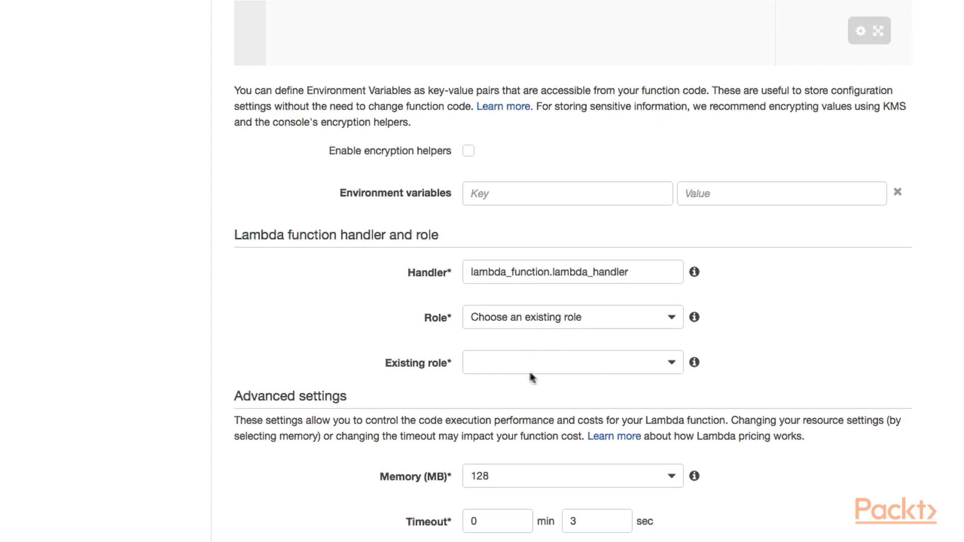
{"action": "mouse_move", "coordinate": [542, 371]}
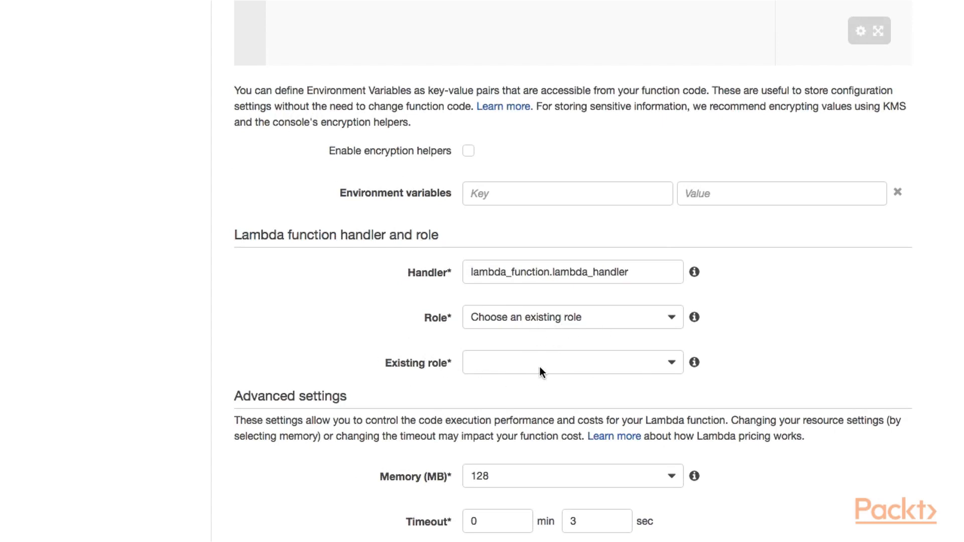
{"action": "mouse_move", "coordinate": [531, 372]}
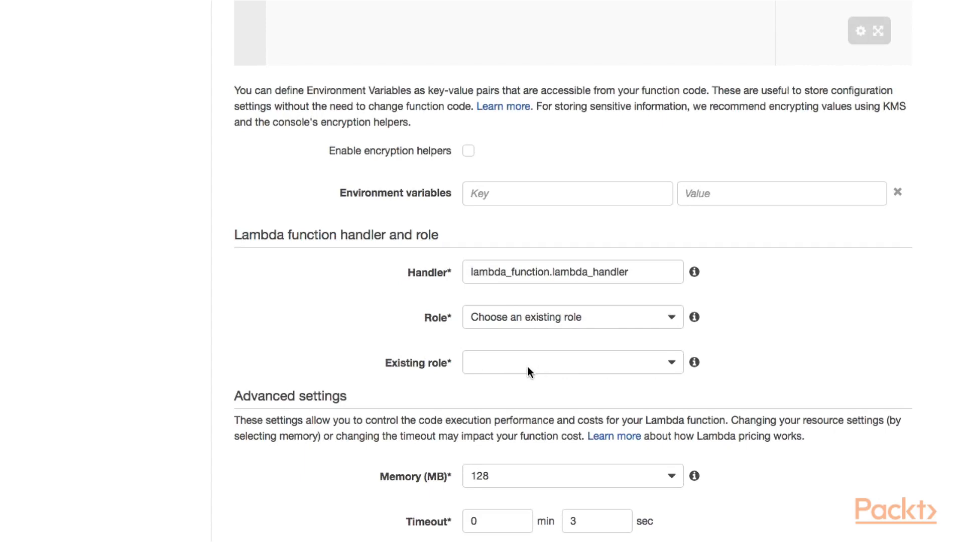
{"action": "left_click", "coordinate": [572, 362]}
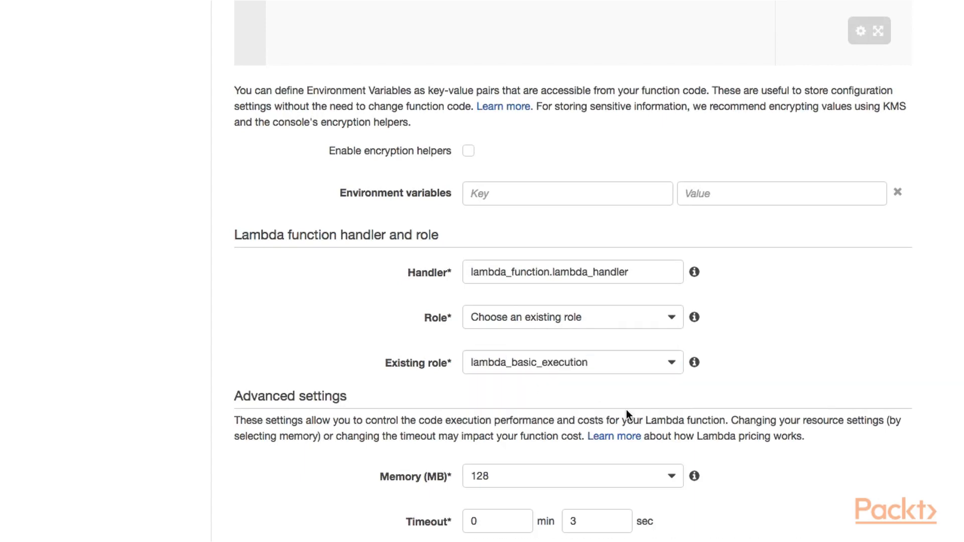
{"action": "scroll", "scroll_direction": "down", "scroll_amount": 3}
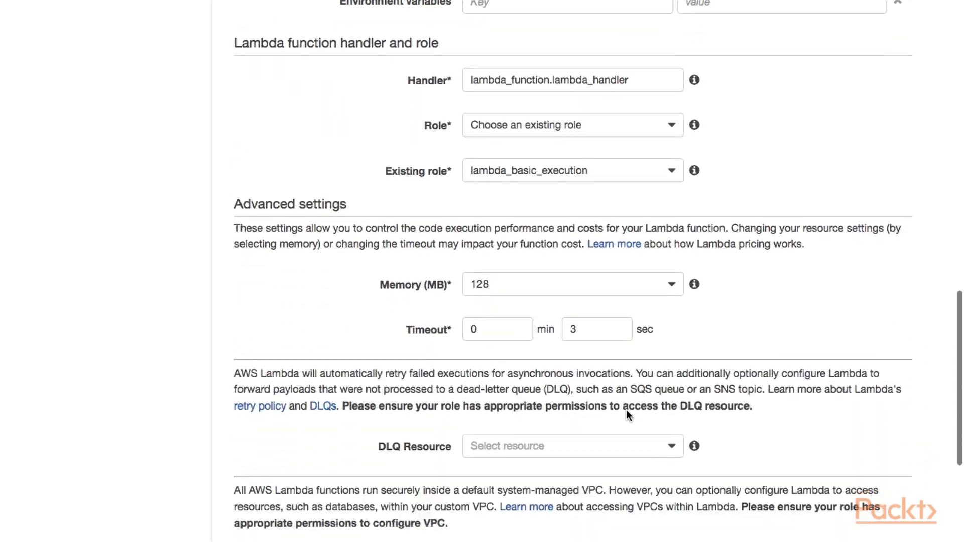
{"action": "scroll", "scroll_direction": "down", "scroll_amount": 3}
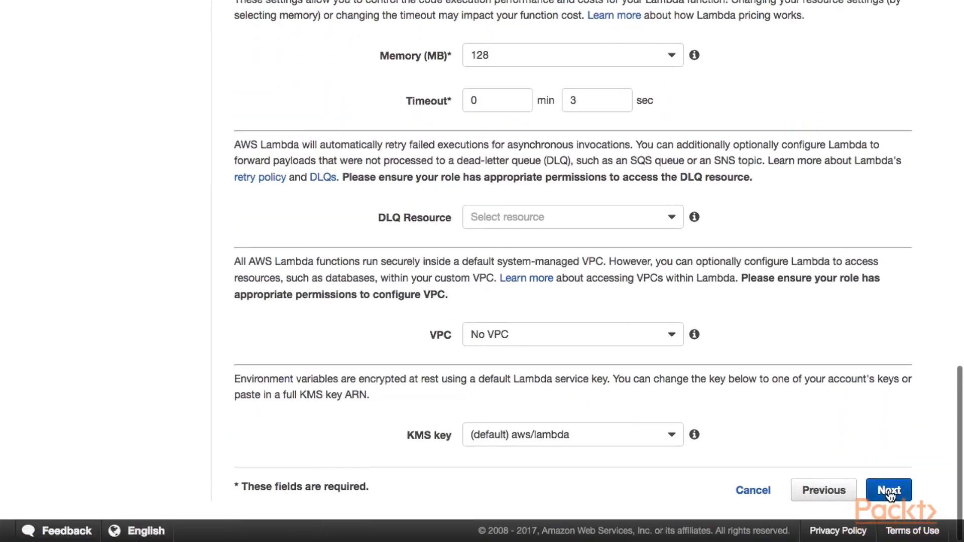
{"action": "left_click", "coordinate": [888, 490]}
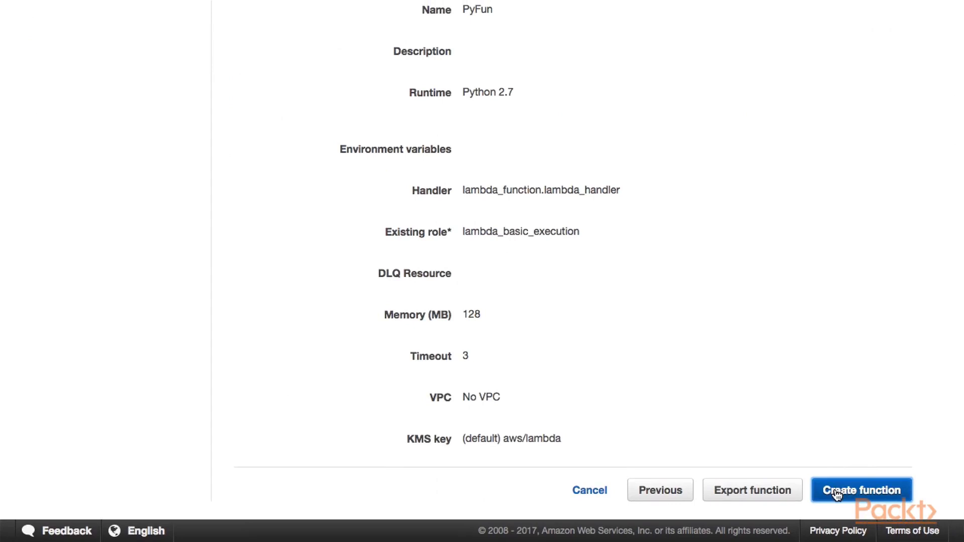
- Create the PyFun function from the review page
{"action": "left_click", "coordinate": [862, 491]}
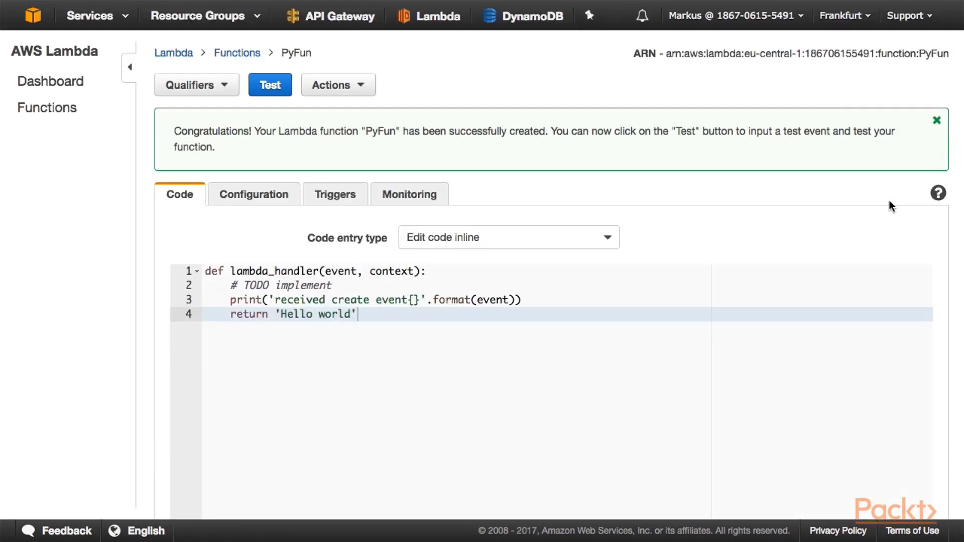
{"action": "mouse_move", "coordinate": [605, 125]}
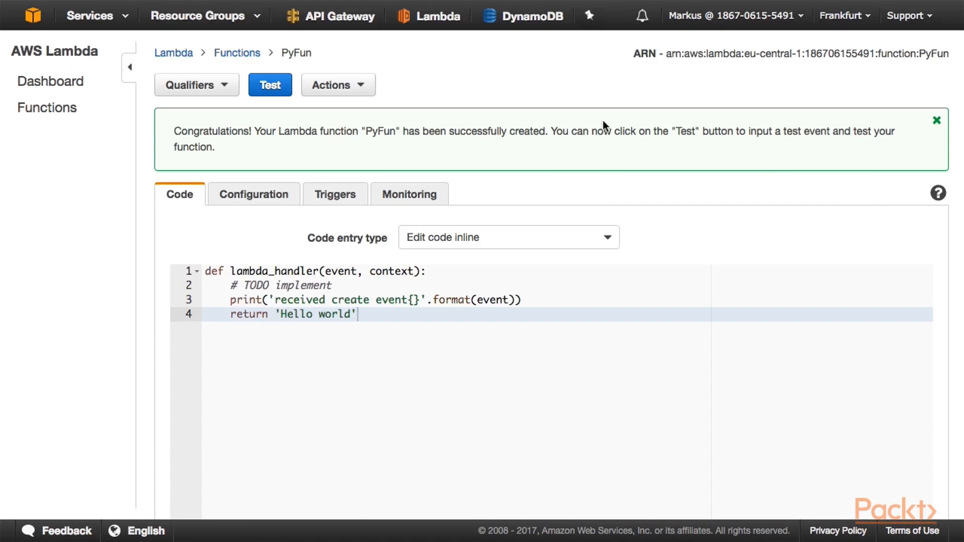
{"action": "mouse_move", "coordinate": [338, 85]}
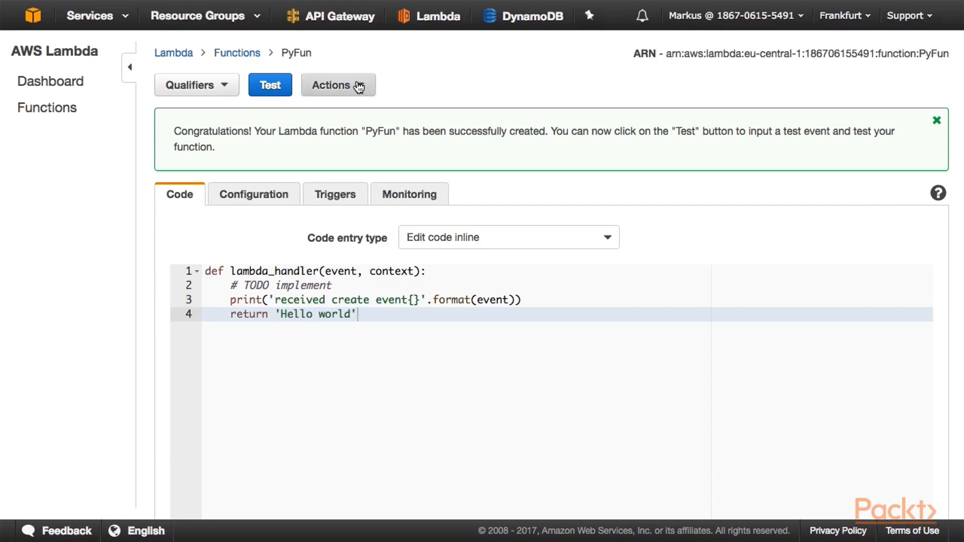
- Open the sample test event for editing from the Actions menu
{"action": "left_click", "coordinate": [337, 85]}
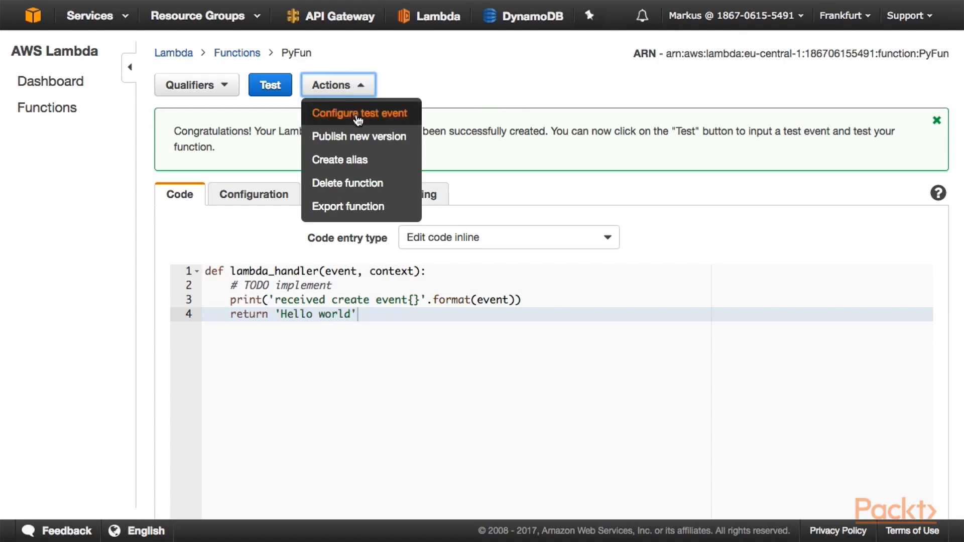
{"action": "left_click", "coordinate": [359, 113]}
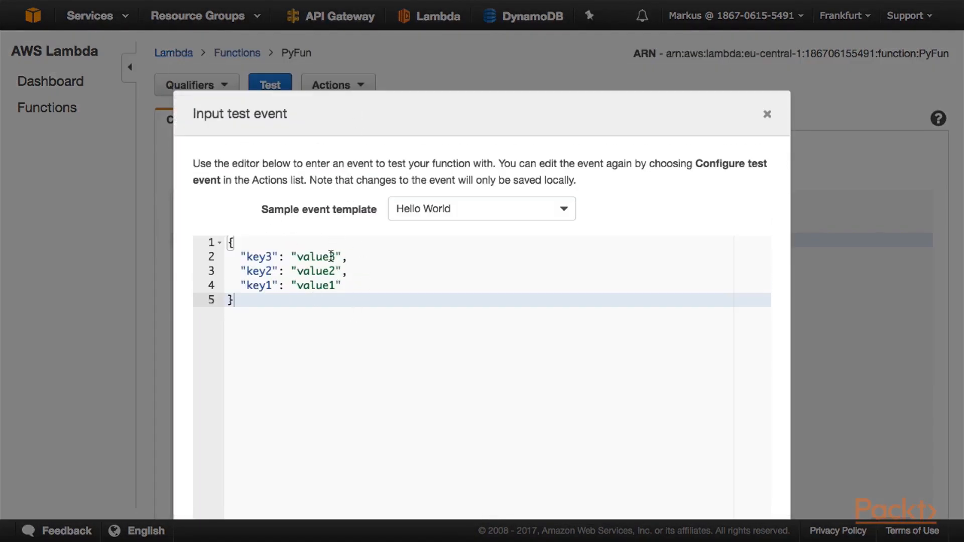
{"action": "left_click", "coordinate": [353, 285]}
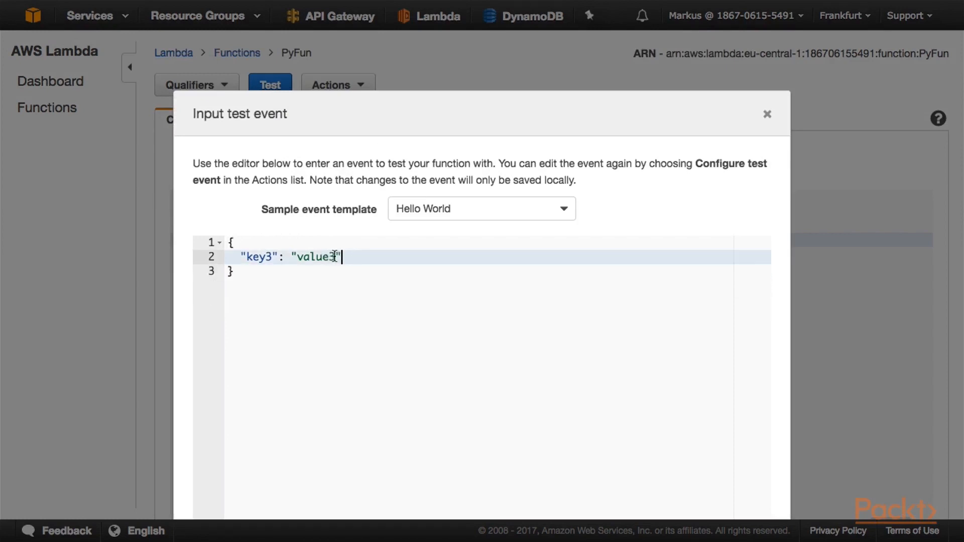
- Set key3 to "this is going to be printed out", then save and test
{"action": "double_click", "coordinate": [315, 257]}
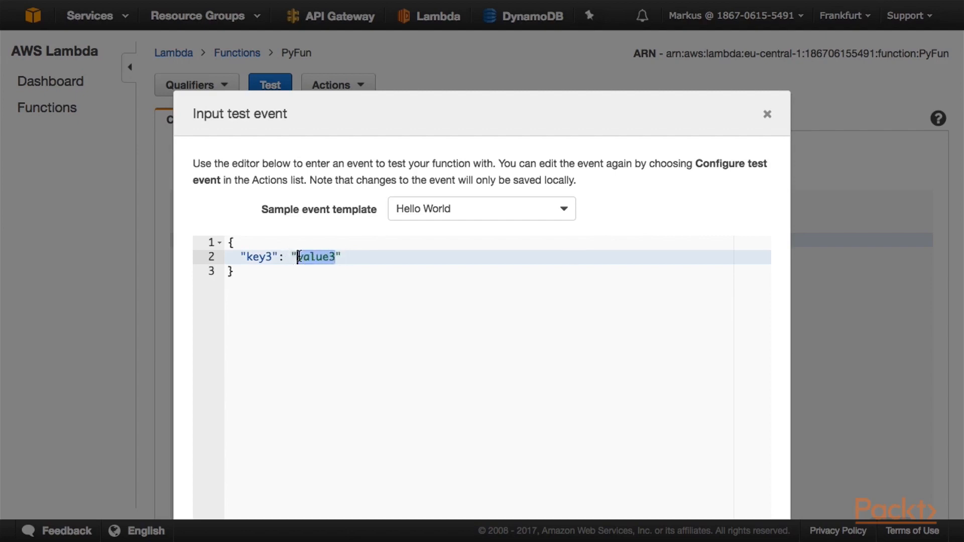
{"action": "type", "text": "this is goi"}
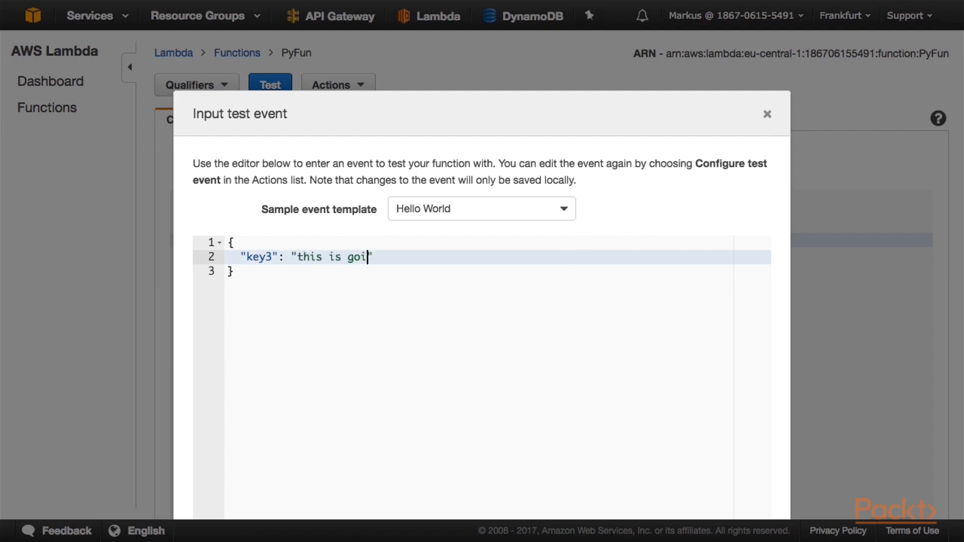
{"action": "type", "text": "ng to be printed out"}
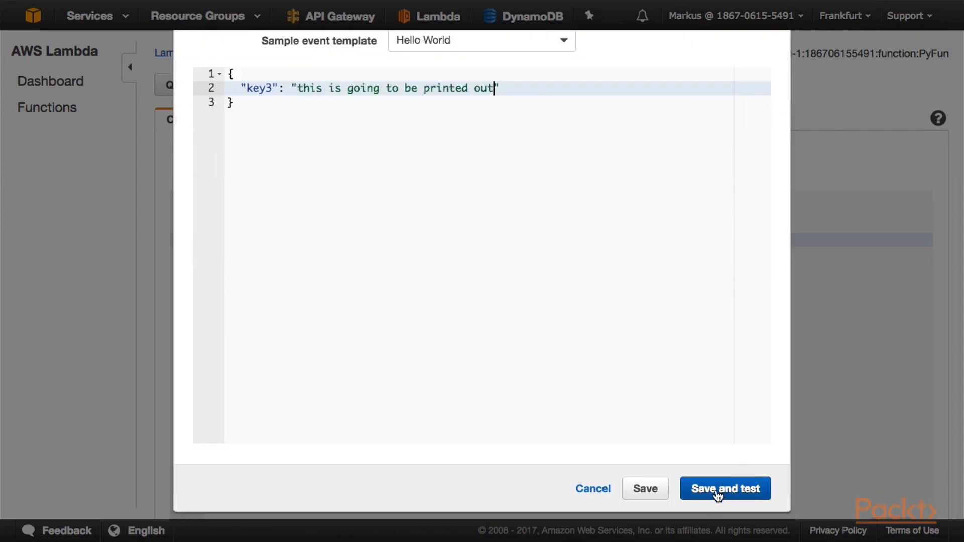
{"action": "left_click", "coordinate": [724, 488]}
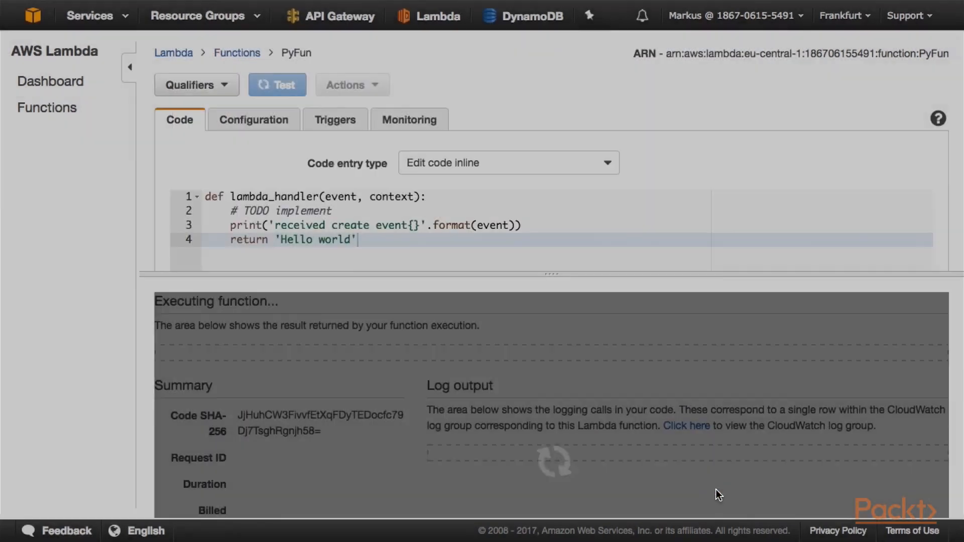
- Review the 'Hello world' result and the log output showing the key3 event
{"action": "left_click", "coordinate": [276, 84]}
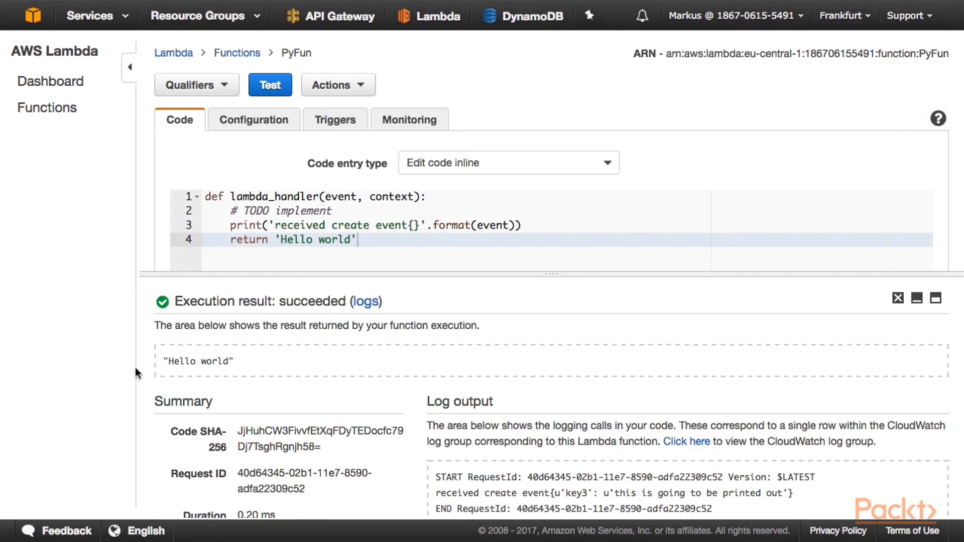
{"action": "mouse_move", "coordinate": [198, 375]}
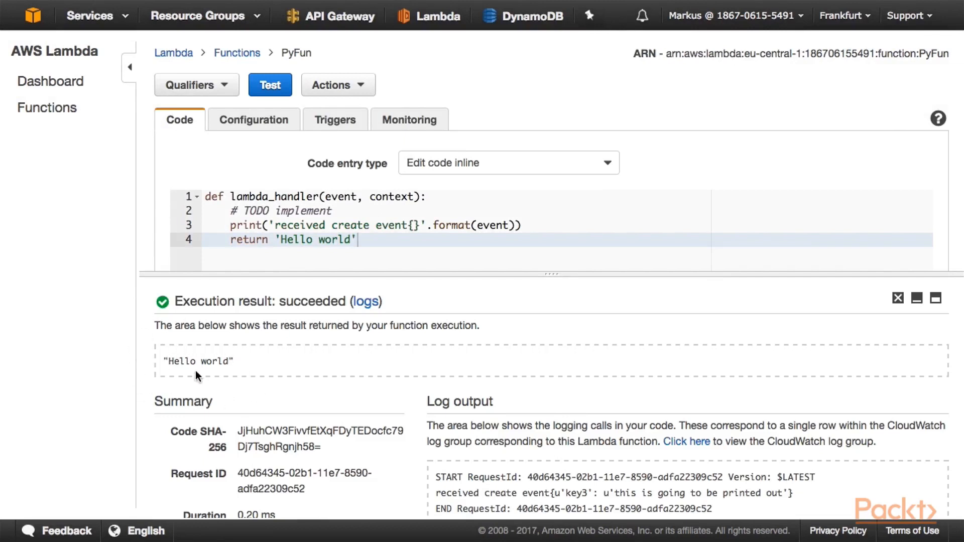
{"action": "scroll", "scroll_direction": "down", "scroll_amount": 3}
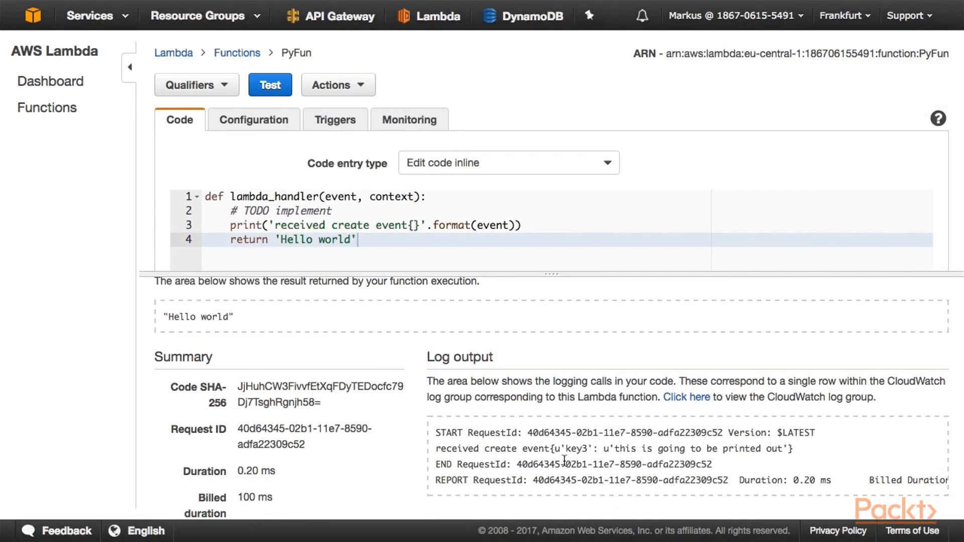
{"action": "mouse_move", "coordinate": [482, 431]}
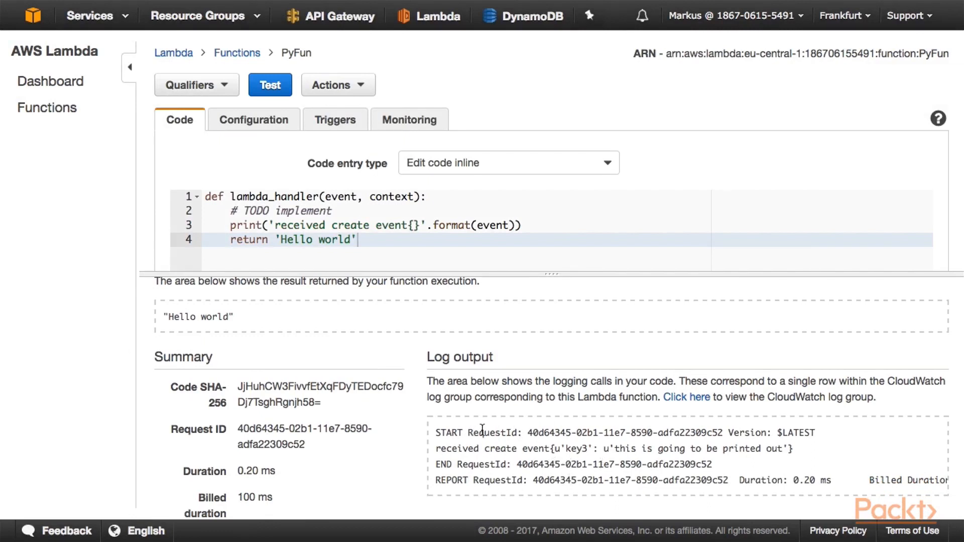
{"action": "mouse_move", "coordinate": [622, 443]}
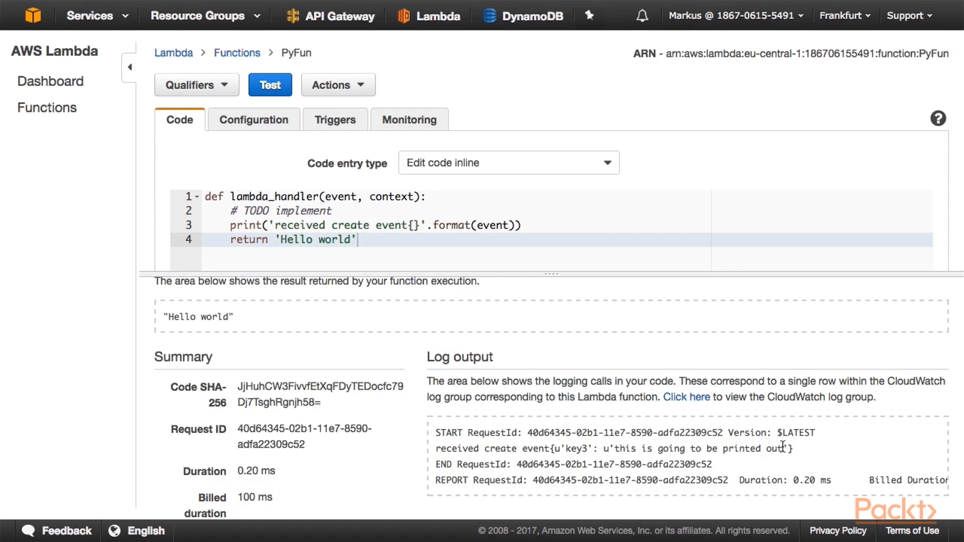
- Start a new function and filter the blueprints to the Python 2.7 runtime
{"action": "left_click", "coordinate": [236, 52]}
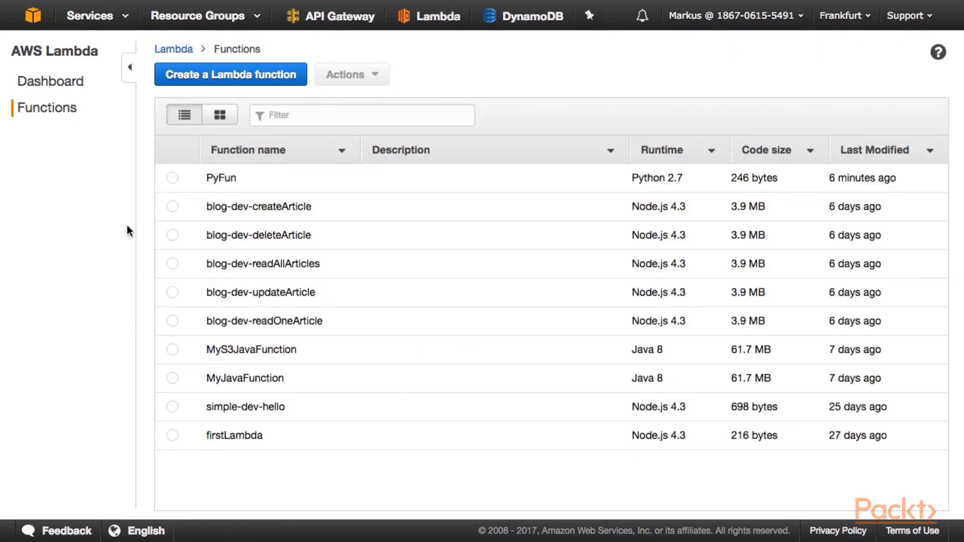
{"action": "mouse_move", "coordinate": [182, 215]}
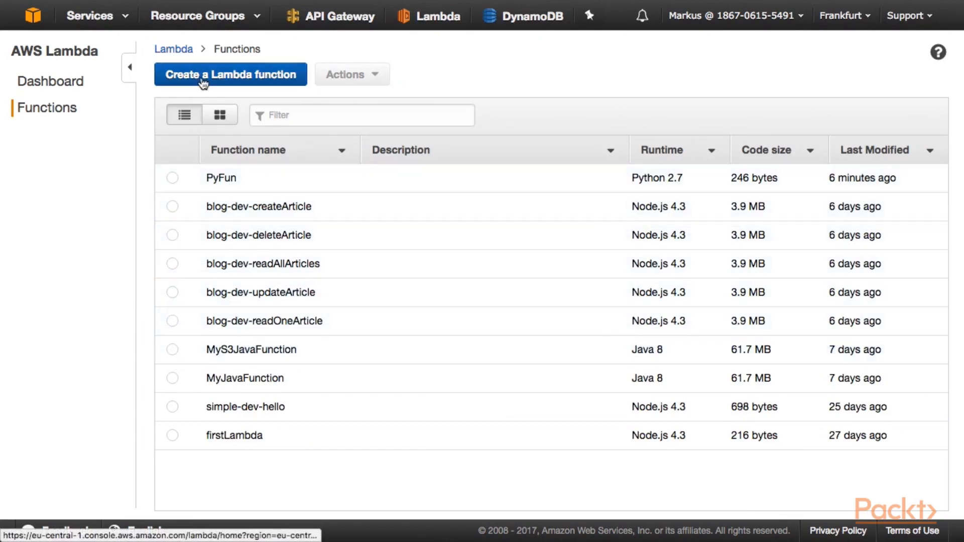
{"action": "mouse_move", "coordinate": [225, 74]}
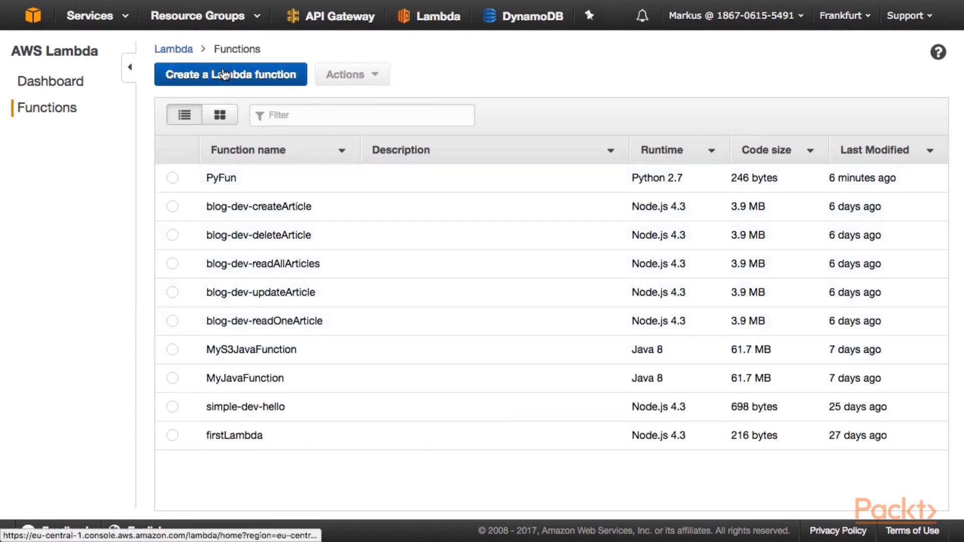
{"action": "left_click", "coordinate": [230, 73]}
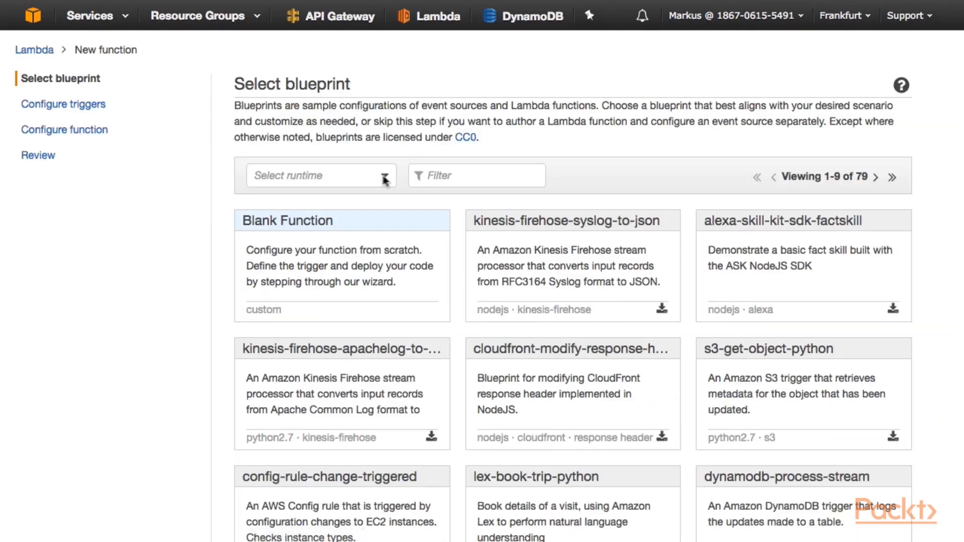
{"action": "left_click", "coordinate": [320, 175]}
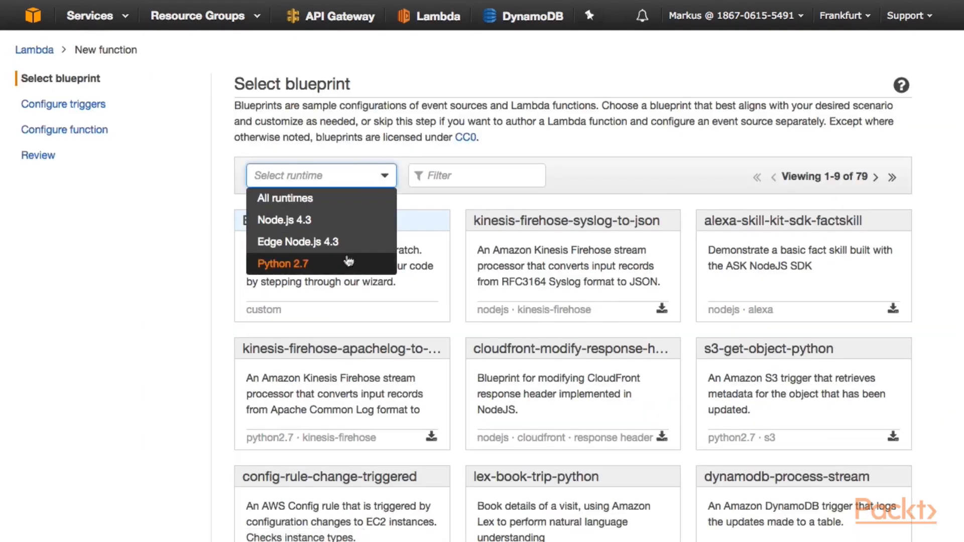
{"action": "left_click", "coordinate": [282, 263]}
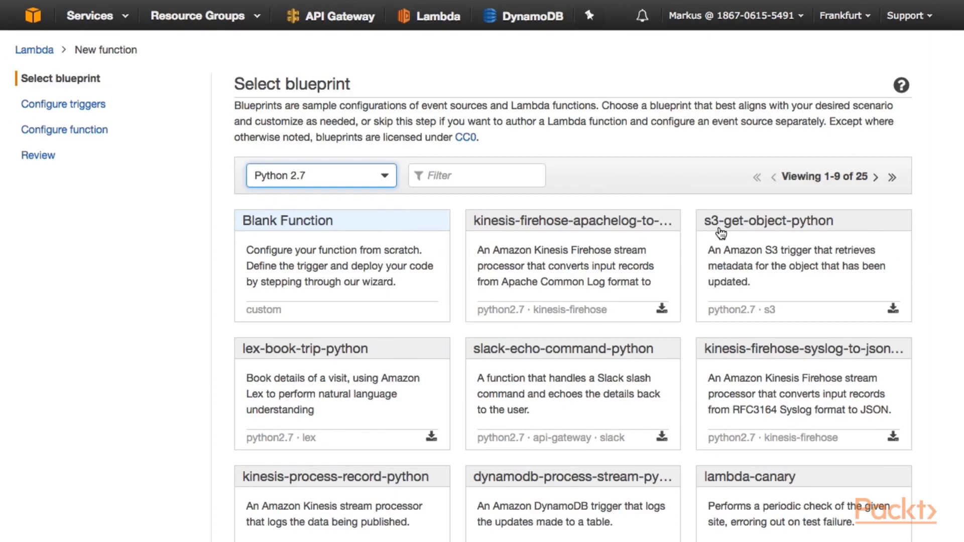
{"action": "mouse_move", "coordinate": [777, 224]}
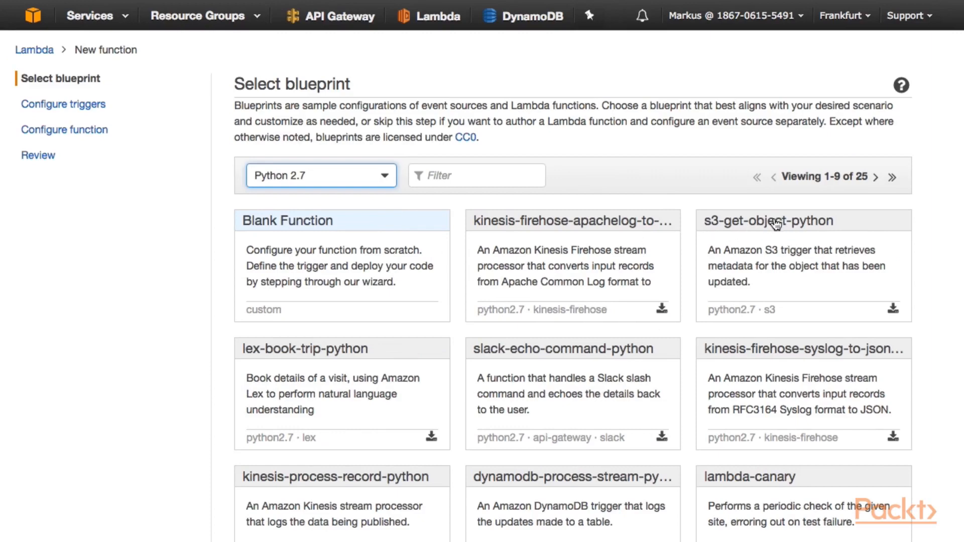
- Choose s3-get-object-python and set its trigger bucket to serverless-python-lambda-bucket
{"action": "left_click", "coordinate": [768, 220]}
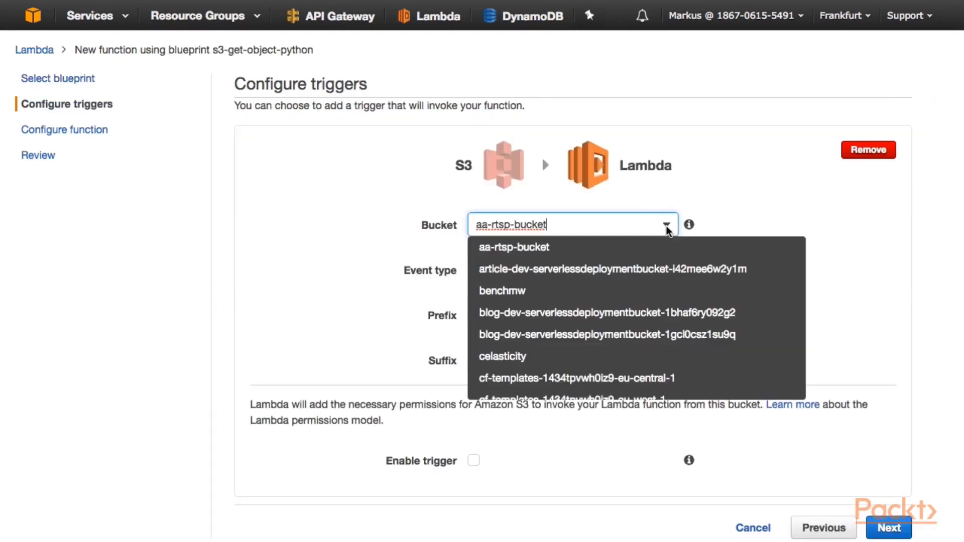
{"action": "type", "text": "serve"}
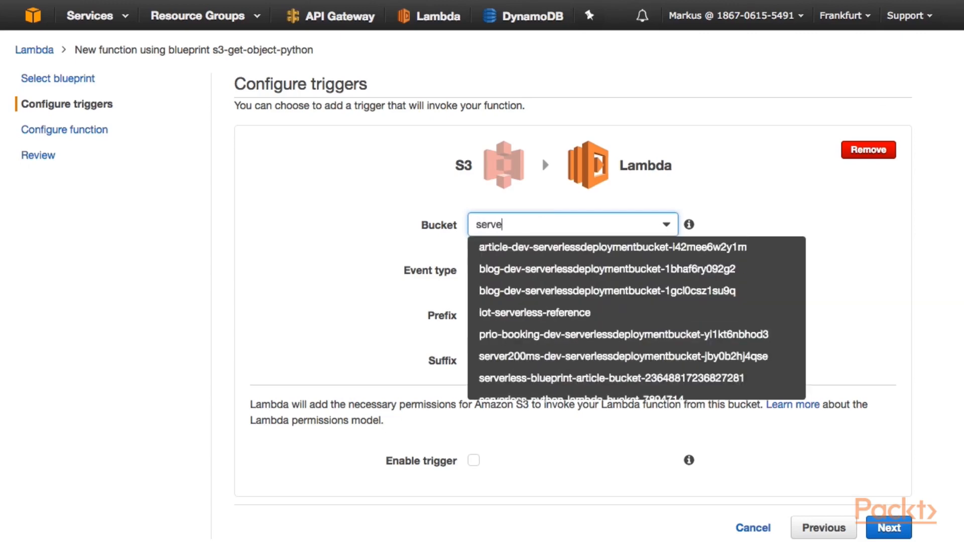
{"action": "left_click", "coordinate": [572, 400]}
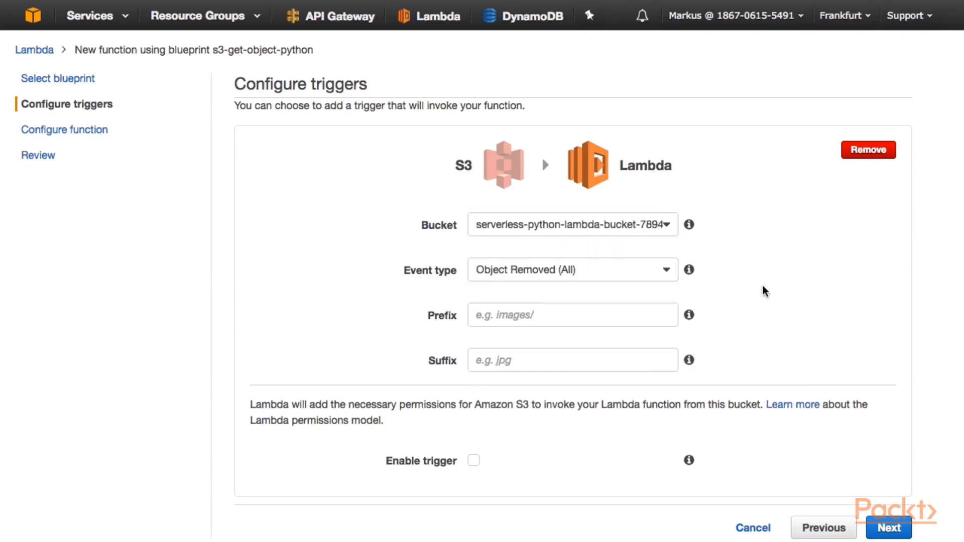
{"action": "mouse_move", "coordinate": [521, 192]}
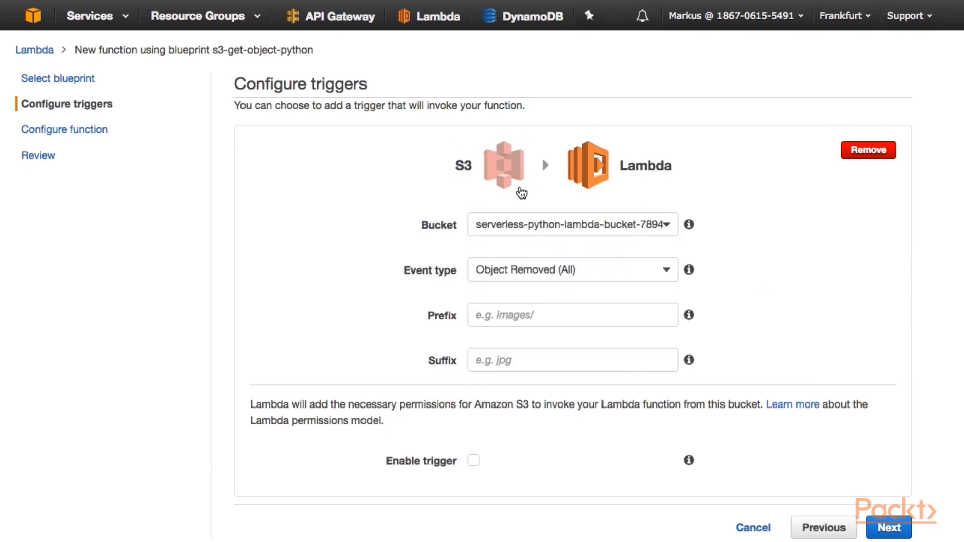
{"action": "mouse_move", "coordinate": [495, 159]}
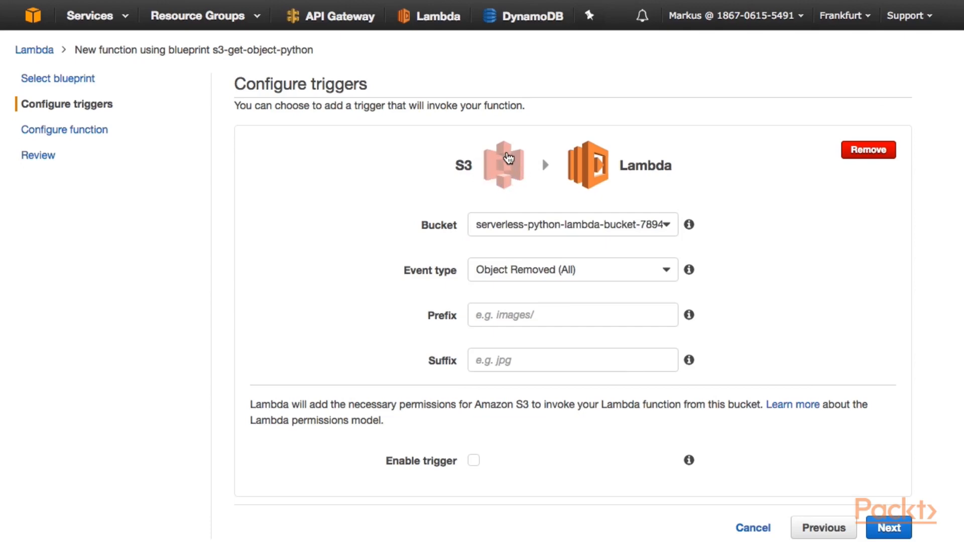
{"action": "mouse_move", "coordinate": [492, 174]}
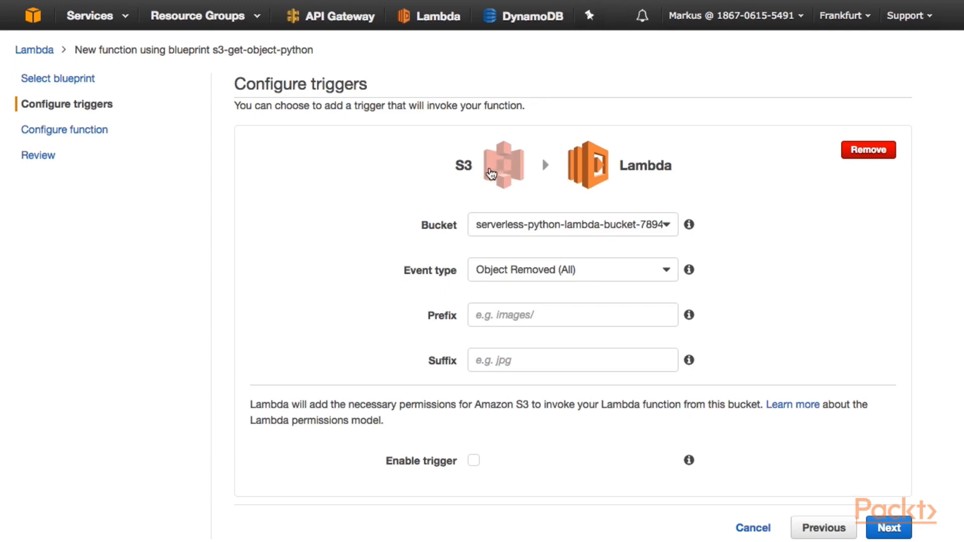
{"action": "mouse_move", "coordinate": [485, 230]}
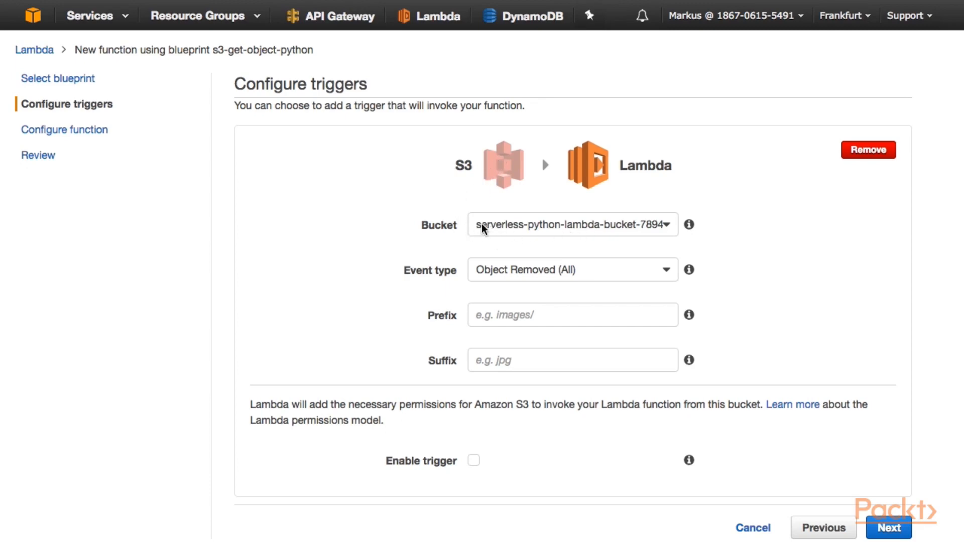
{"action": "mouse_move", "coordinate": [547, 232]}
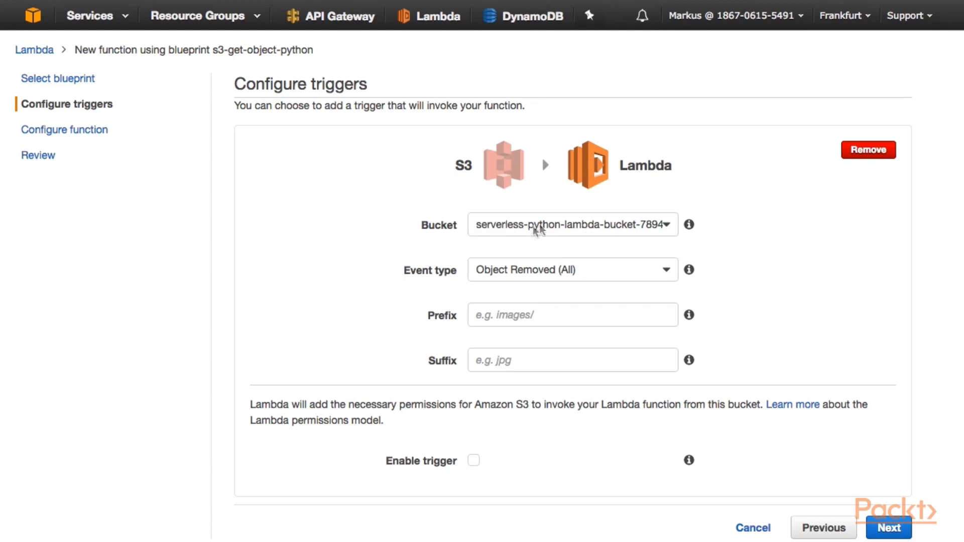
{"action": "mouse_move", "coordinate": [469, 151]}
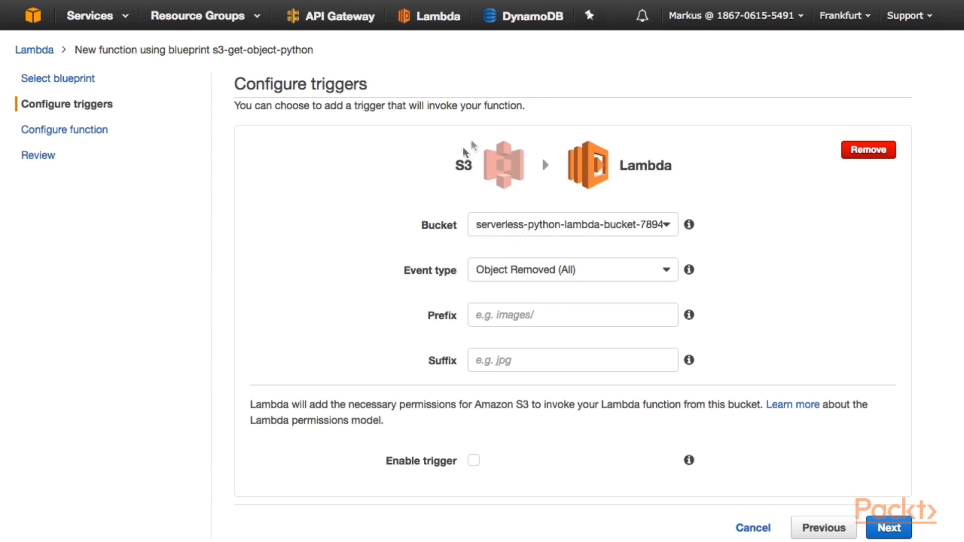
{"action": "mouse_move", "coordinate": [509, 196]}
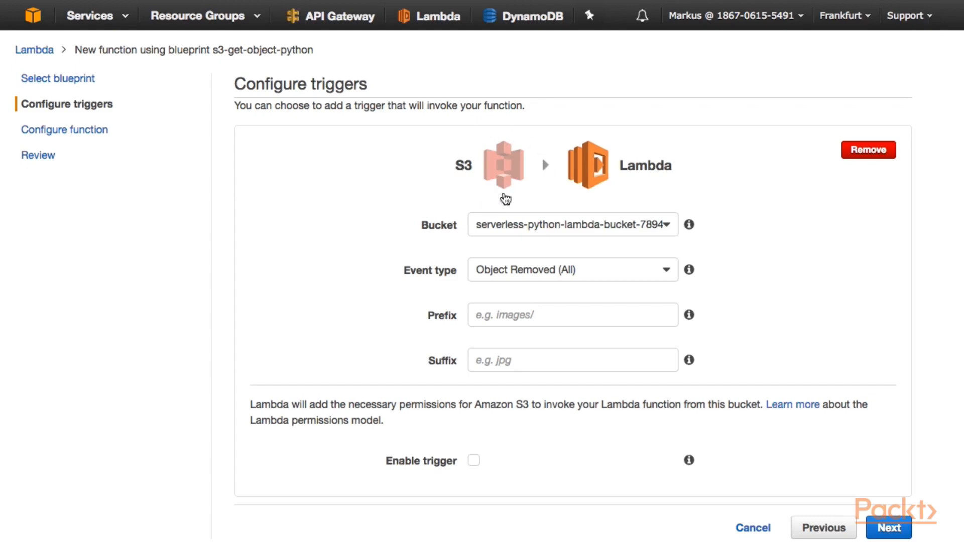
{"action": "mouse_move", "coordinate": [515, 195]}
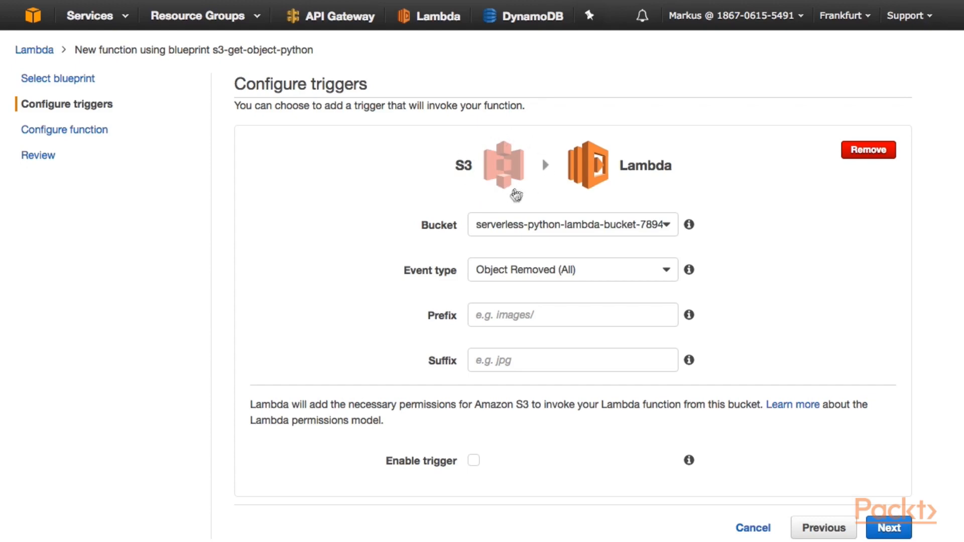
{"action": "mouse_move", "coordinate": [508, 184]}
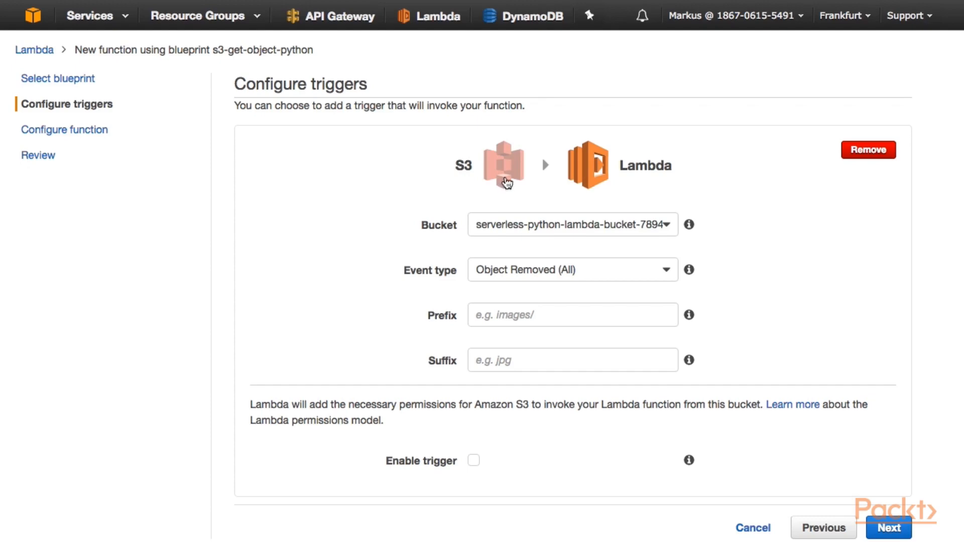
{"action": "mouse_move", "coordinate": [597, 178]}
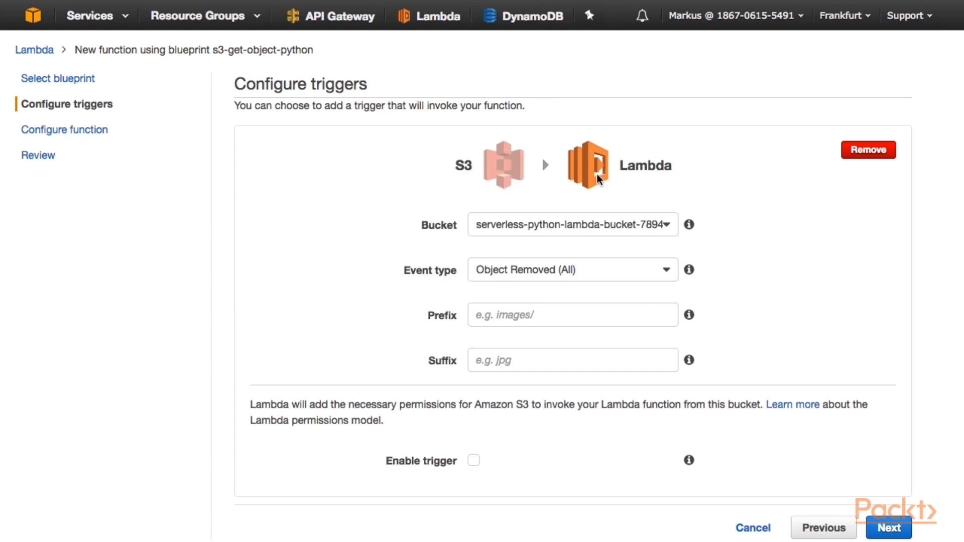
{"action": "mouse_move", "coordinate": [661, 235]}
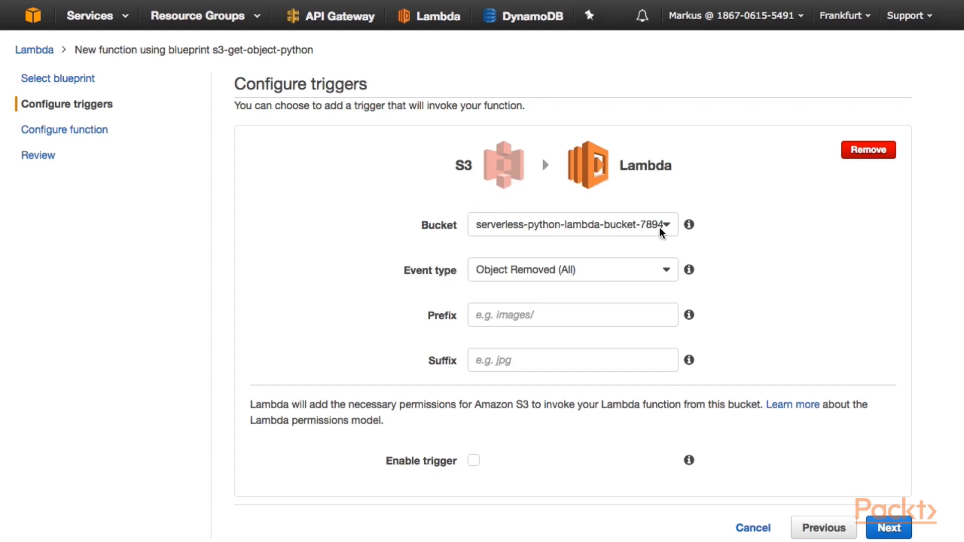
{"action": "mouse_move", "coordinate": [620, 245]}
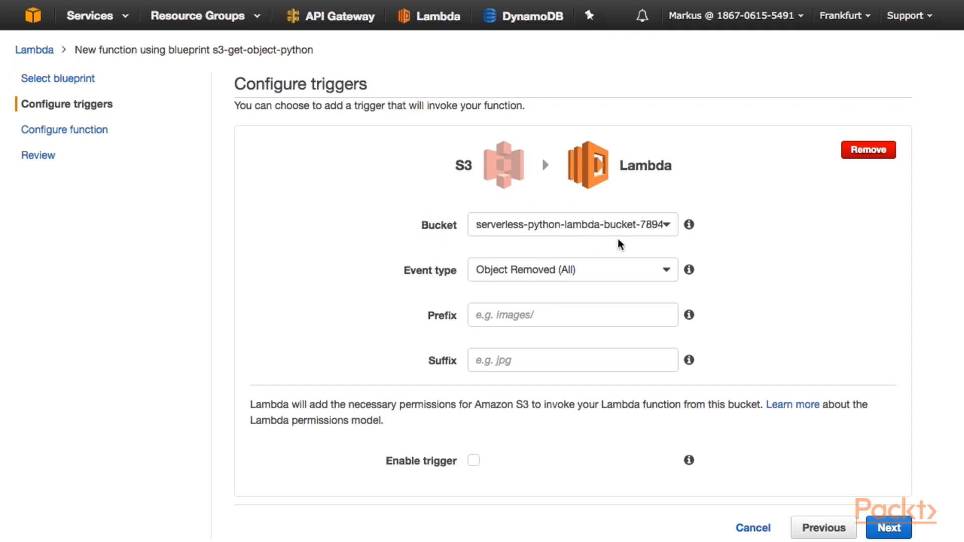
{"action": "mouse_move", "coordinate": [575, 290]}
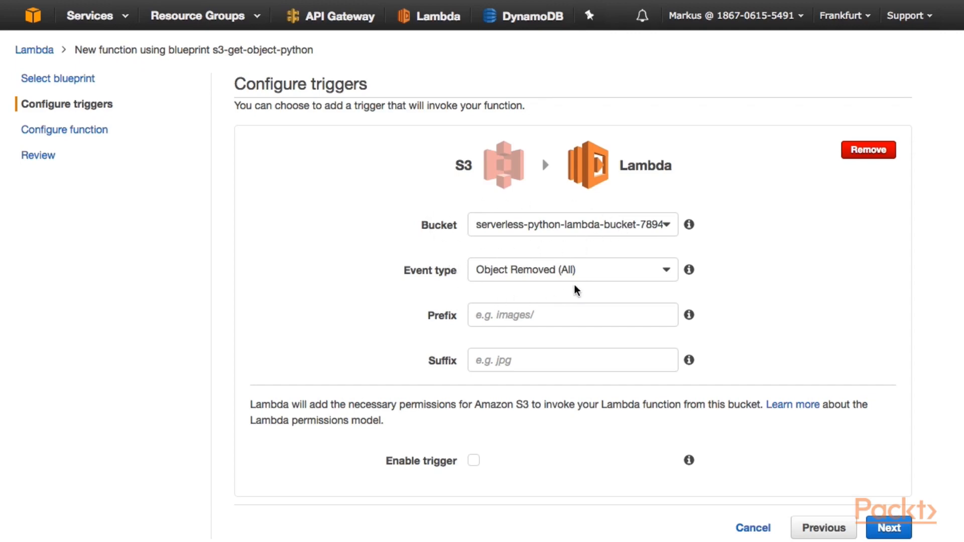
{"action": "mouse_move", "coordinate": [664, 271]}
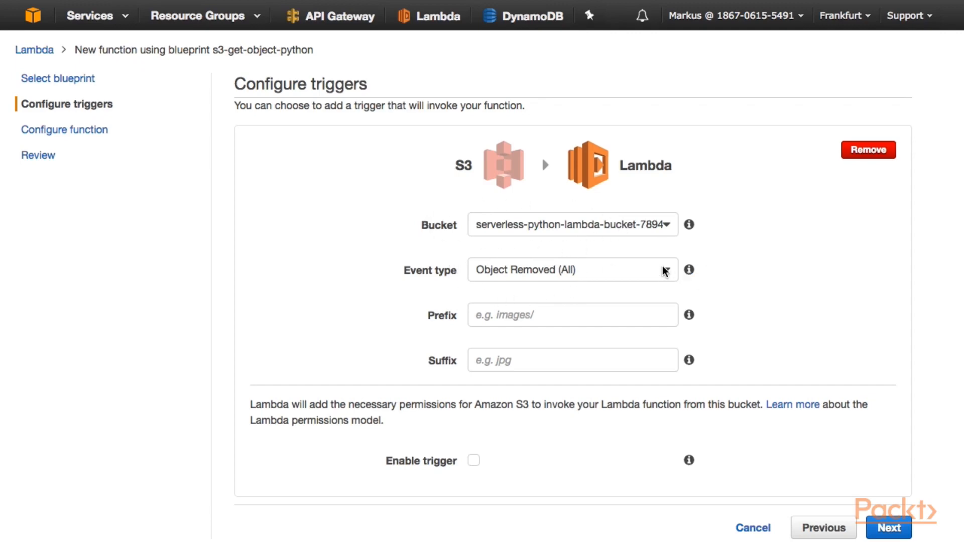
- Set the S3 trigger event type to Object Created (All)
{"action": "left_click", "coordinate": [572, 269]}
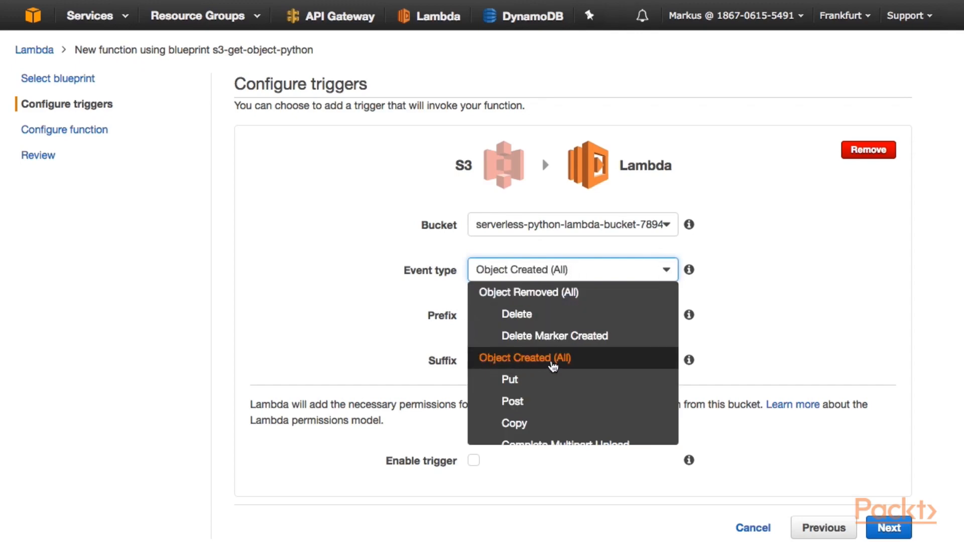
{"action": "left_click", "coordinate": [525, 358]}
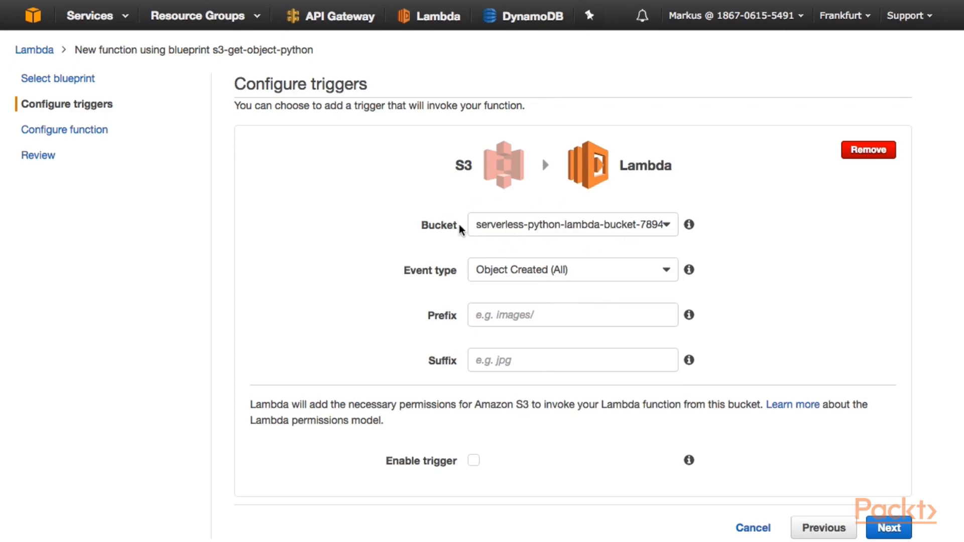
{"action": "mouse_move", "coordinate": [485, 239]}
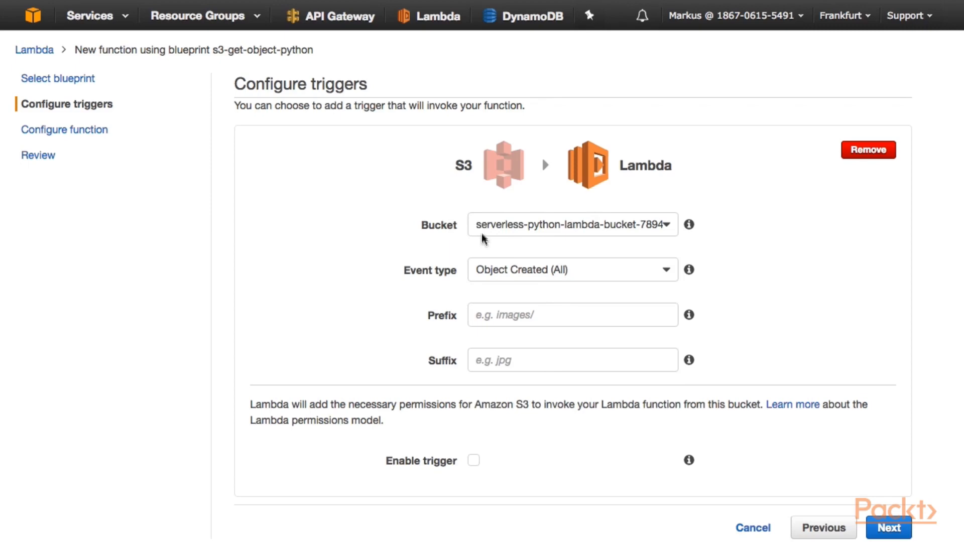
{"action": "mouse_move", "coordinate": [549, 280]}
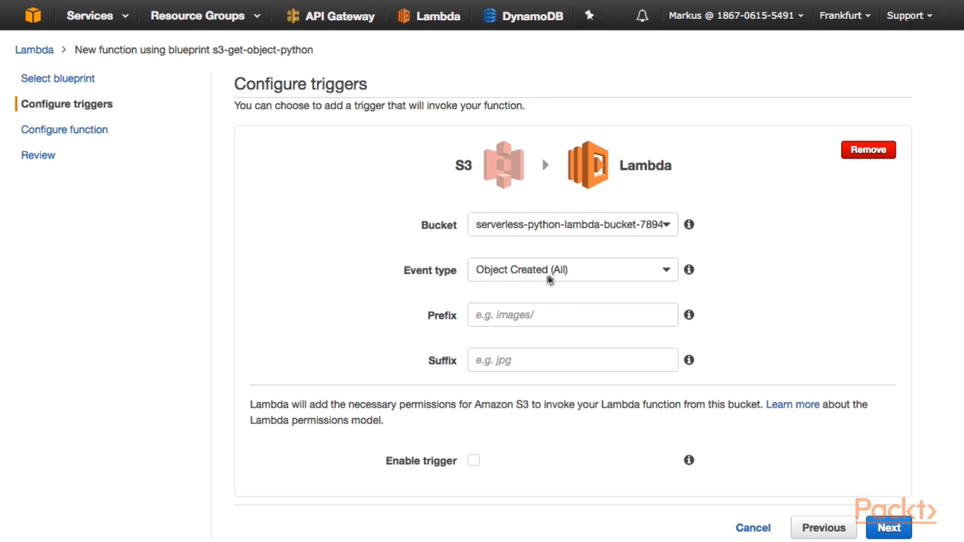
{"action": "mouse_move", "coordinate": [521, 276]}
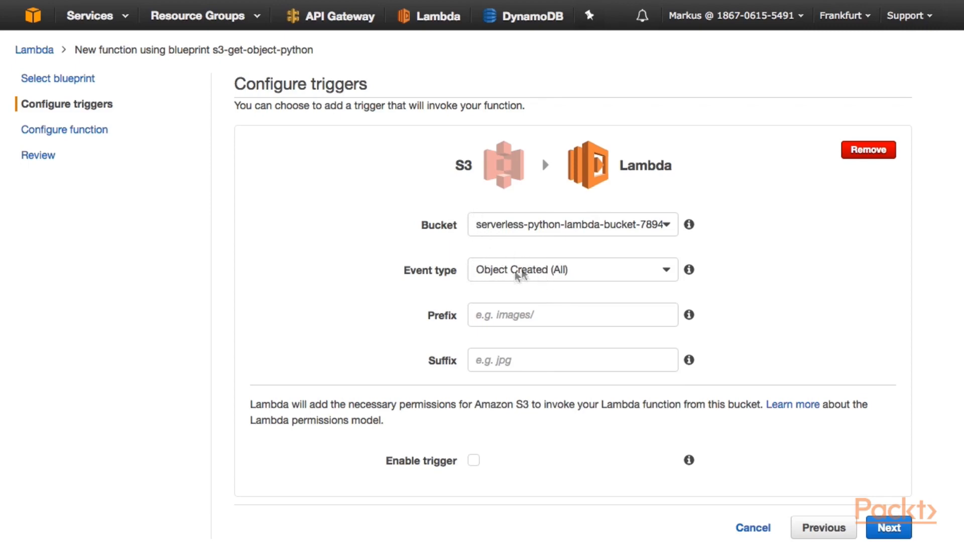
{"action": "mouse_move", "coordinate": [513, 285]}
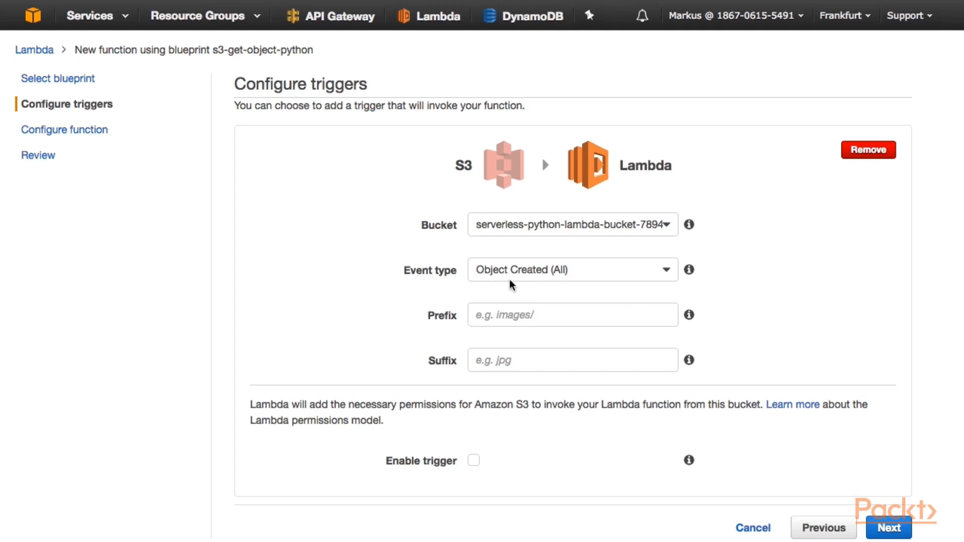
{"action": "mouse_move", "coordinate": [540, 278]}
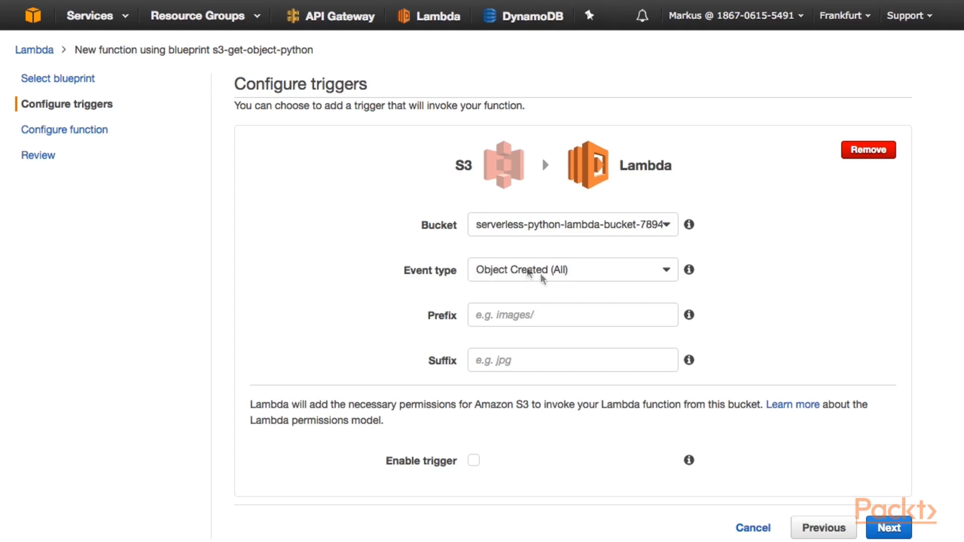
{"action": "mouse_move", "coordinate": [538, 227]}
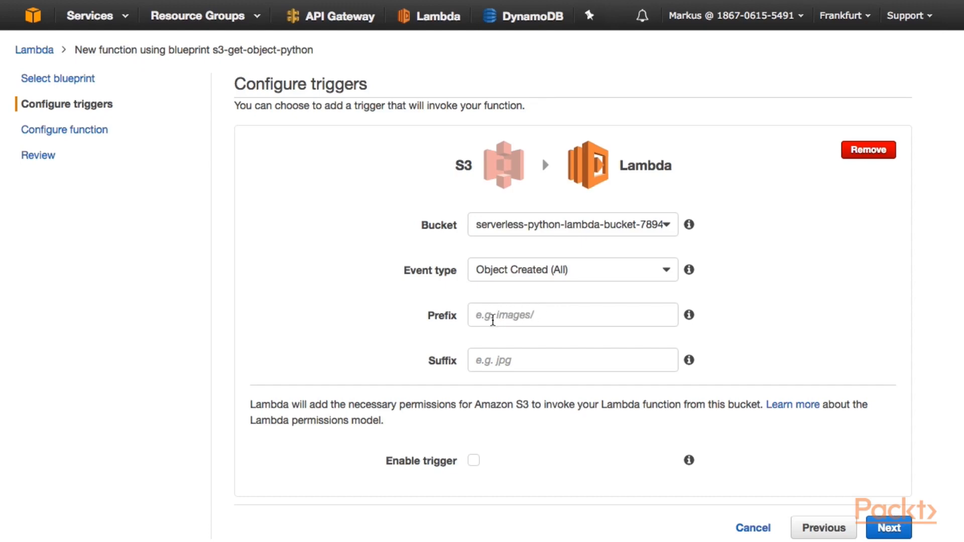
{"action": "mouse_move", "coordinate": [542, 364]}
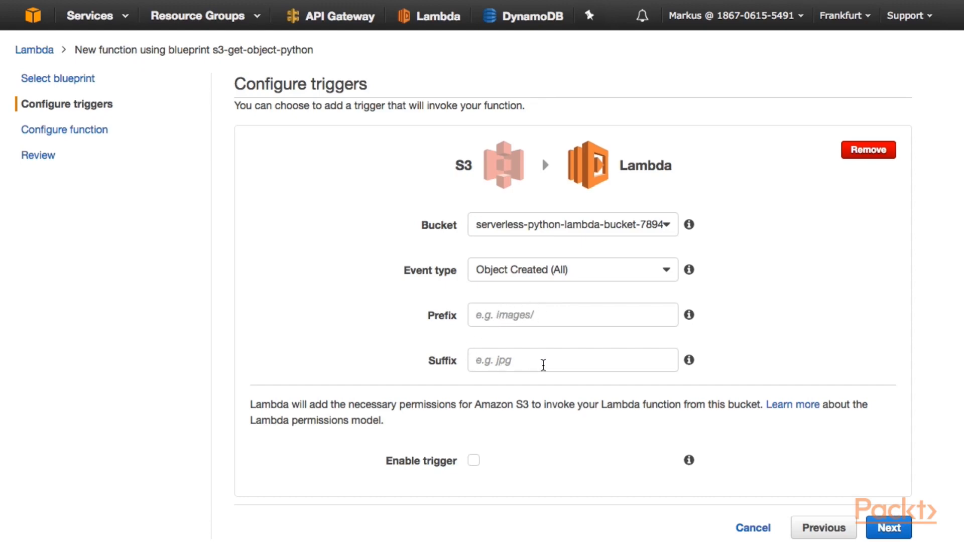
{"action": "mouse_move", "coordinate": [512, 389]}
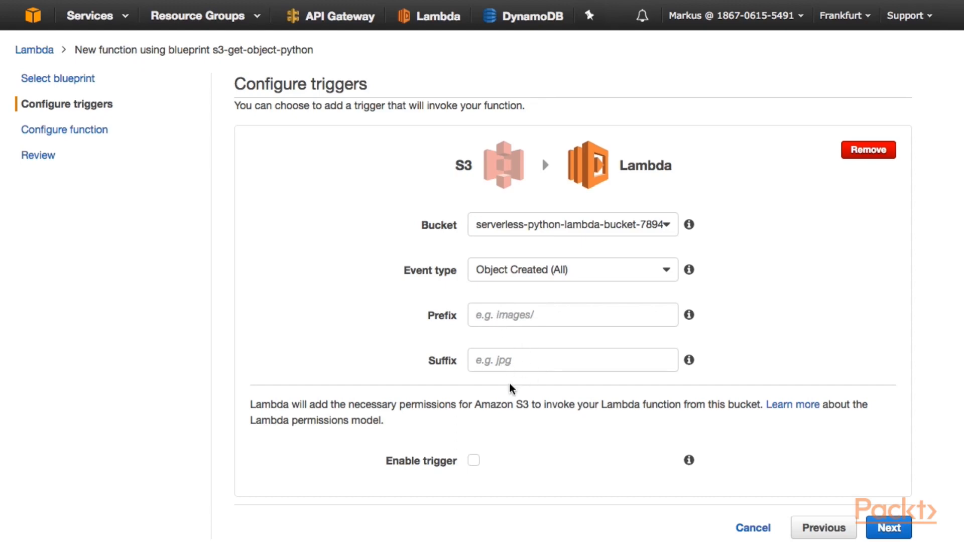
{"action": "mouse_move", "coordinate": [410, 463]}
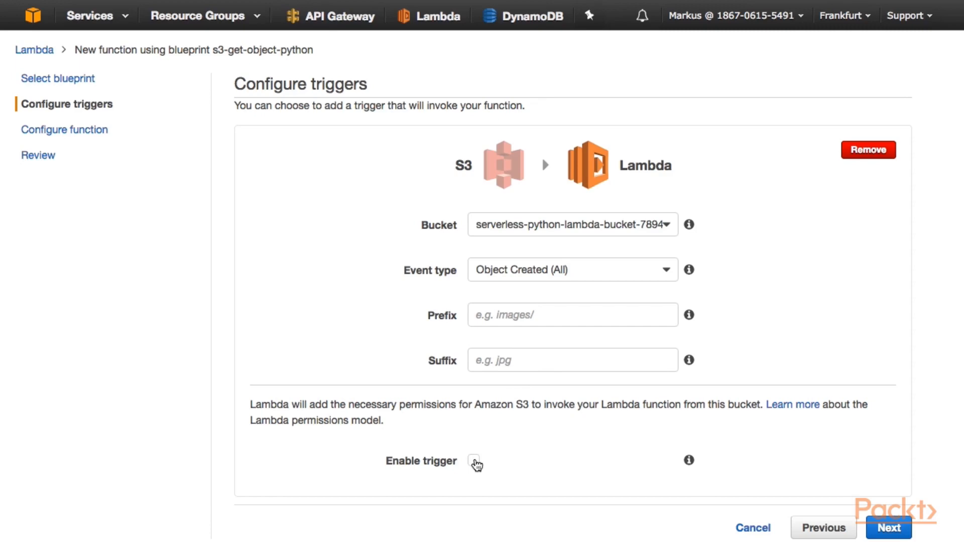
{"action": "mouse_move", "coordinate": [352, 404]}
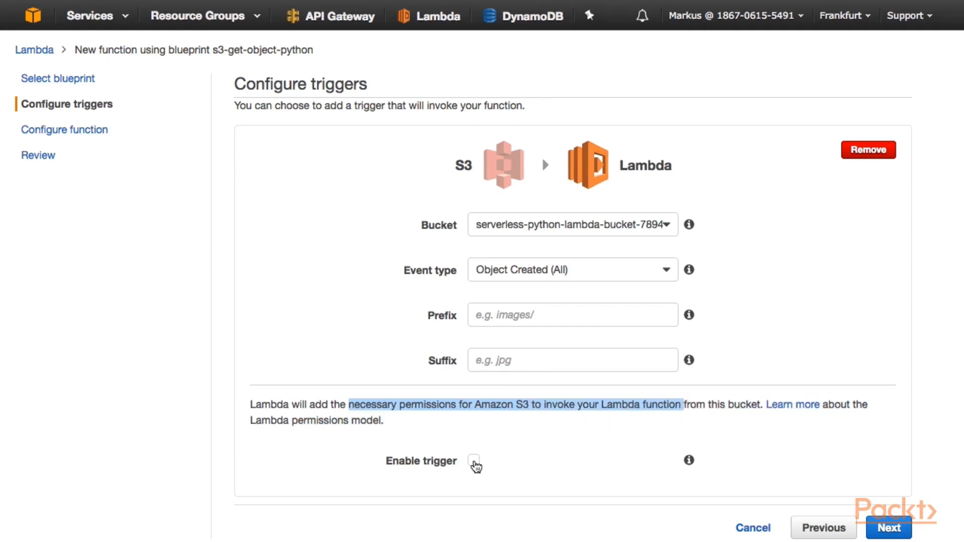
- Enable the S3 bucket trigger, continue, and enter PyFunS3 as the function name
{"action": "left_click", "coordinate": [474, 460]}
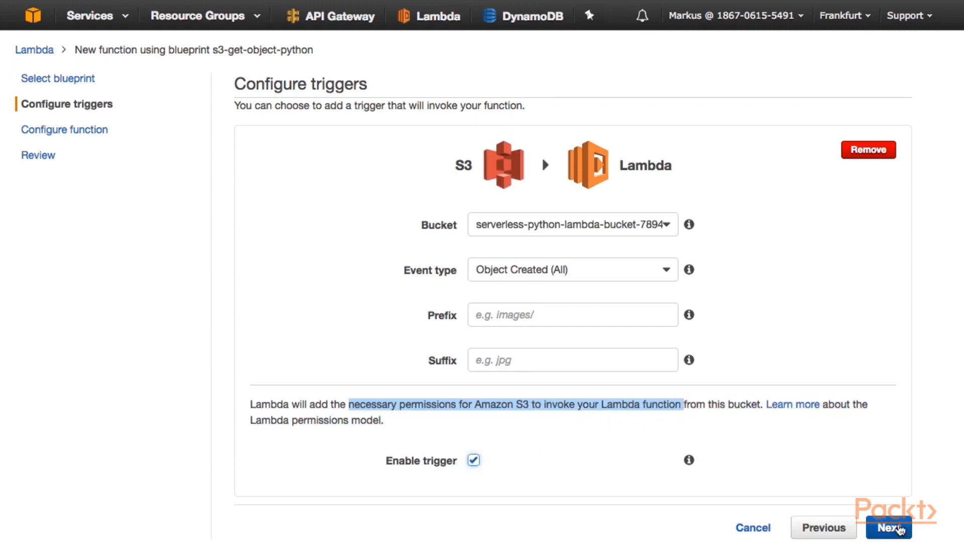
{"action": "left_click", "coordinate": [888, 528]}
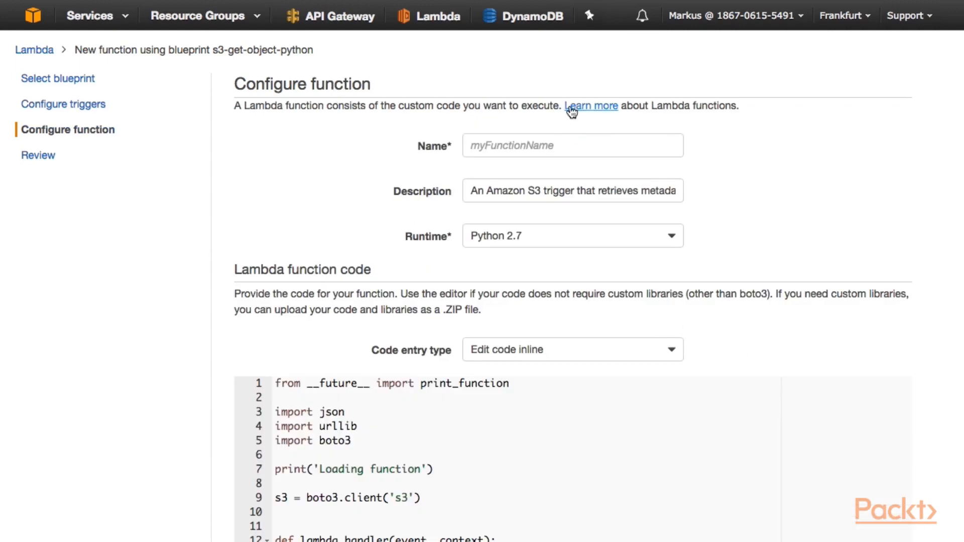
{"action": "left_click", "coordinate": [572, 145]}
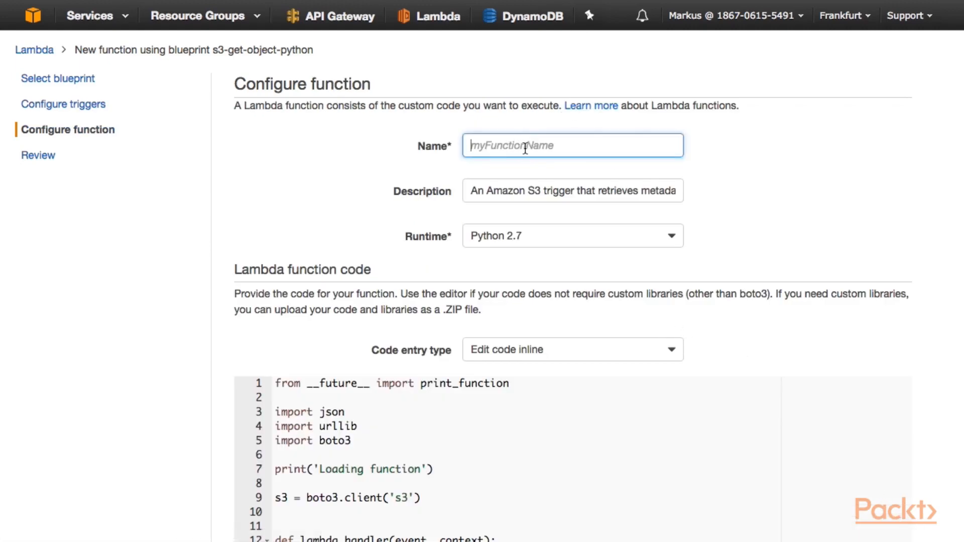
{"action": "type", "text": "PyFunS3"}
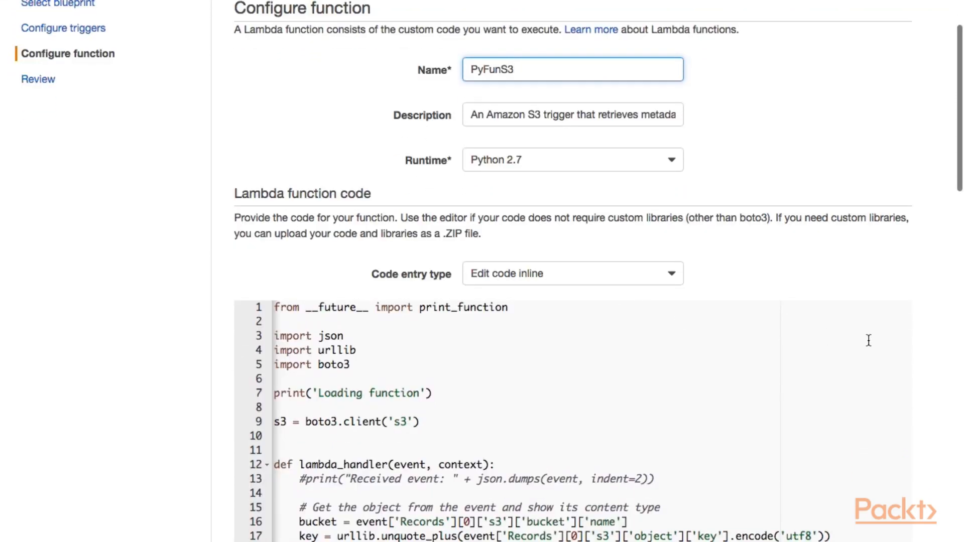
{"action": "scroll", "scroll_direction": "down", "scroll_amount": 3}
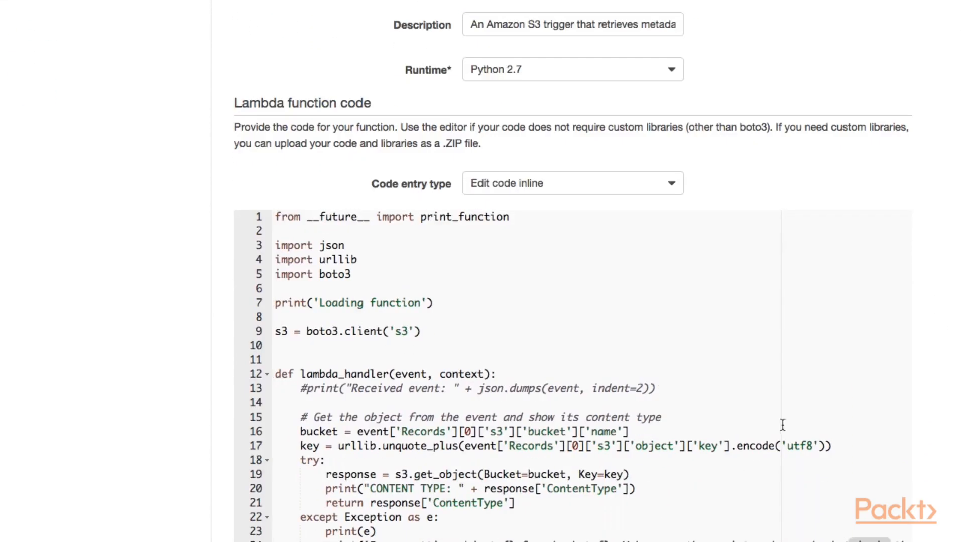
{"action": "scroll", "scroll_direction": "down", "scroll_amount": 3}
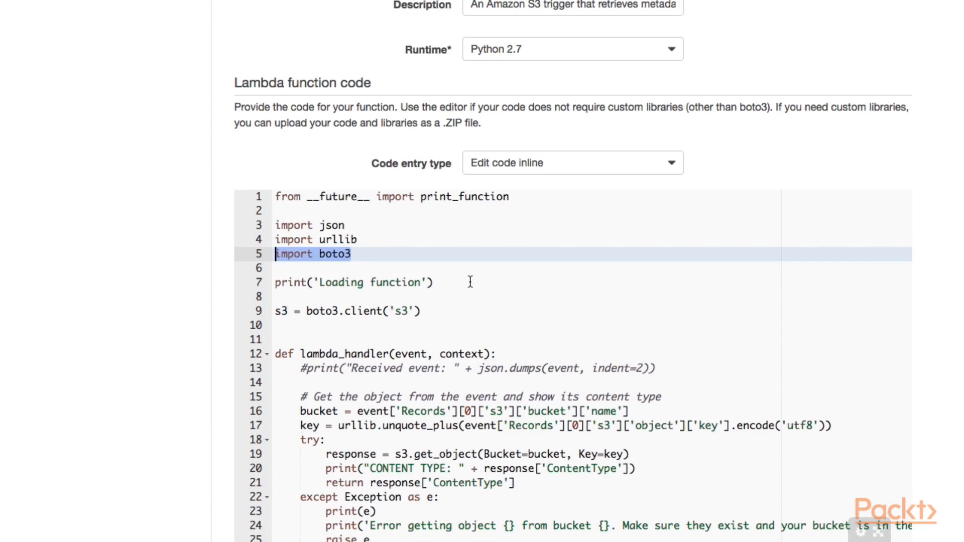
{"action": "mouse_move", "coordinate": [437, 331]}
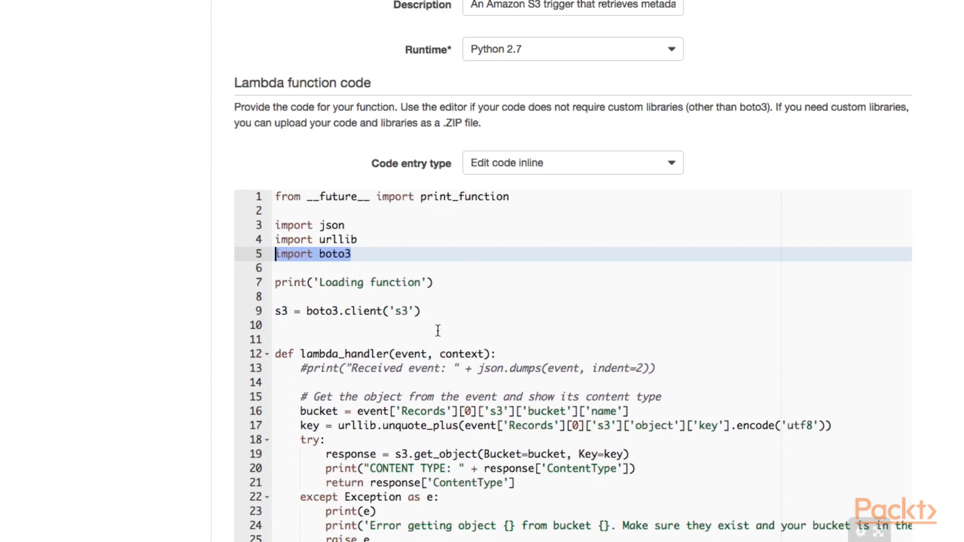
{"action": "scroll", "scroll_direction": "down", "scroll_amount": 3}
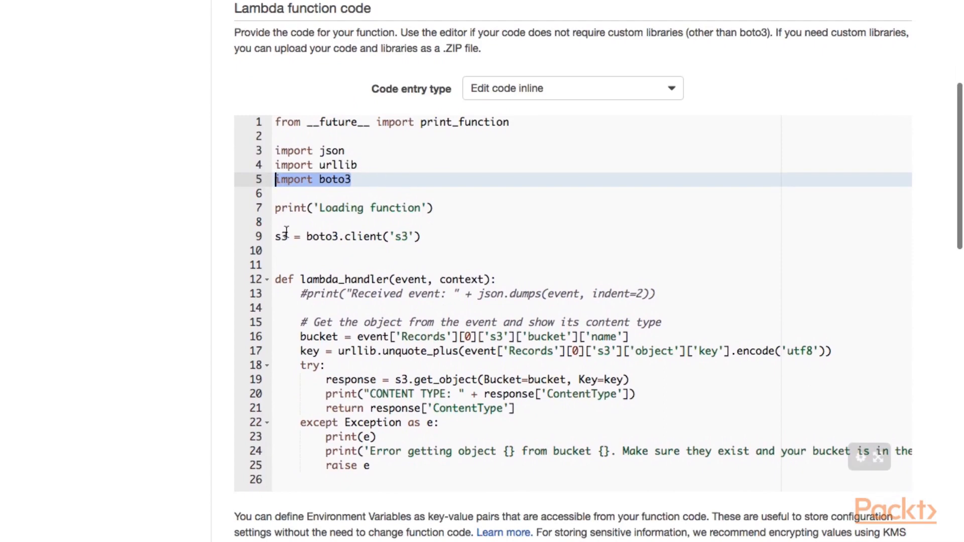
{"action": "mouse_move", "coordinate": [332, 195]}
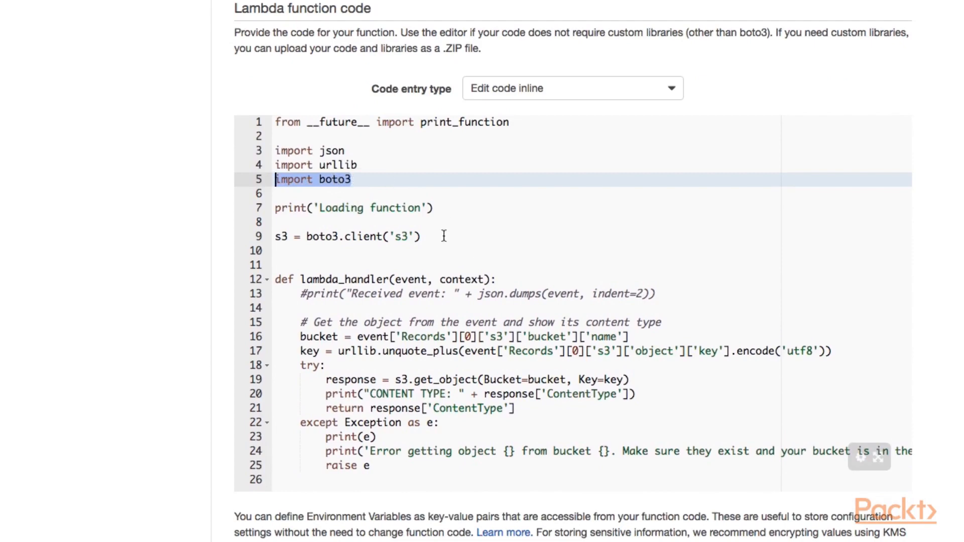
{"action": "left_click", "coordinate": [344, 237]}
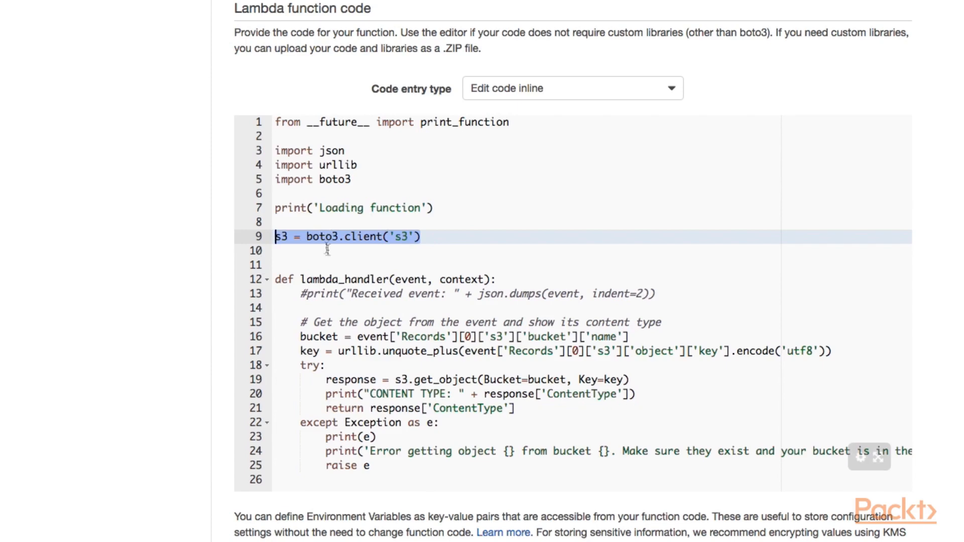
{"action": "mouse_move", "coordinate": [356, 237]}
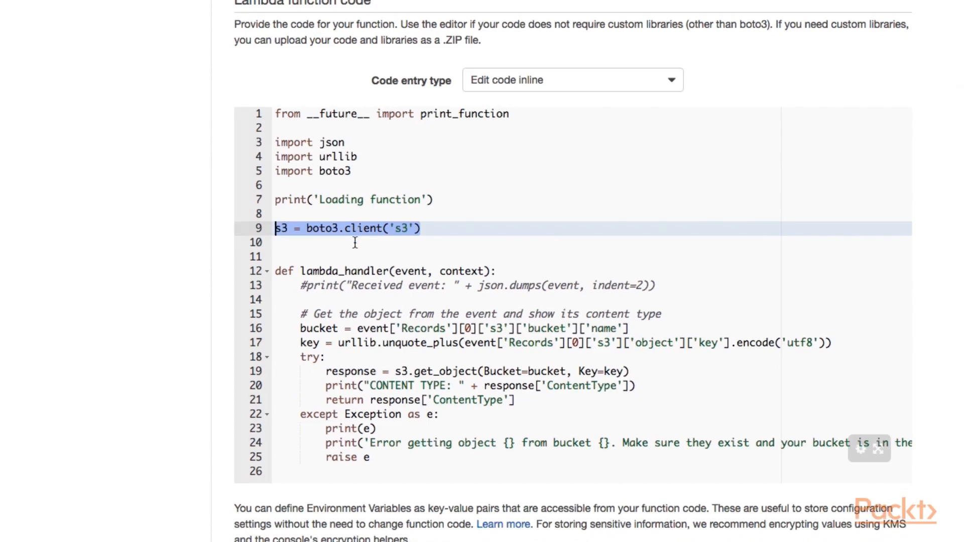
{"action": "mouse_move", "coordinate": [363, 228]}
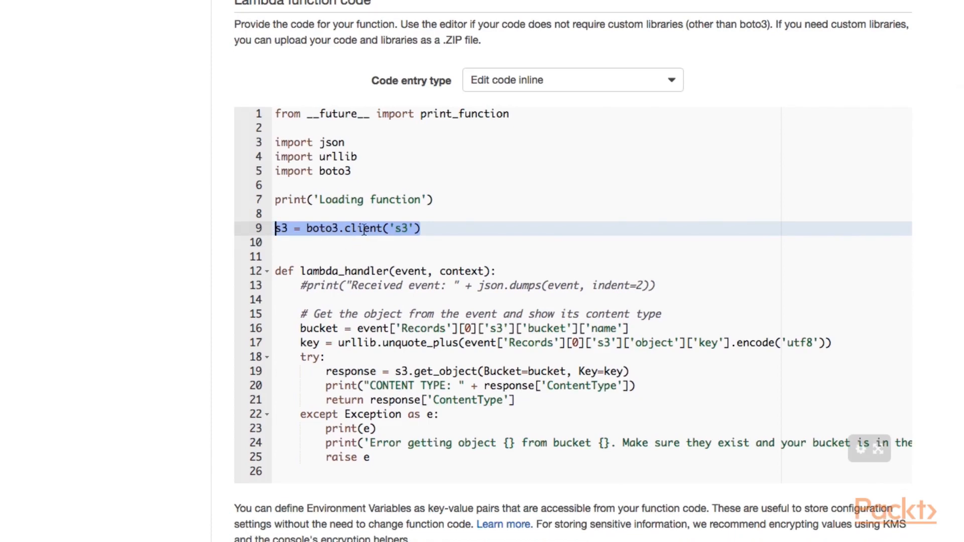
{"action": "left_click", "coordinate": [412, 272]}
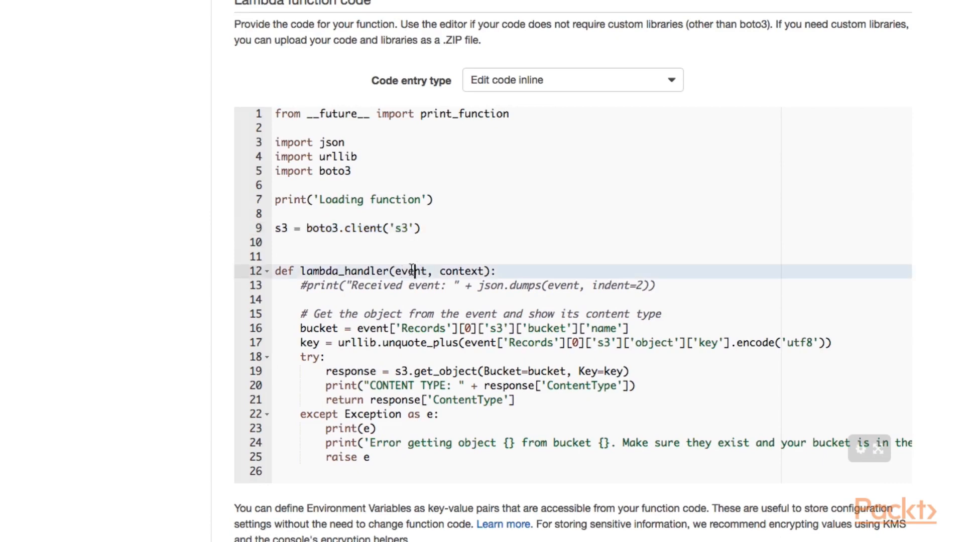
{"action": "double_click", "coordinate": [411, 271]}
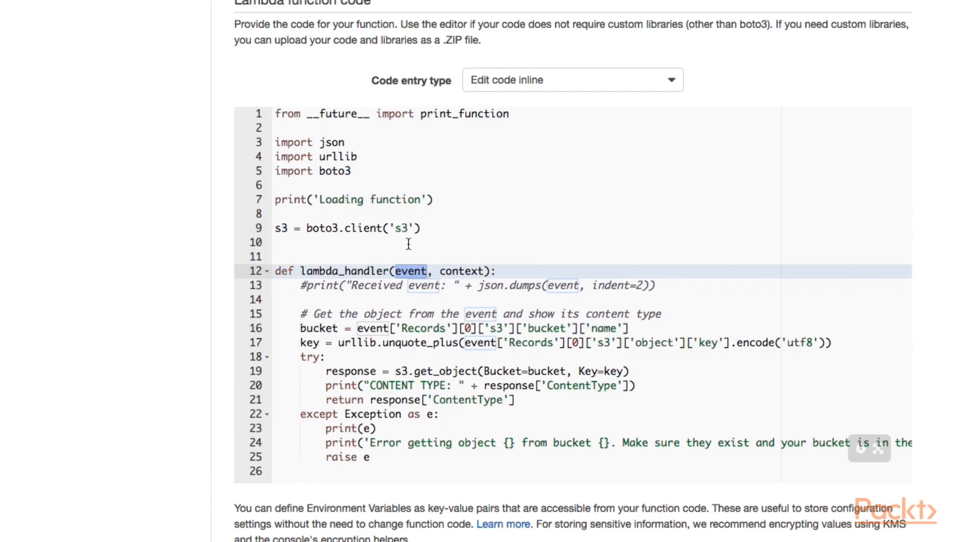
{"action": "scroll", "scroll_direction": "down", "scroll_amount": 3}
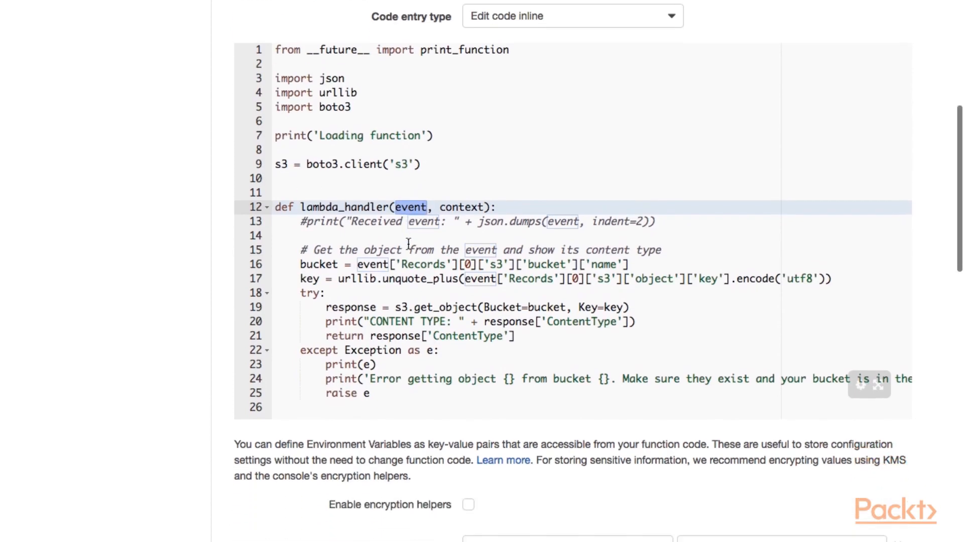
{"action": "scroll", "scroll_direction": "down", "scroll_amount": 3}
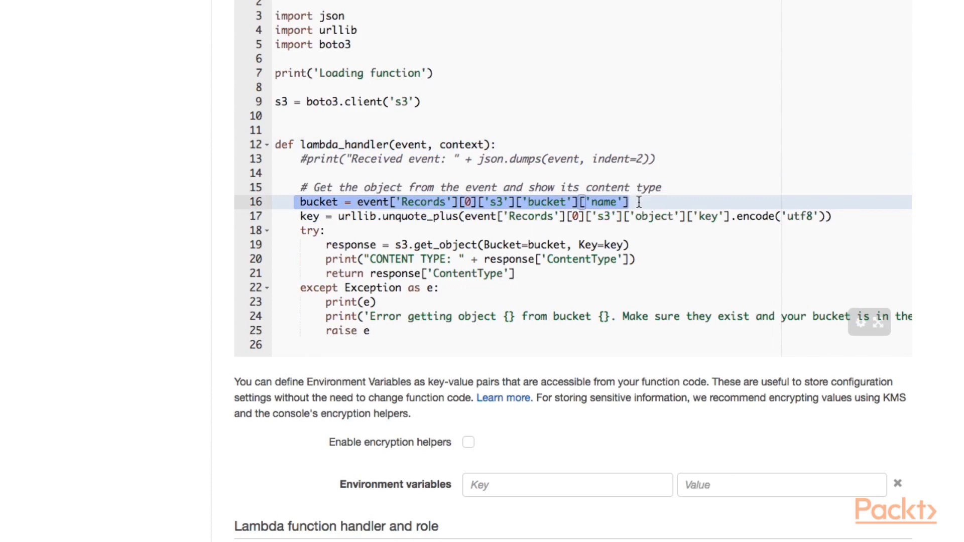
{"action": "mouse_move", "coordinate": [564, 183]}
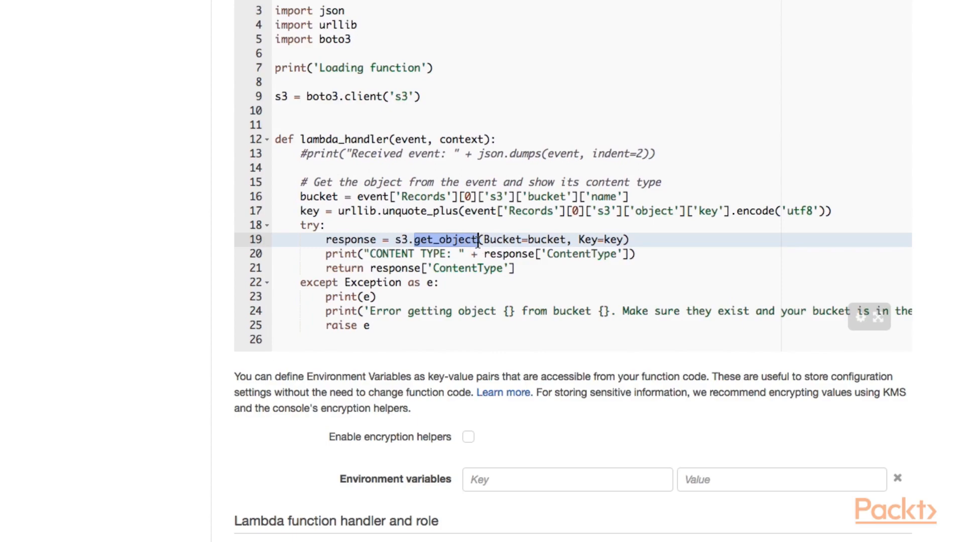
{"action": "scroll", "scroll_direction": "down", "scroll_amount": 3}
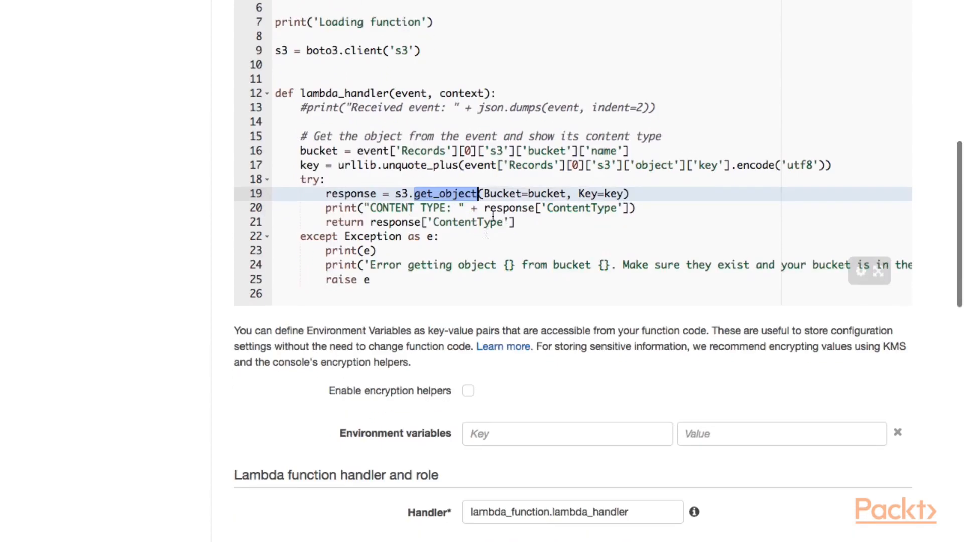
{"action": "mouse_move", "coordinate": [523, 208]}
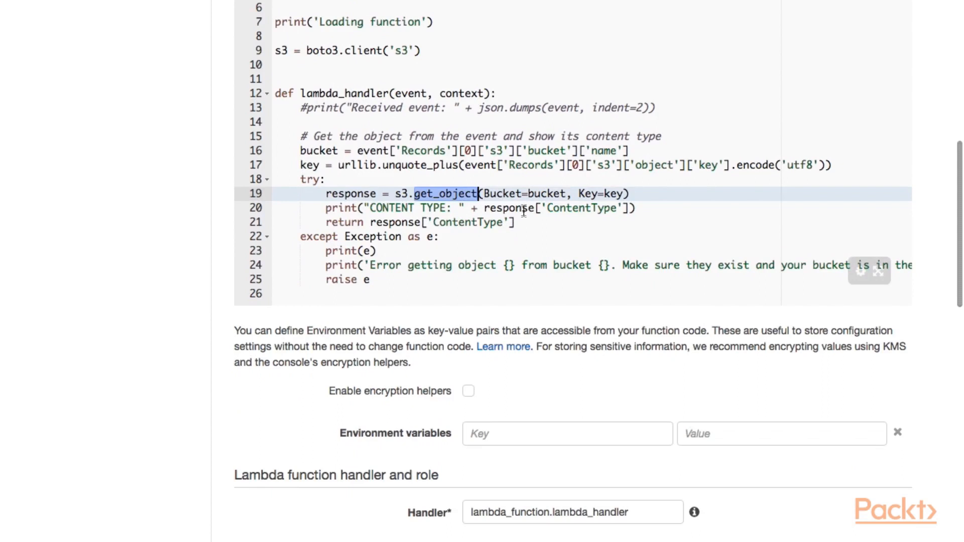
{"action": "mouse_move", "coordinate": [480, 223]}
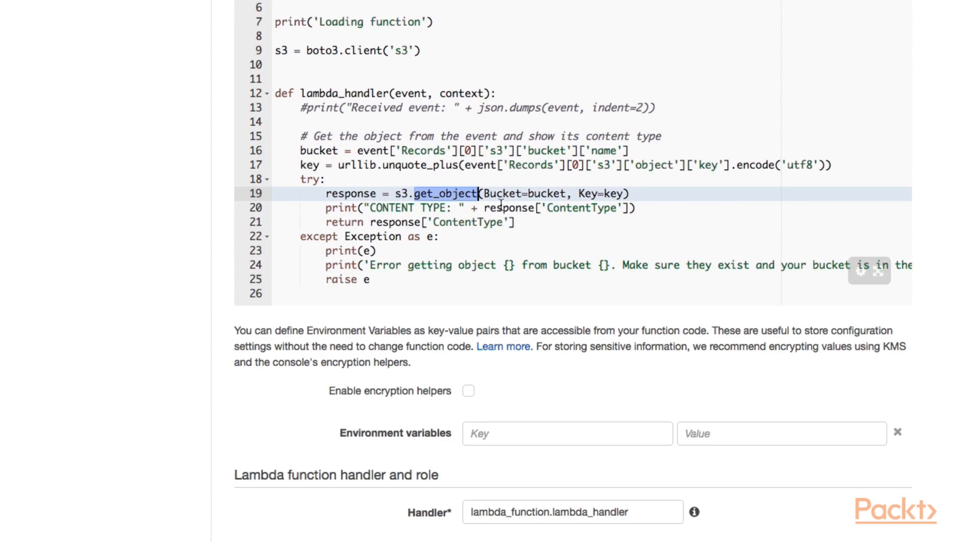
{"action": "scroll", "scroll_direction": "down", "scroll_amount": 3}
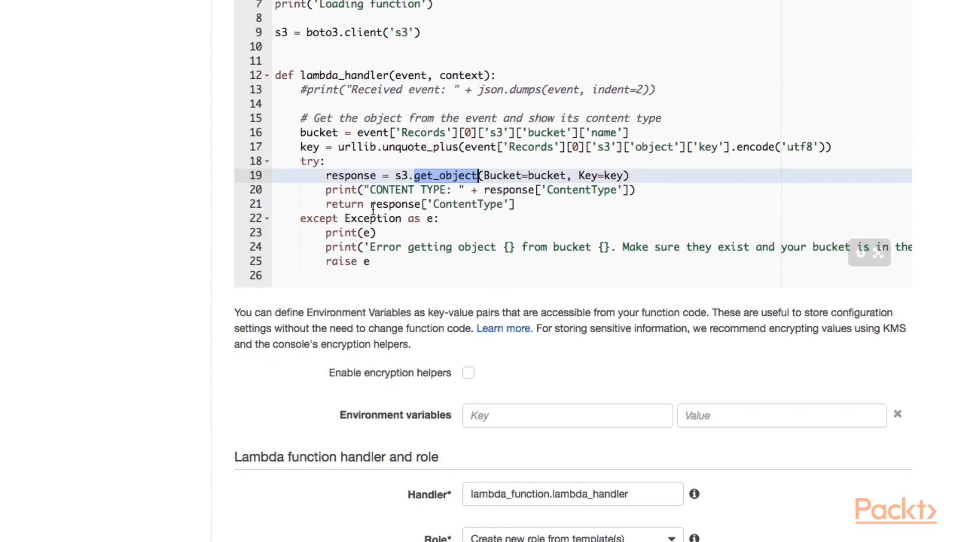
{"action": "mouse_move", "coordinate": [538, 214]}
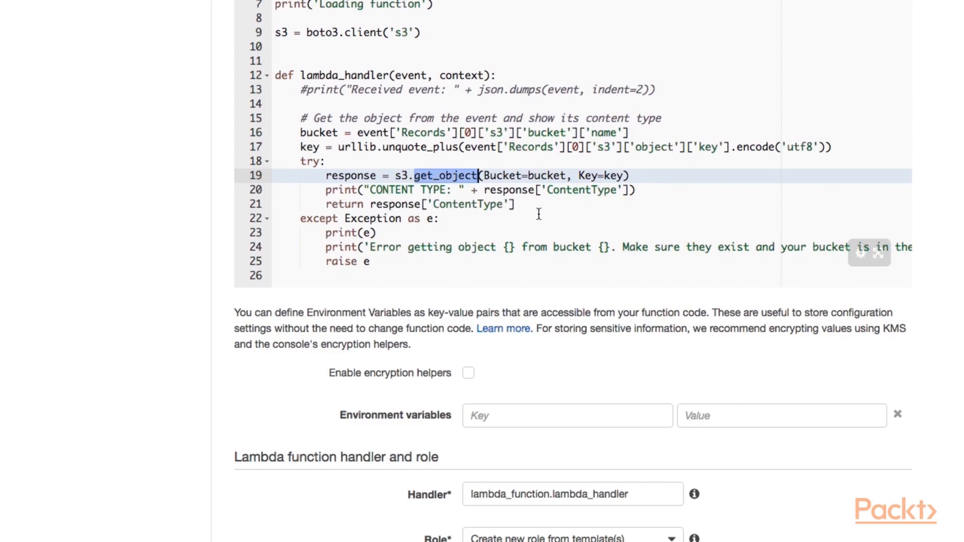
{"action": "scroll", "scroll_direction": "down", "scroll_amount": 3}
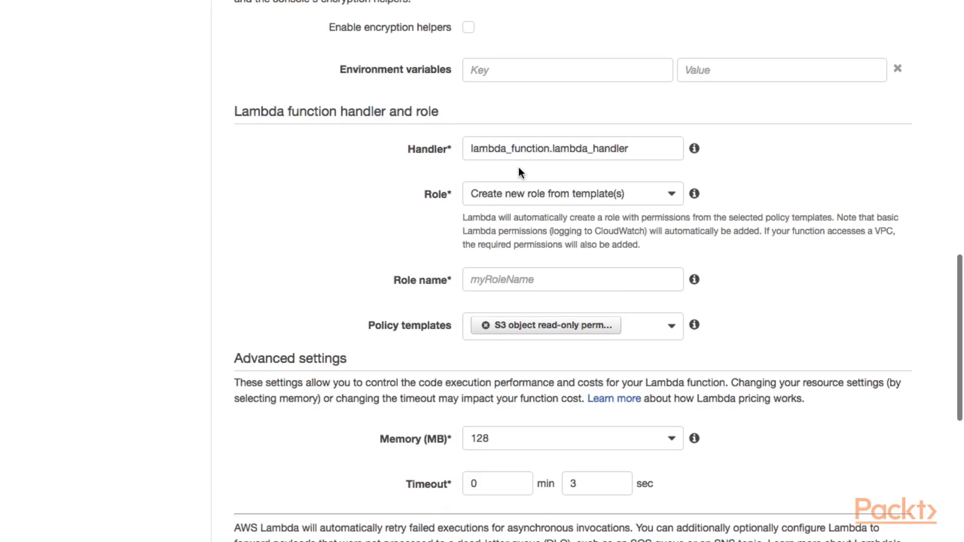
{"action": "mouse_move", "coordinate": [615, 216]}
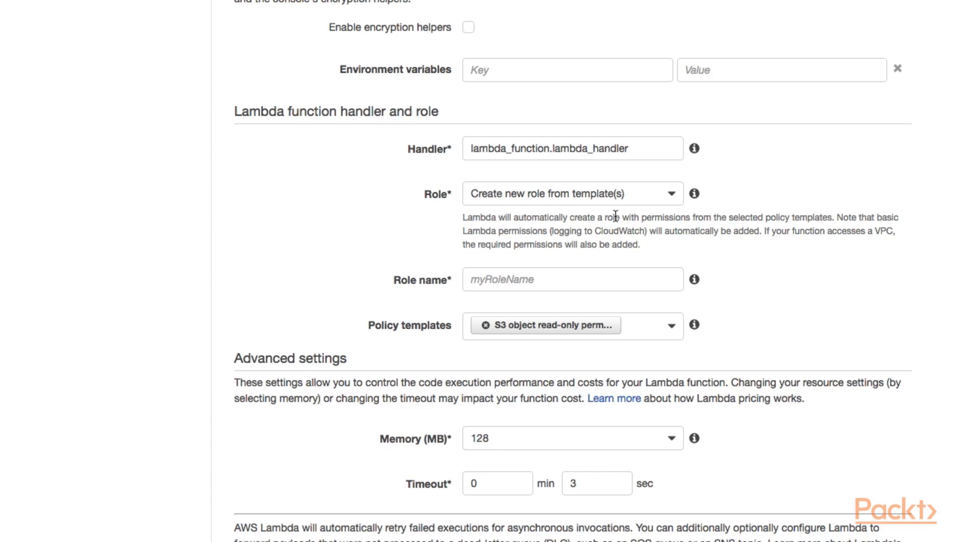
- Enter PyFunS3 as the name for the function's new role
{"action": "scroll", "scroll_direction": "up", "scroll_amount": 3}
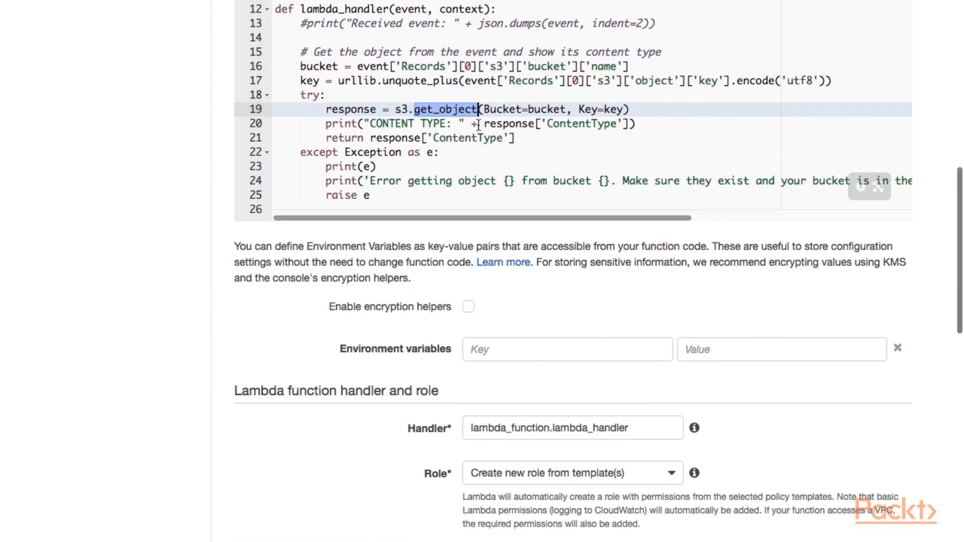
{"action": "scroll", "scroll_direction": "down", "scroll_amount": 3}
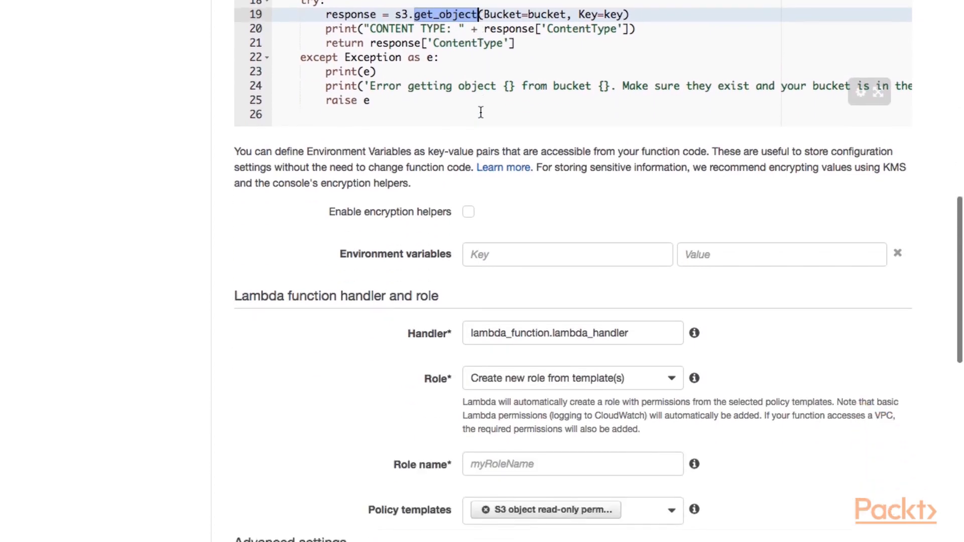
{"action": "scroll", "scroll_direction": "down", "scroll_amount": 3}
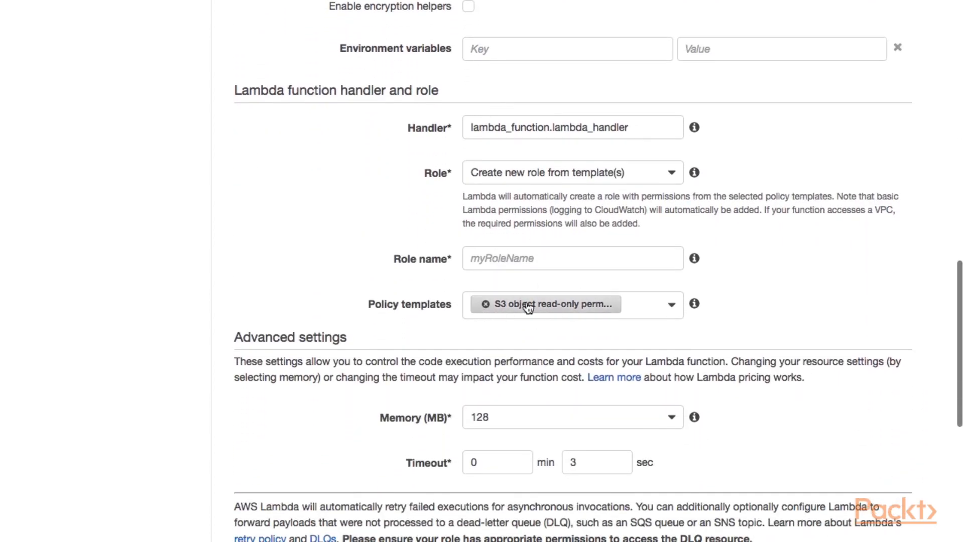
{"action": "mouse_move", "coordinate": [578, 313]}
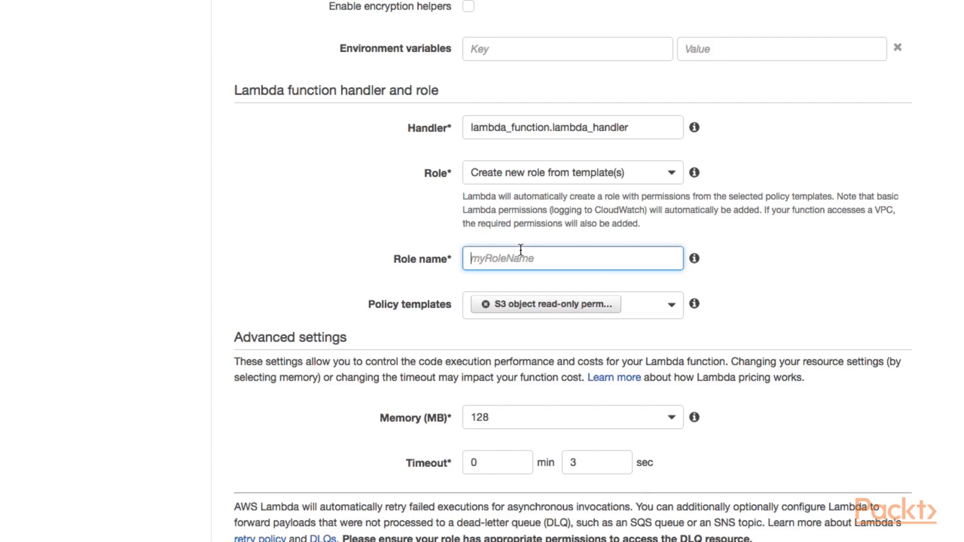
{"action": "type", "text": "PyFu"}
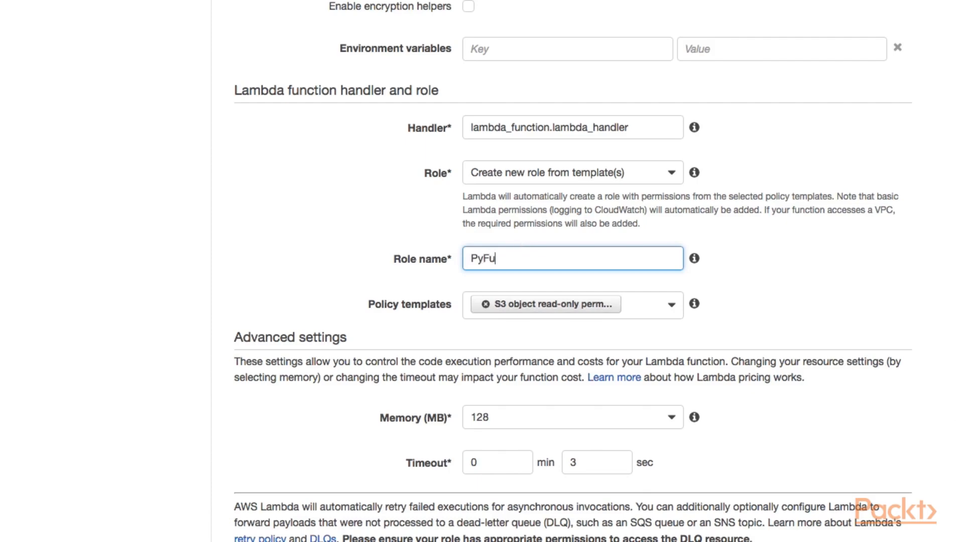
{"action": "type", "text": "nS3"}
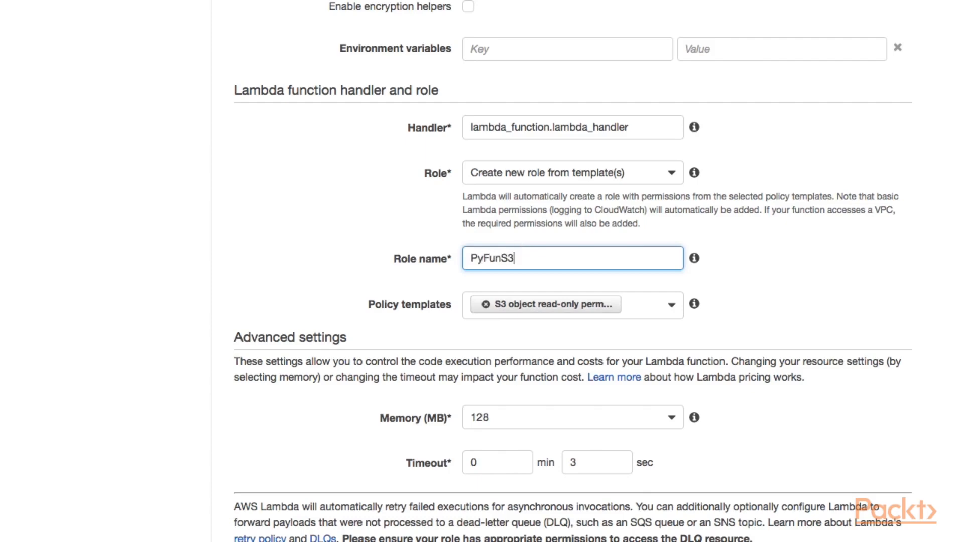
{"action": "scroll", "scroll_direction": "down", "scroll_amount": 3}
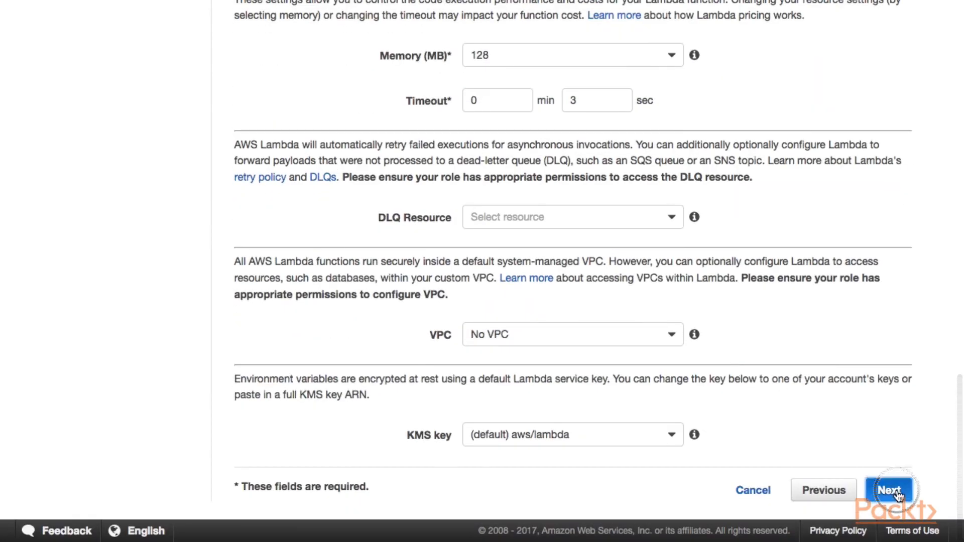
- Review the settings and create the PyFunS3 function with its S3 trigger
{"action": "left_click", "coordinate": [891, 490]}
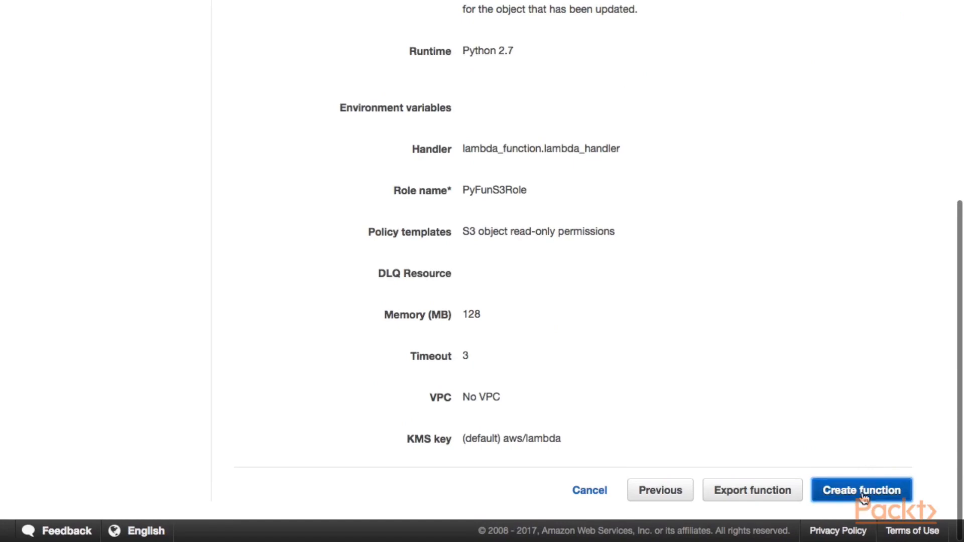
{"action": "left_click", "coordinate": [862, 491]}
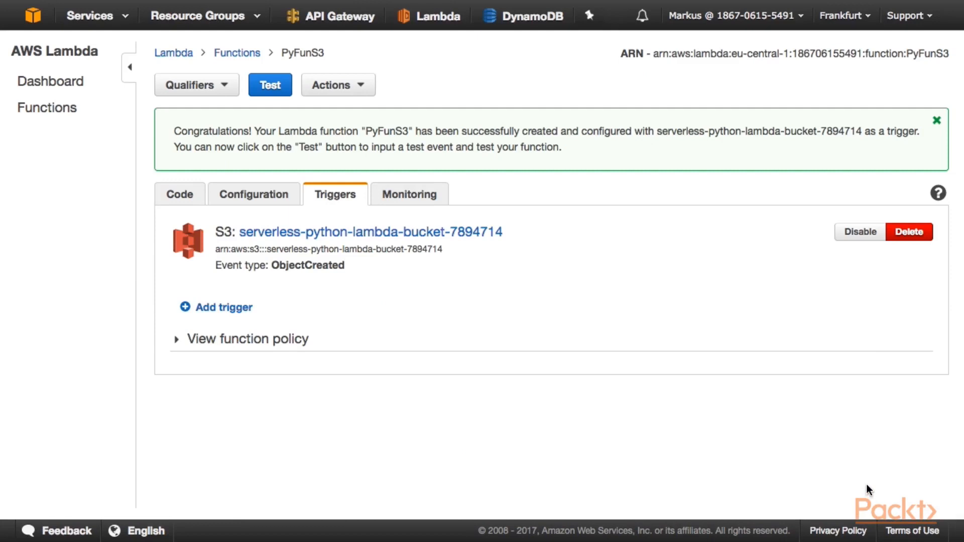
{"action": "mouse_move", "coordinate": [516, 195]}
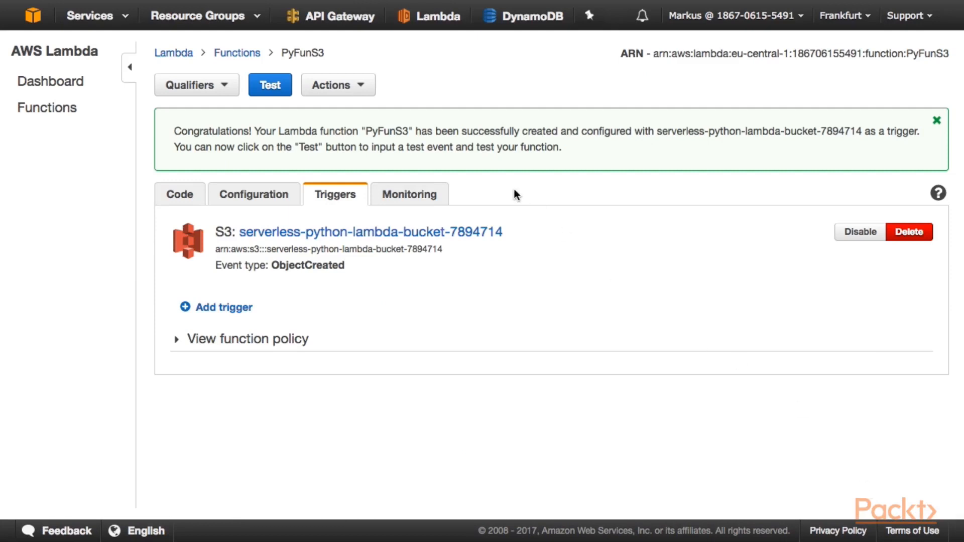
{"action": "mouse_move", "coordinate": [338, 85]}
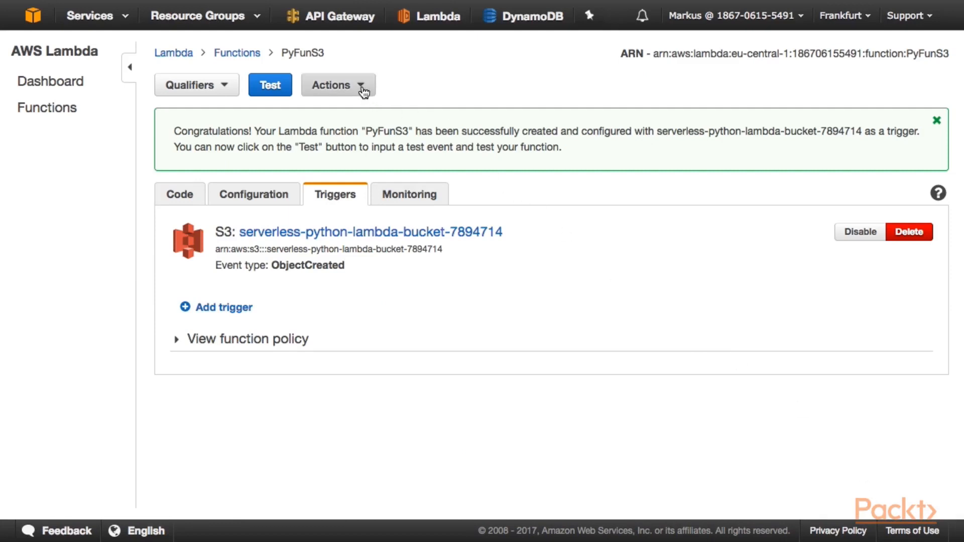
{"action": "left_click", "coordinate": [337, 85]}
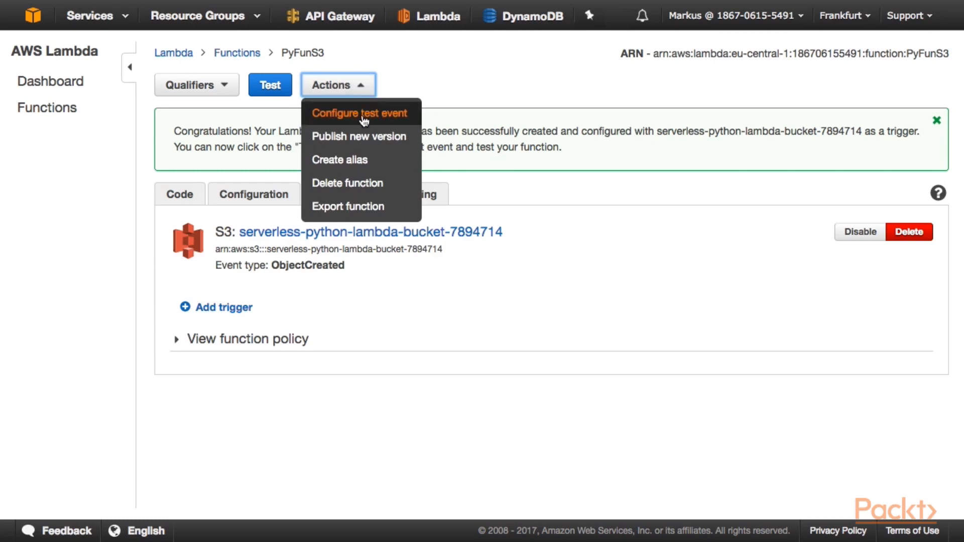
- Save the S3 Put sample as a test event and run it
{"action": "left_click", "coordinate": [359, 113]}
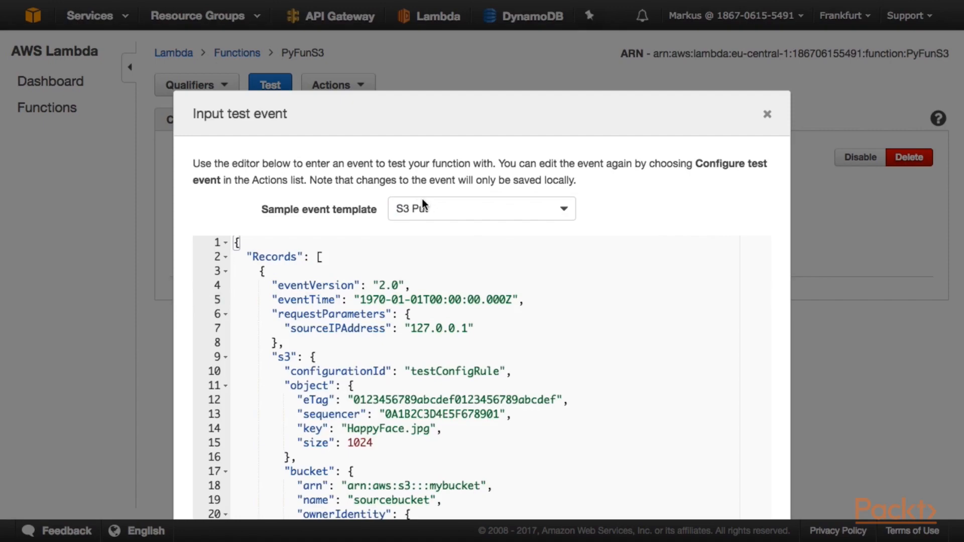
{"action": "mouse_move", "coordinate": [551, 206]}
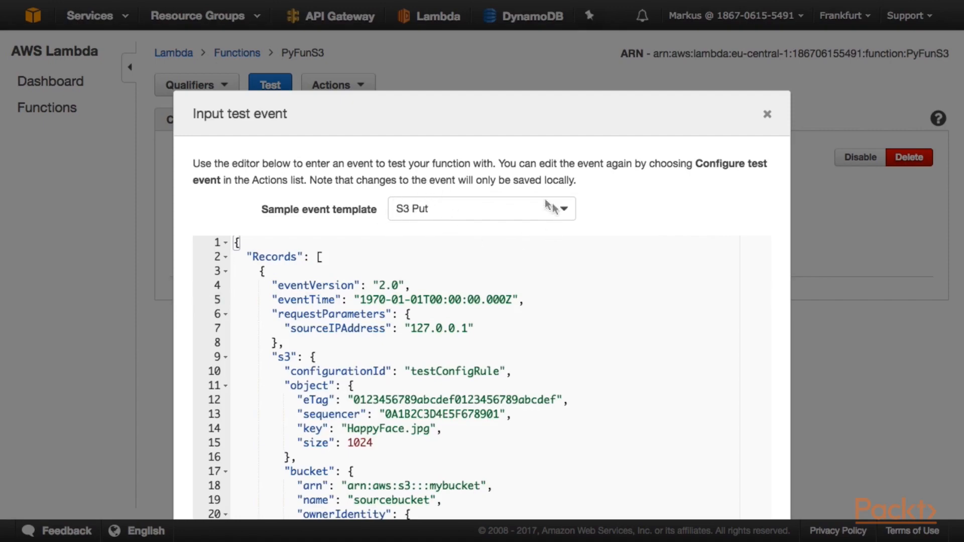
{"action": "mouse_move", "coordinate": [776, 230]}
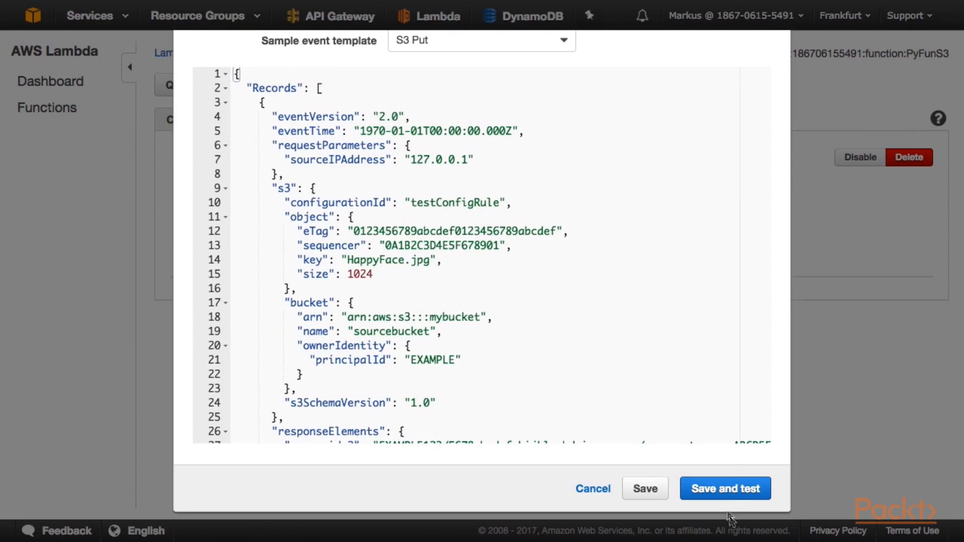
{"action": "left_click", "coordinate": [725, 489]}
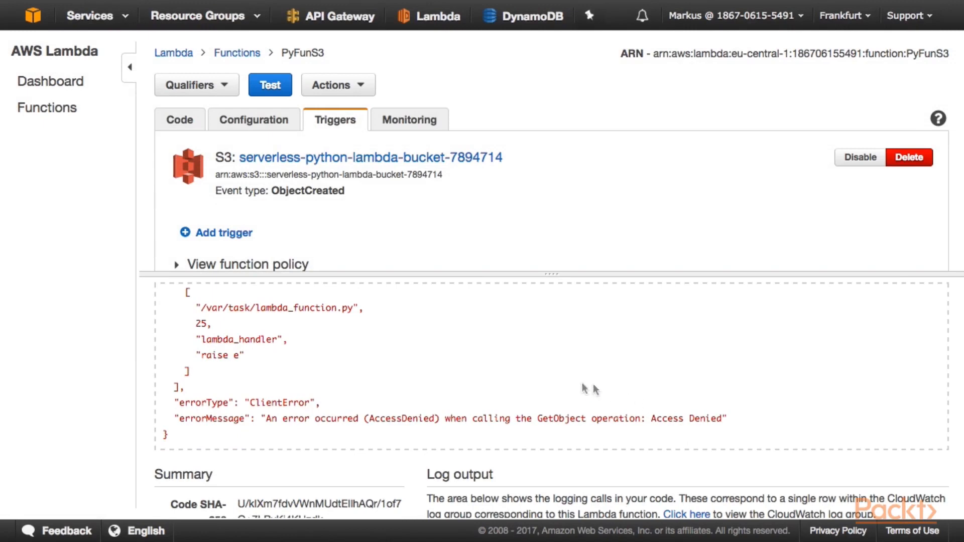
{"action": "mouse_move", "coordinate": [539, 423]}
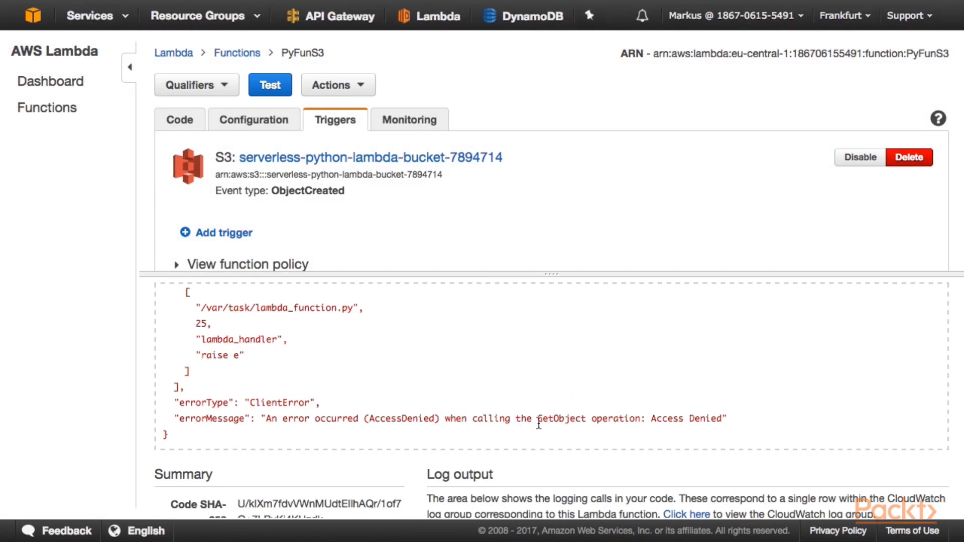
{"action": "mouse_move", "coordinate": [685, 424]}
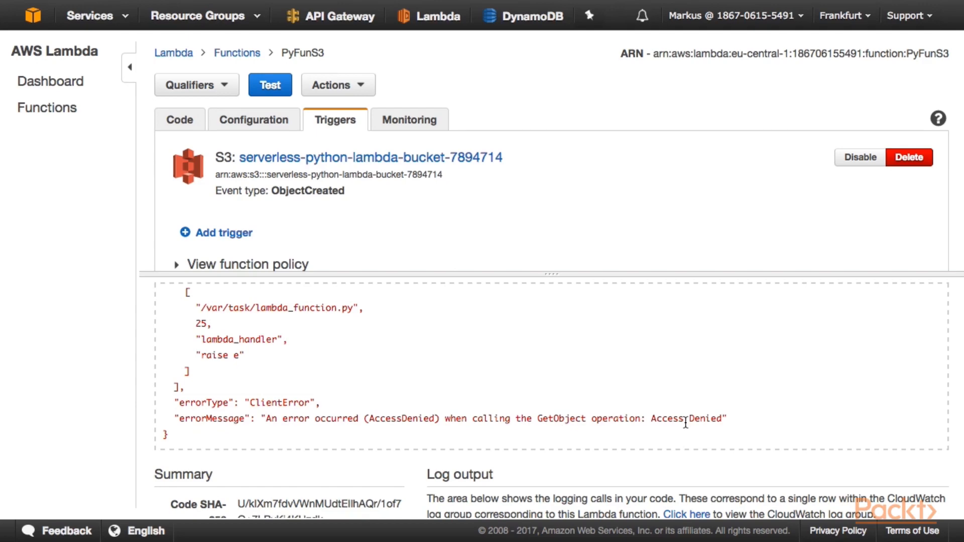
{"action": "scroll", "scroll_direction": "up", "scroll_amount": 3}
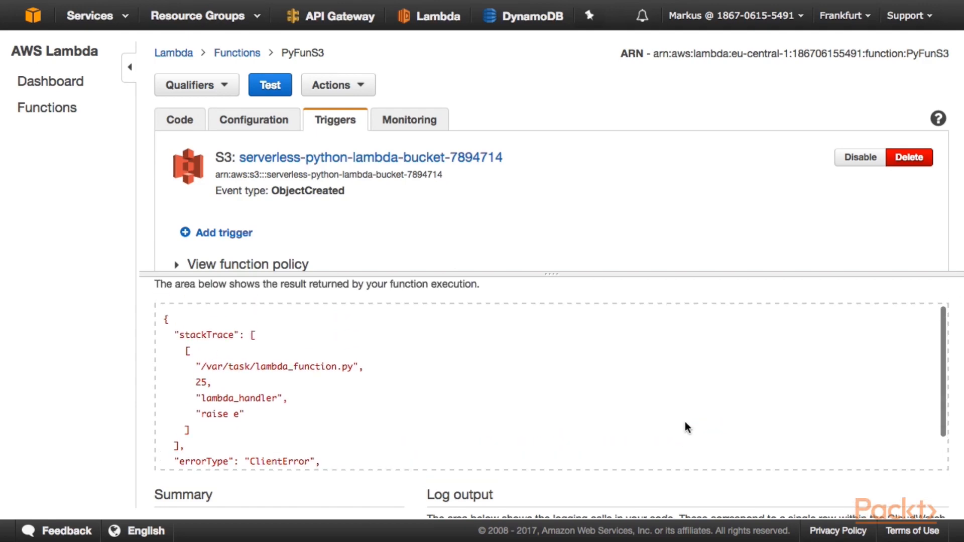
{"action": "scroll", "scroll_direction": "down", "scroll_amount": 3}
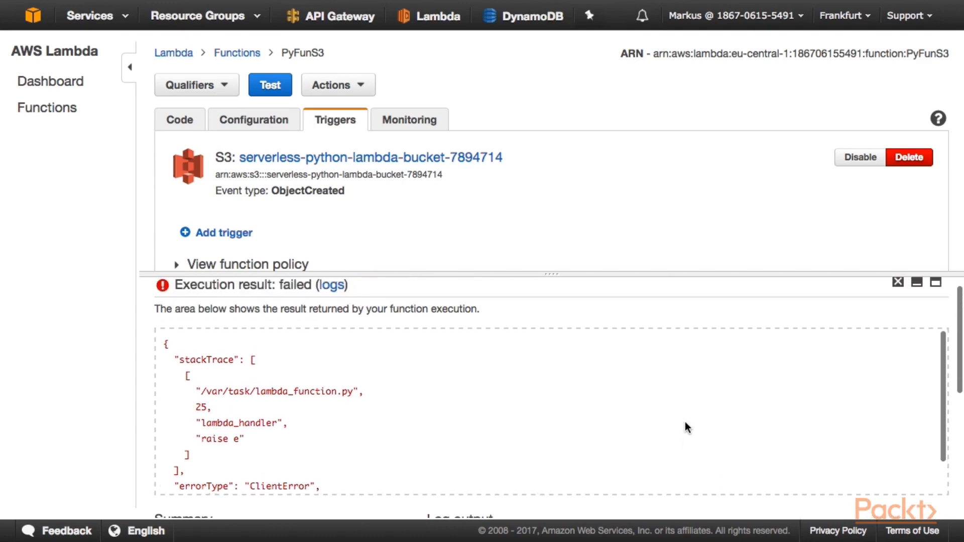
- Scroll through the failed result showing Access Denied on GetObject
{"action": "scroll", "scroll_direction": "down", "scroll_amount": 3}
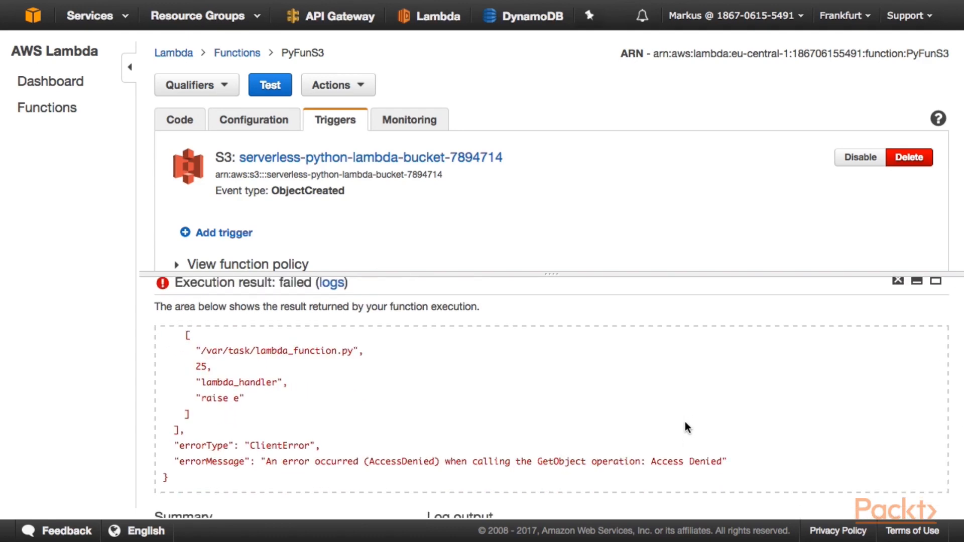
{"action": "scroll", "scroll_direction": "down", "scroll_amount": 3}
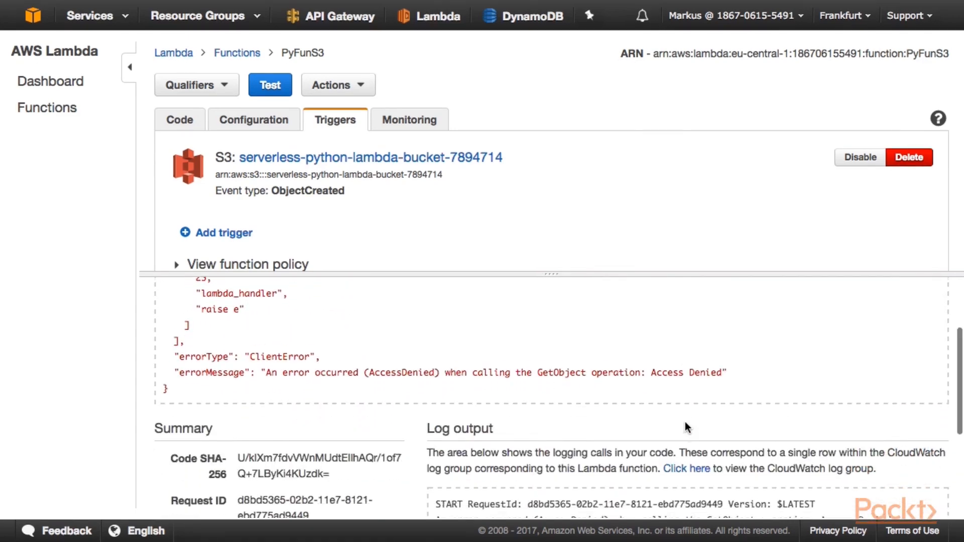
{"action": "scroll", "scroll_direction": "down", "scroll_amount": 3}
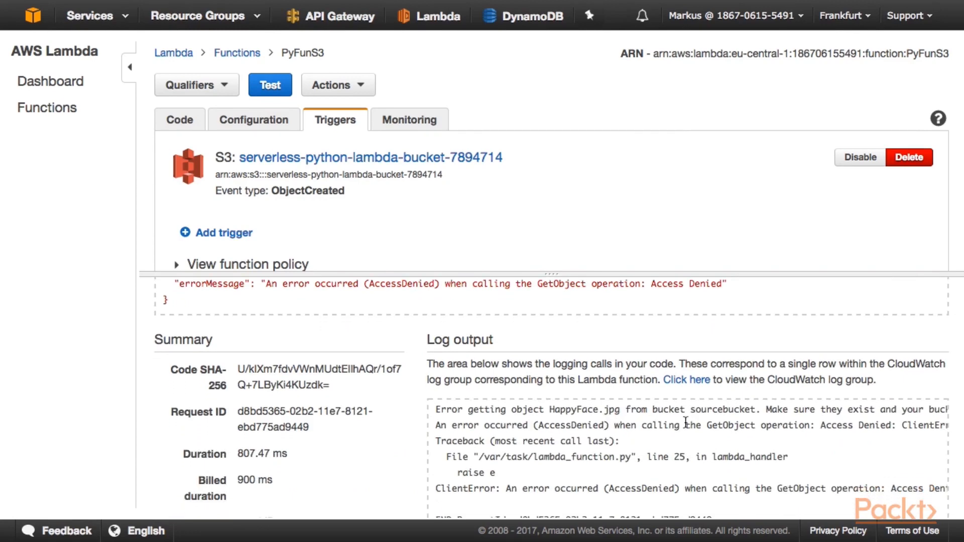
{"action": "scroll", "scroll_direction": "down", "scroll_amount": 3}
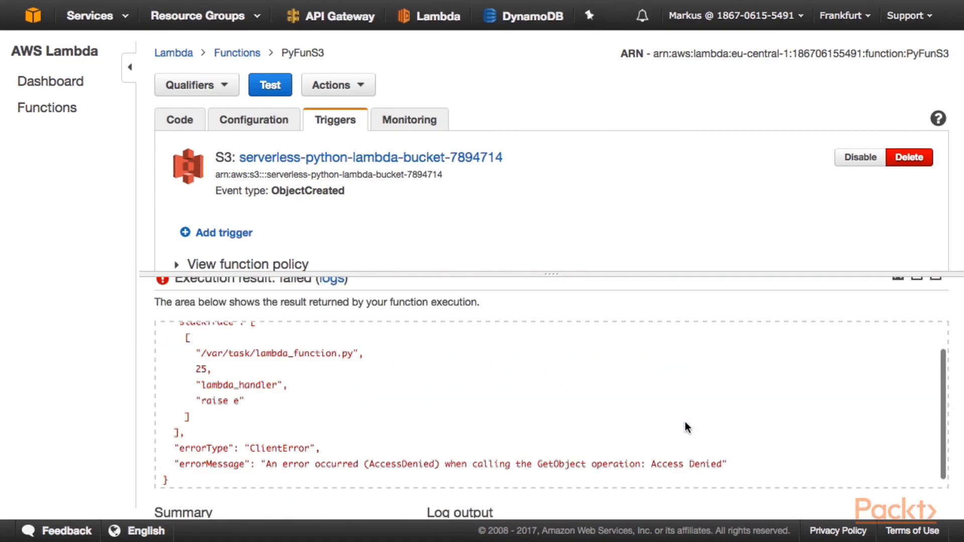
{"action": "scroll", "scroll_direction": "up", "scroll_amount": 3}
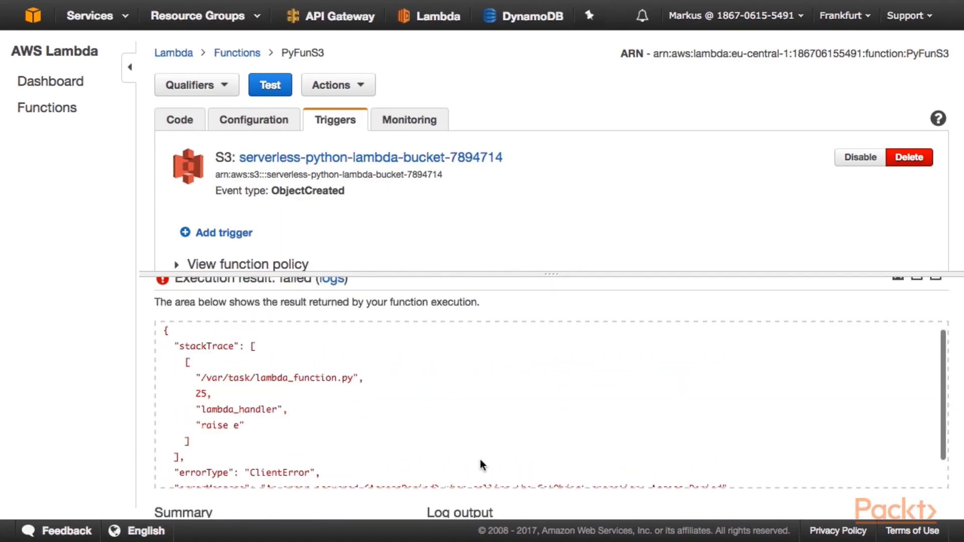
{"action": "scroll", "scroll_direction": "down", "scroll_amount": 3}
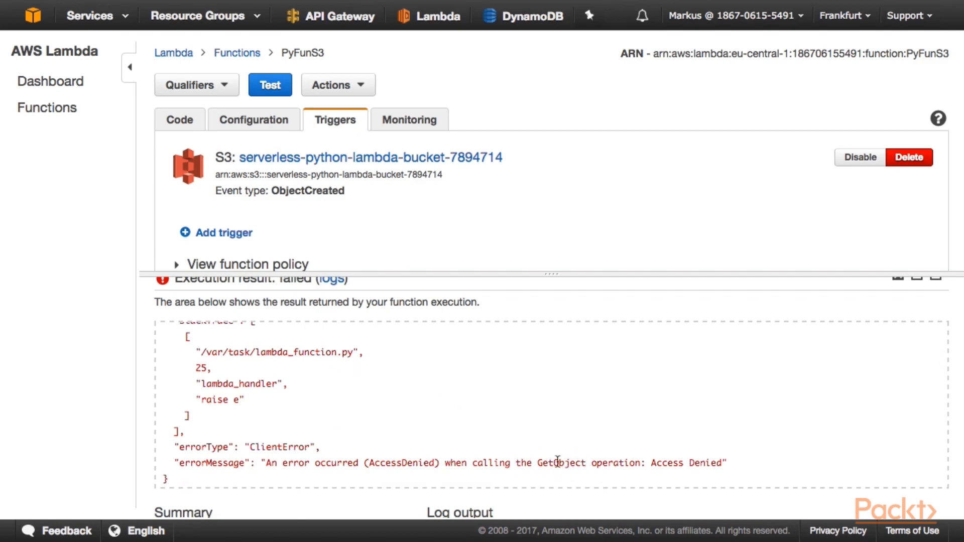
{"action": "mouse_move", "coordinate": [273, 209]}
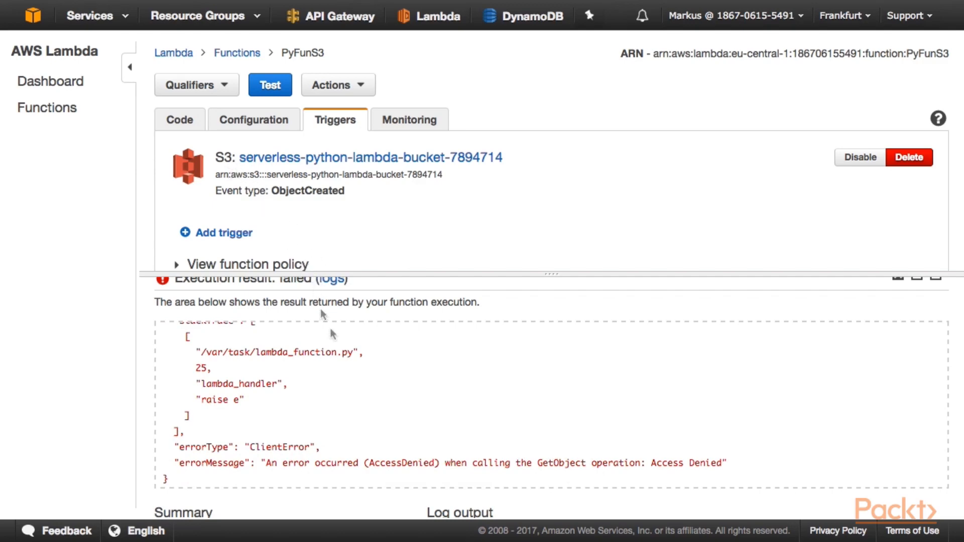
{"action": "mouse_move", "coordinate": [547, 445]}
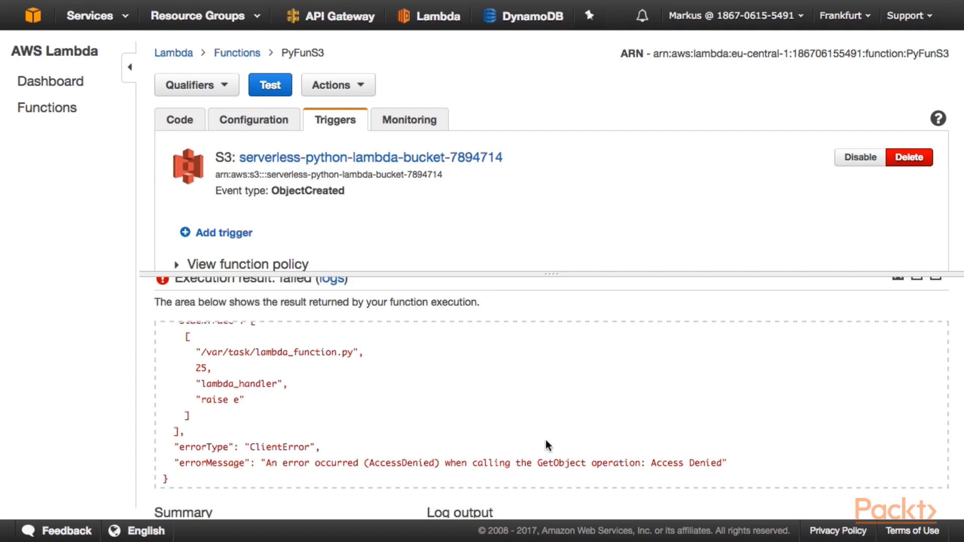
{"action": "mouse_move", "coordinate": [547, 377]}
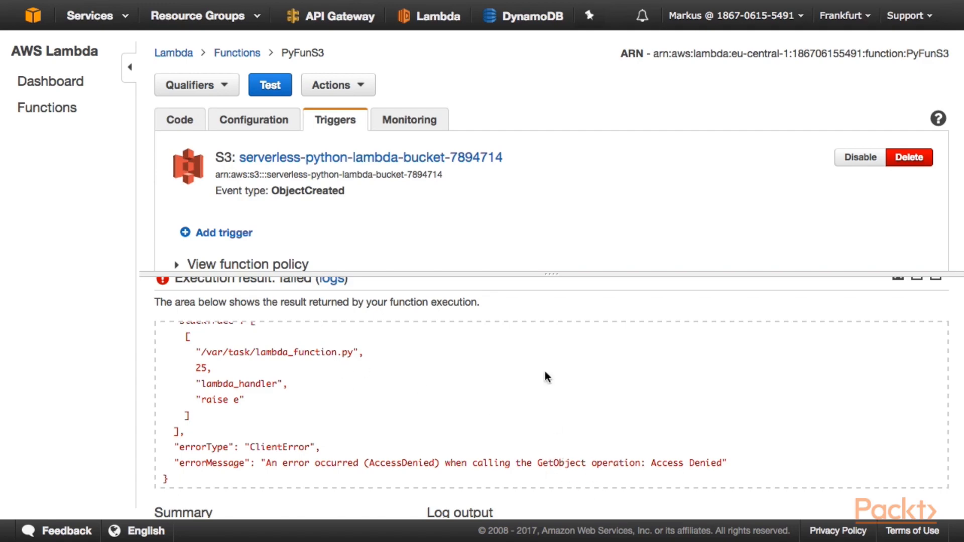
{"action": "mouse_move", "coordinate": [337, 85]}
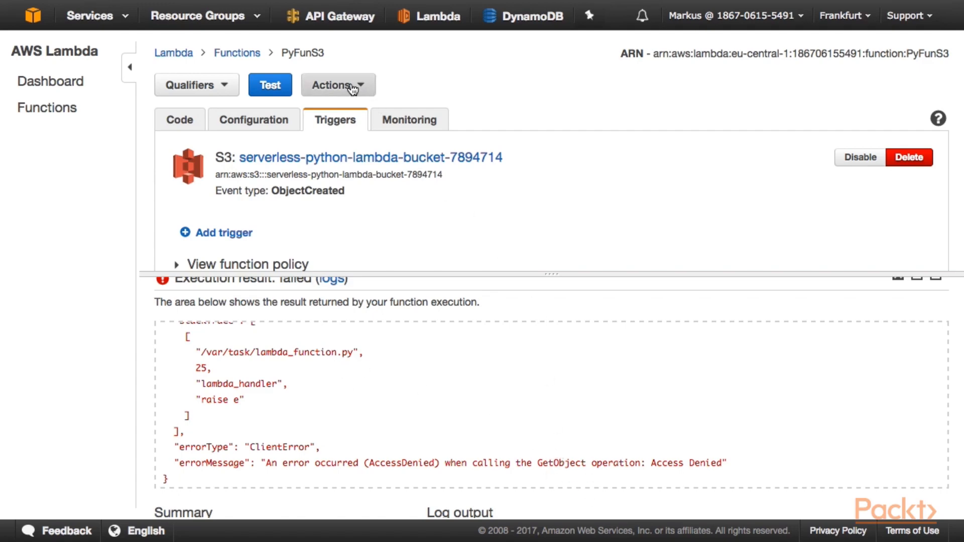
{"action": "mouse_move", "coordinate": [342, 97]}
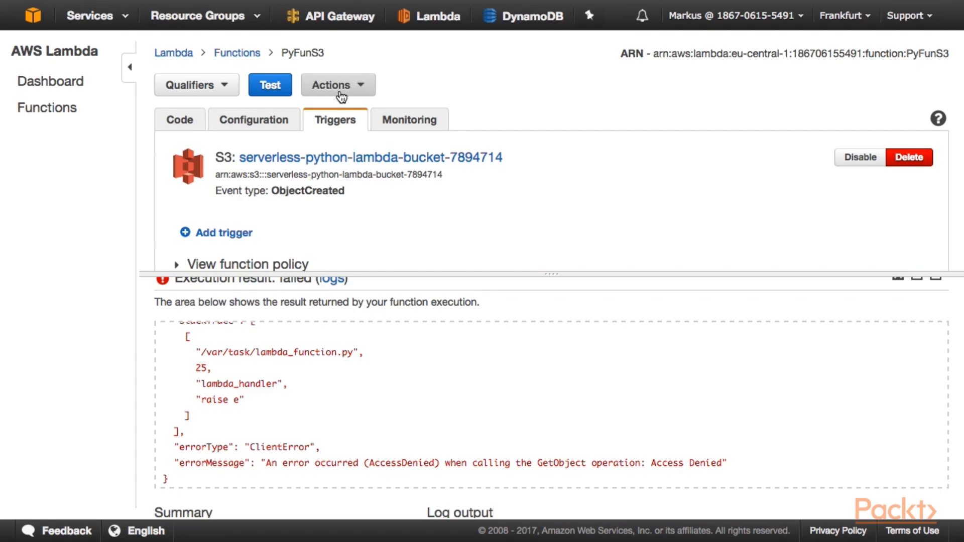
{"action": "mouse_move", "coordinate": [526, 349]}
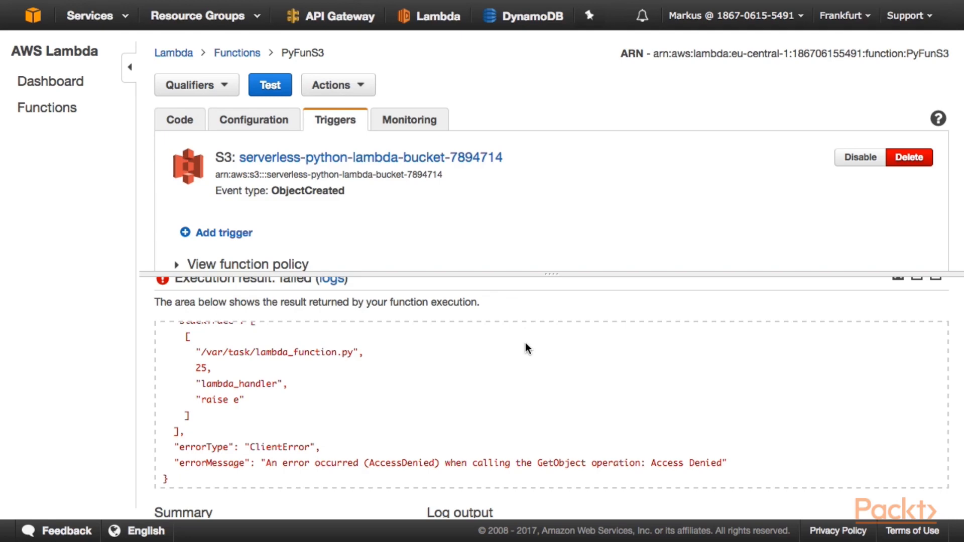
- Upload favicon.ico from the Desktop to serverless-python-lambda-bucket-7894714
{"action": "left_click", "coordinate": [370, 157]}
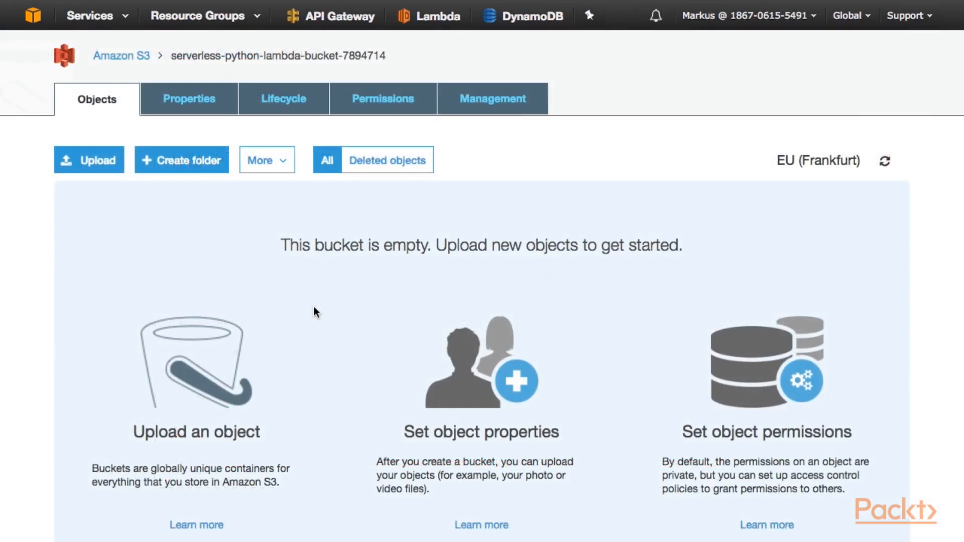
{"action": "mouse_move", "coordinate": [89, 160]}
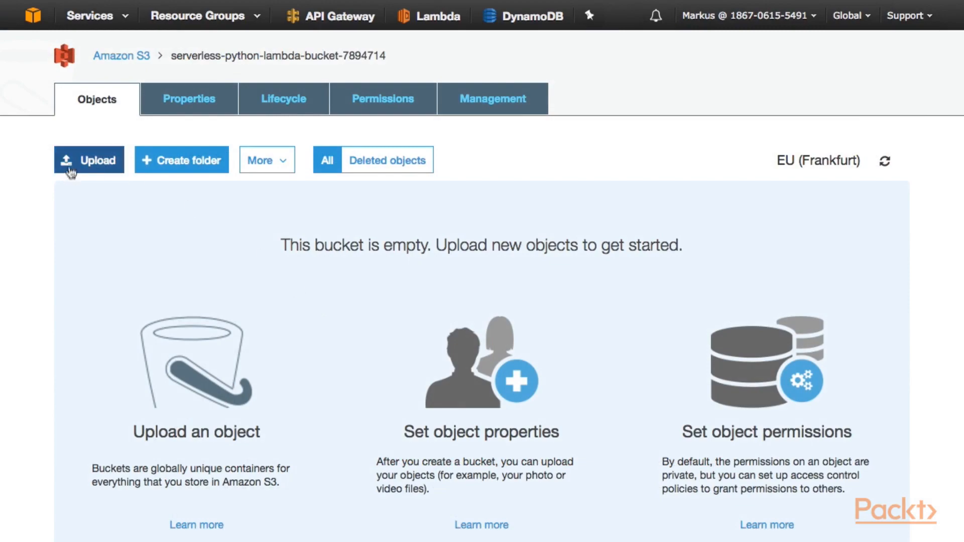
{"action": "left_click", "coordinate": [88, 159]}
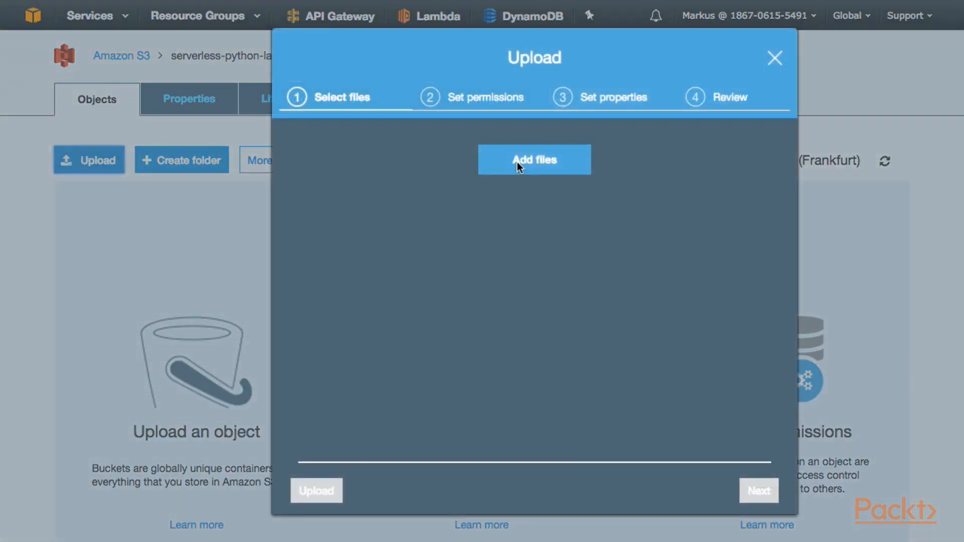
{"action": "left_click", "coordinate": [534, 159]}
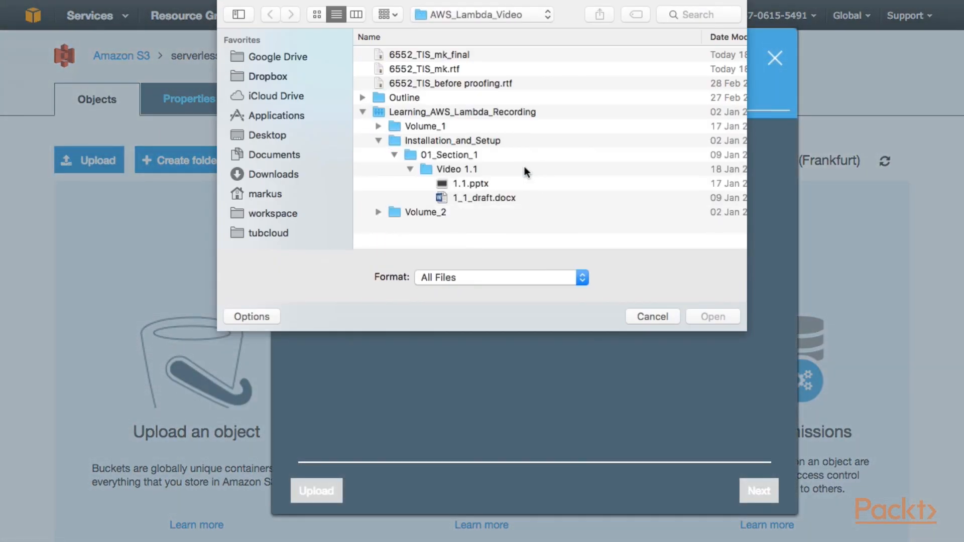
{"action": "mouse_move", "coordinate": [266, 134]}
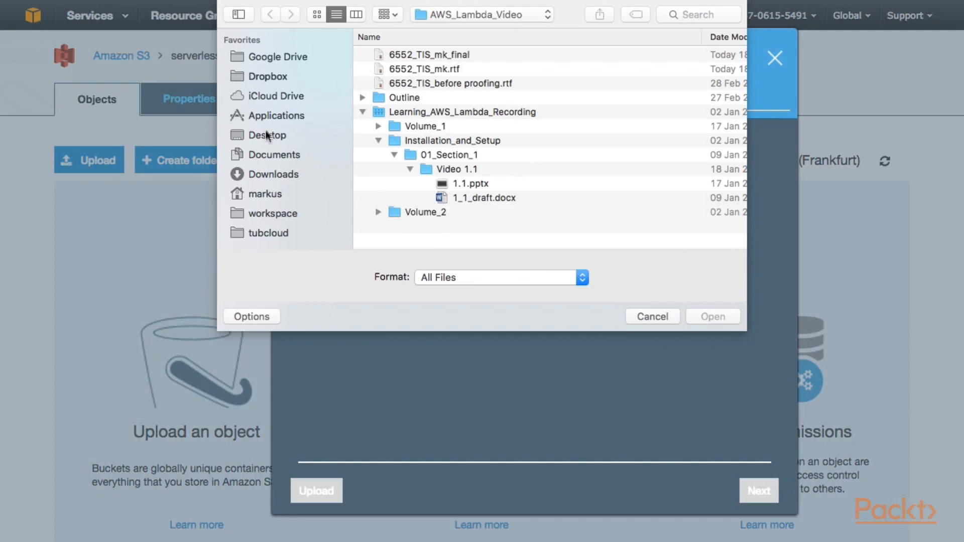
{"action": "left_click", "coordinate": [267, 135]}
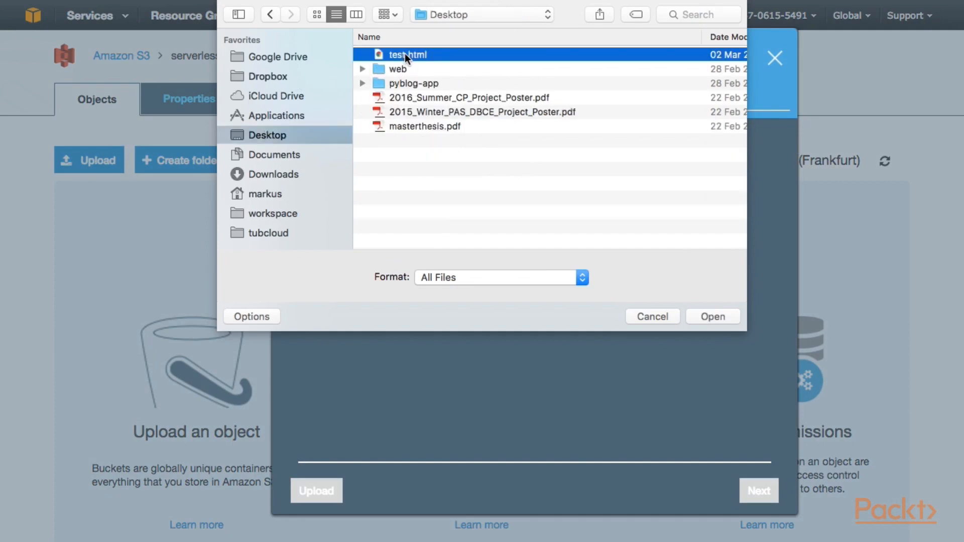
{"action": "left_click", "coordinate": [712, 316]}
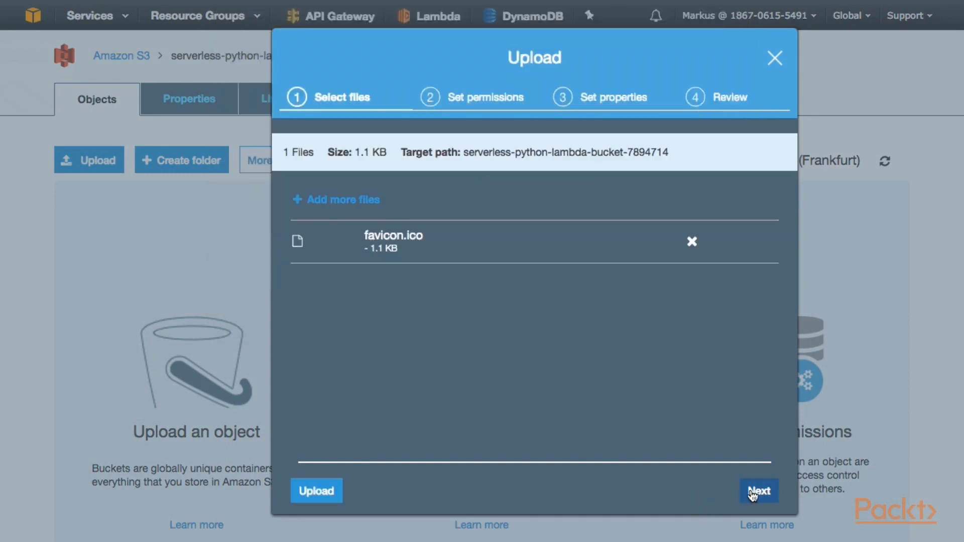
{"action": "left_click", "coordinate": [758, 491]}
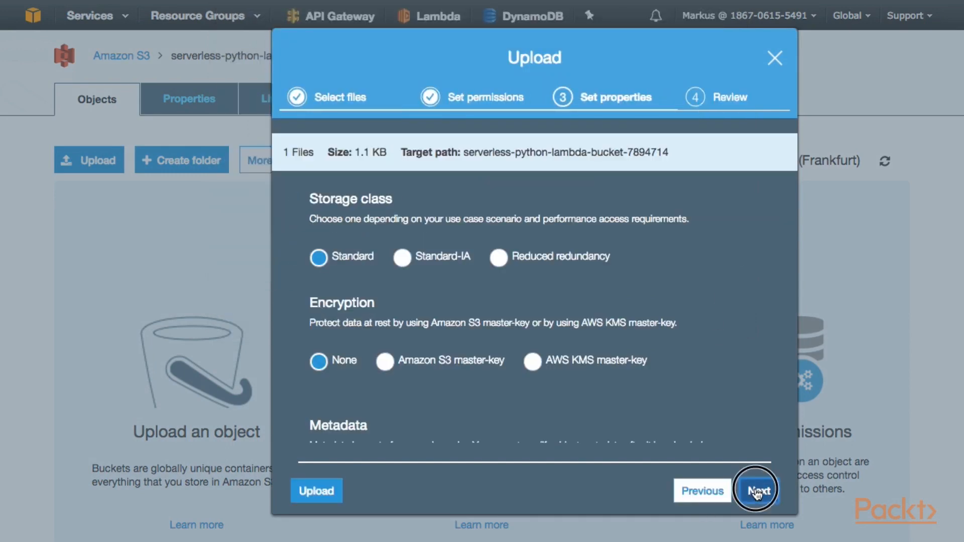
{"action": "left_click", "coordinate": [316, 490]}
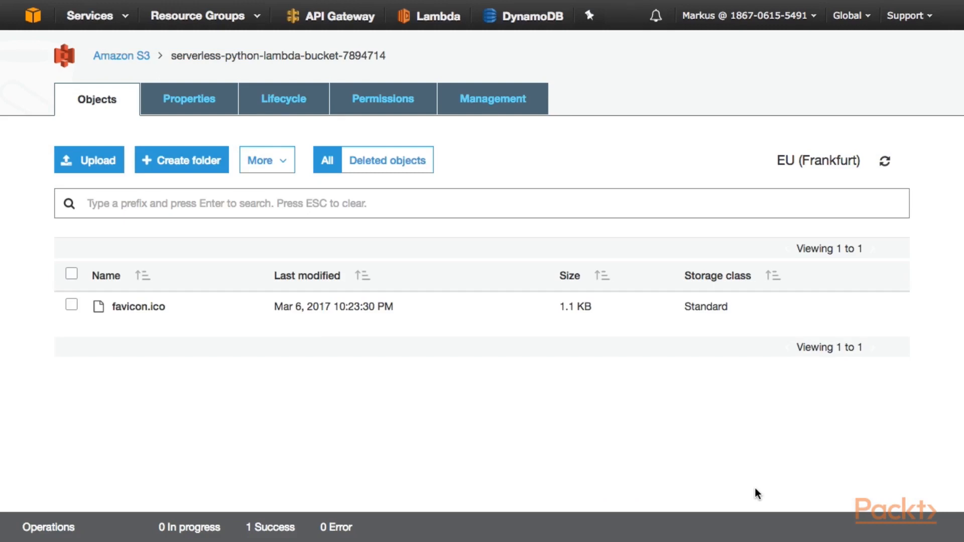
{"action": "mouse_move", "coordinate": [366, 331]}
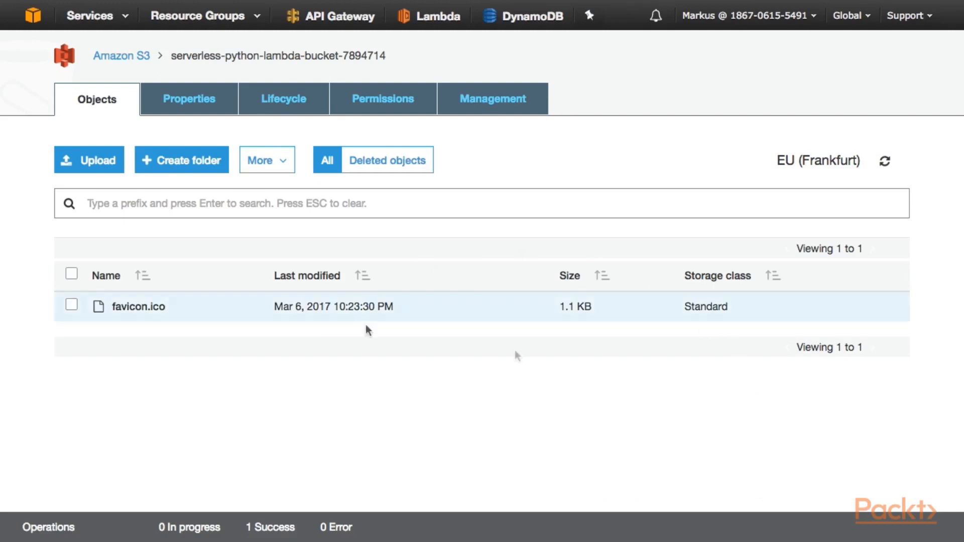
{"action": "mouse_move", "coordinate": [515, 230]}
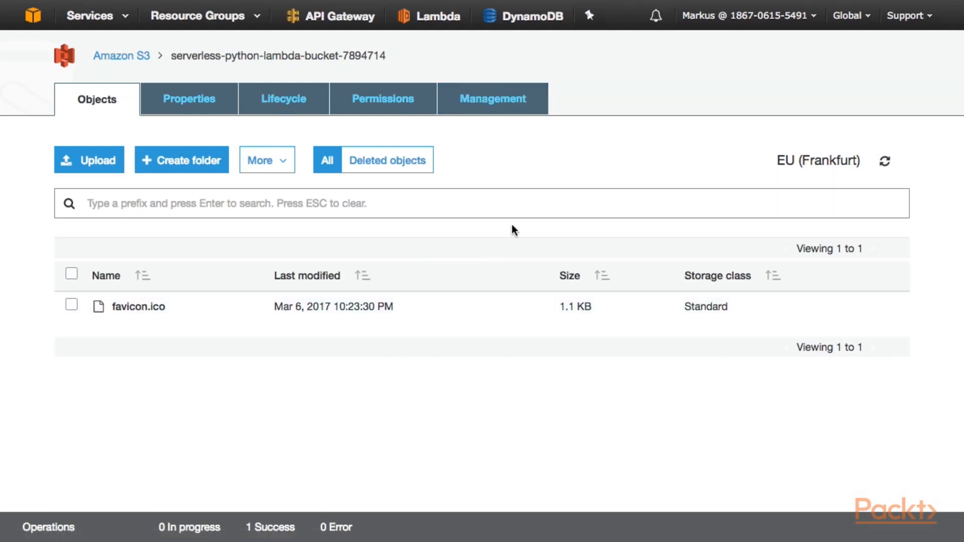
{"action": "mouse_move", "coordinate": [500, 233]}
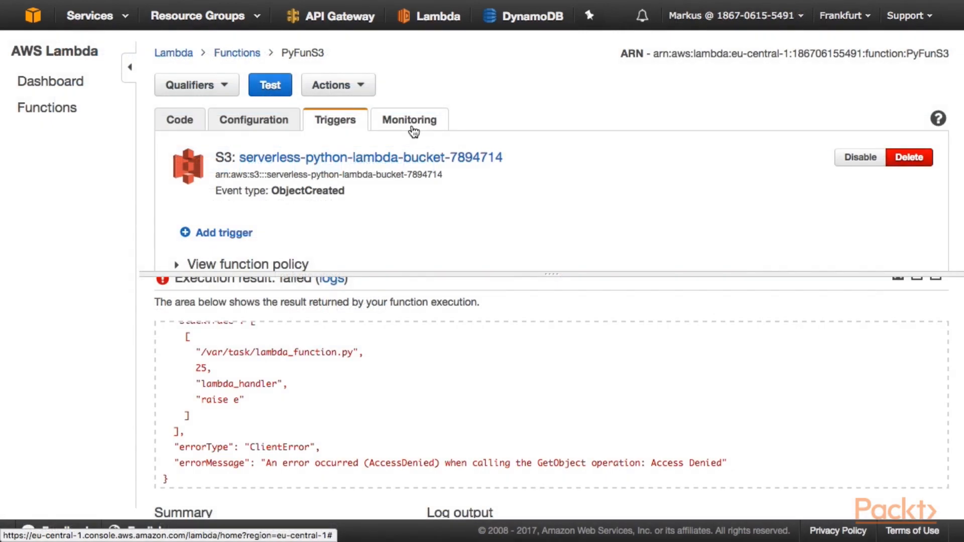
{"action": "mouse_move", "coordinate": [474, 198]}
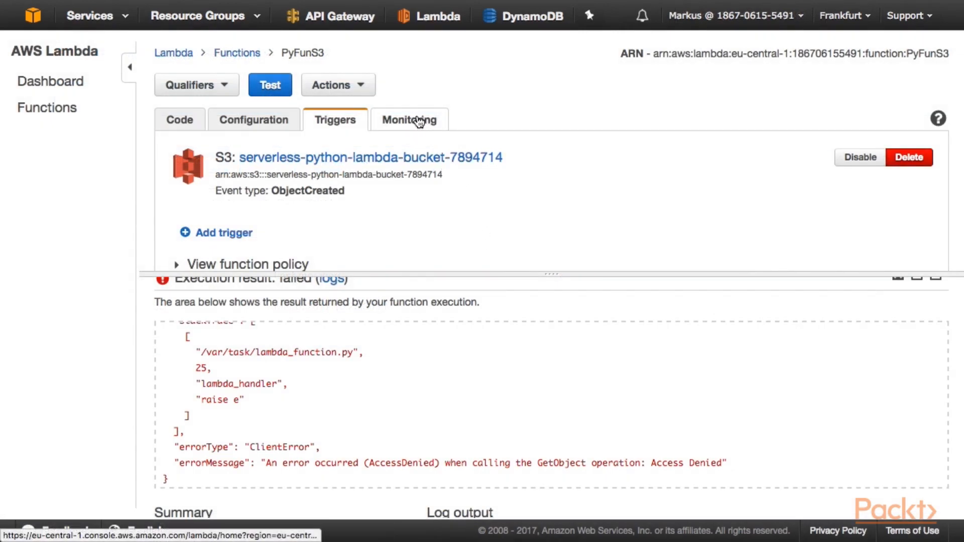
- Show PyFunS3's Monitoring tab with invocation, duration and error metrics
{"action": "left_click", "coordinate": [409, 119]}
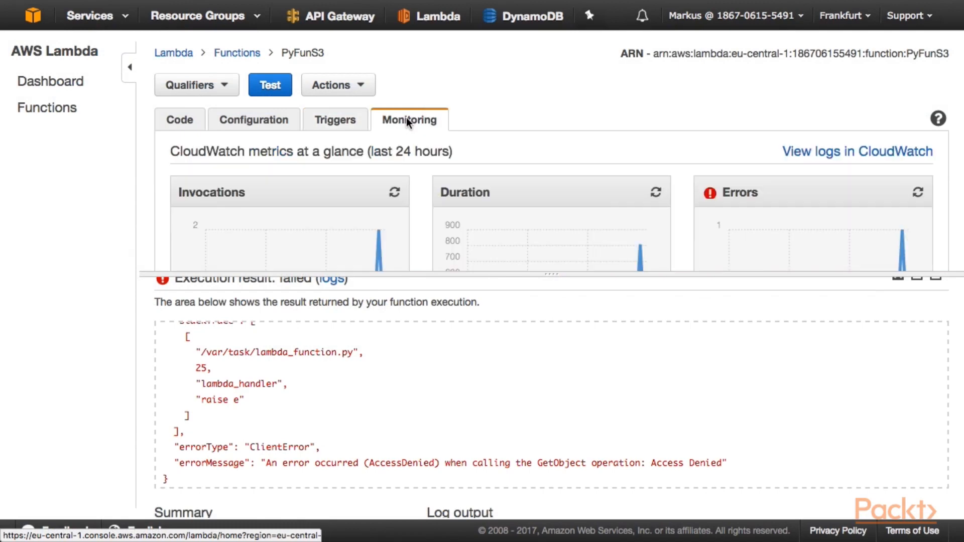
{"action": "mouse_move", "coordinate": [857, 151]}
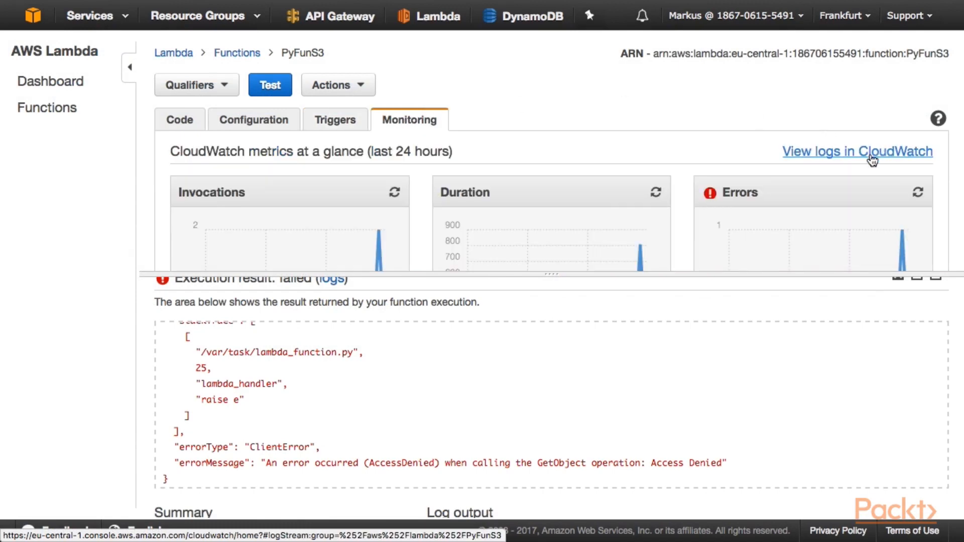
- Open the latest PyFunS3 log stream and expand the CONTENT TYPE: image/vnd.microsoft.icon entry
{"action": "left_click", "coordinate": [857, 151]}
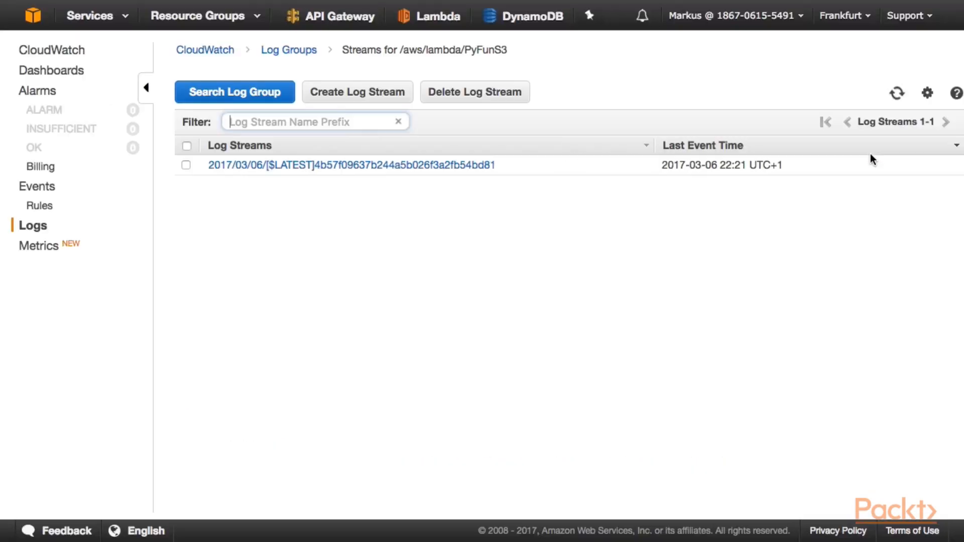
{"action": "mouse_move", "coordinate": [425, 165]}
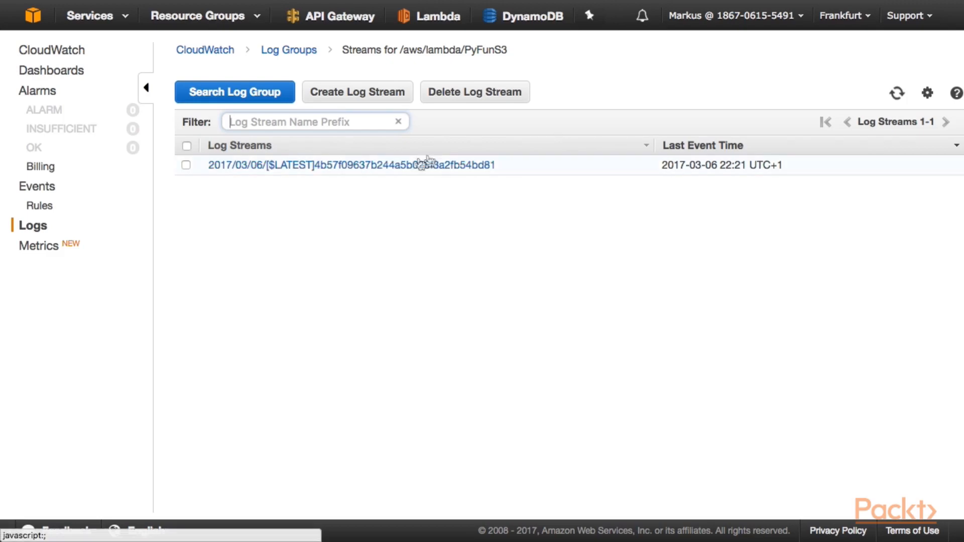
{"action": "left_click", "coordinate": [352, 164]}
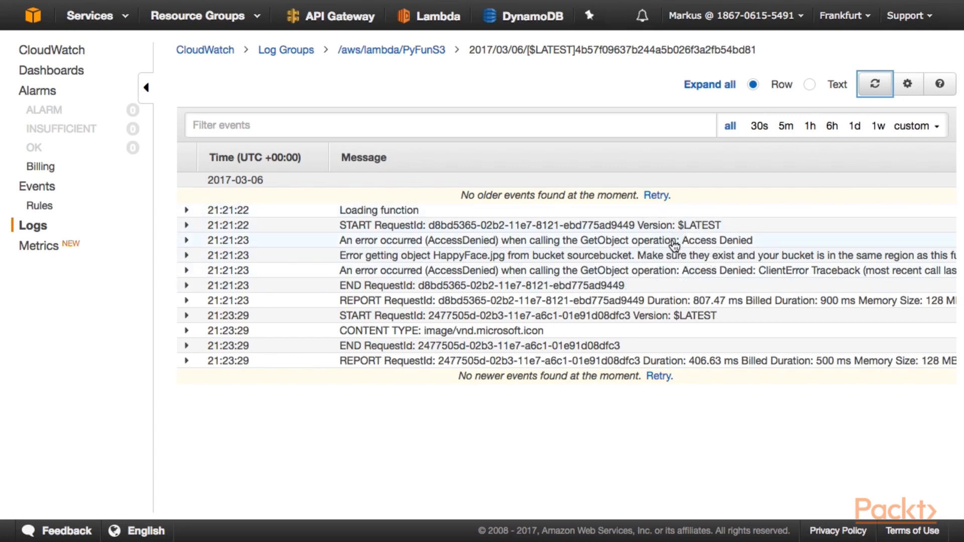
{"action": "mouse_move", "coordinate": [747, 247]}
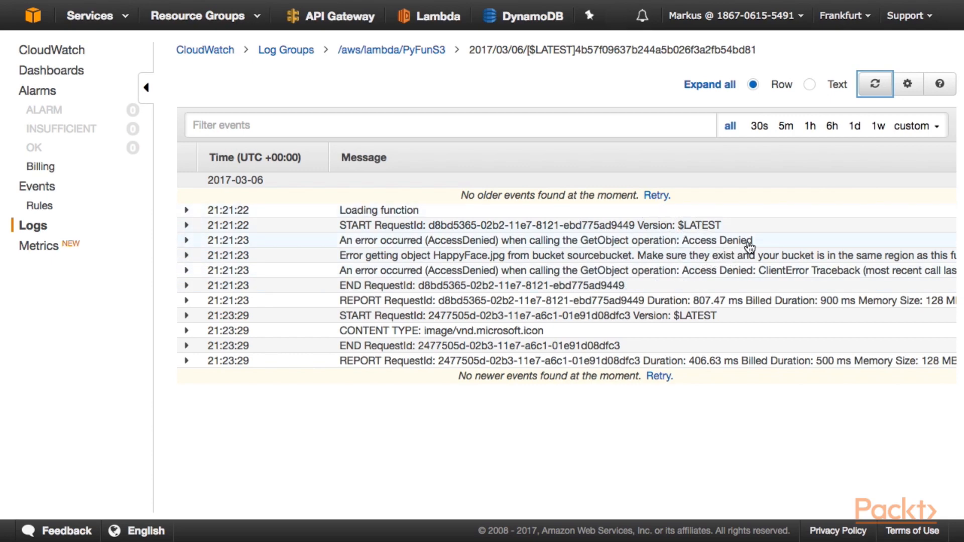
{"action": "mouse_move", "coordinate": [561, 332]}
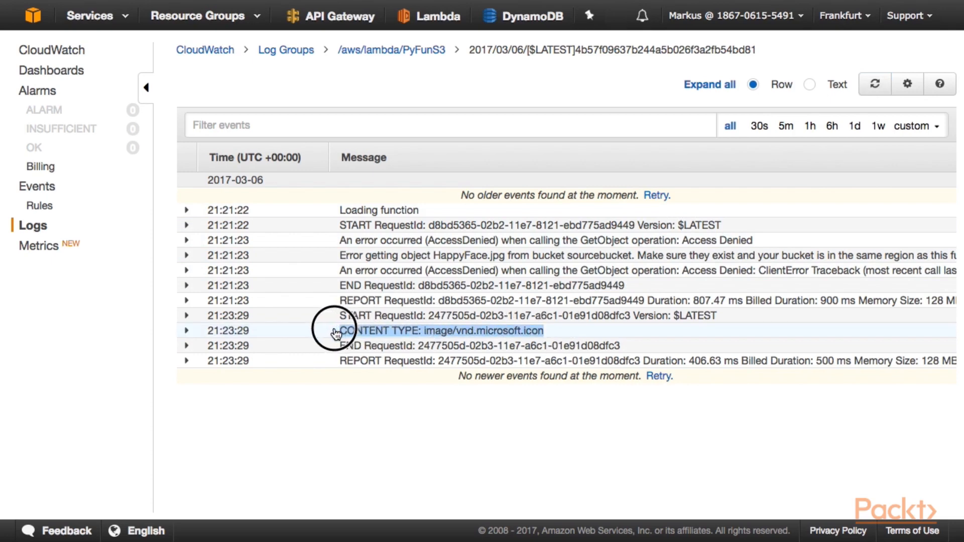
{"action": "left_click", "coordinate": [186, 330]}
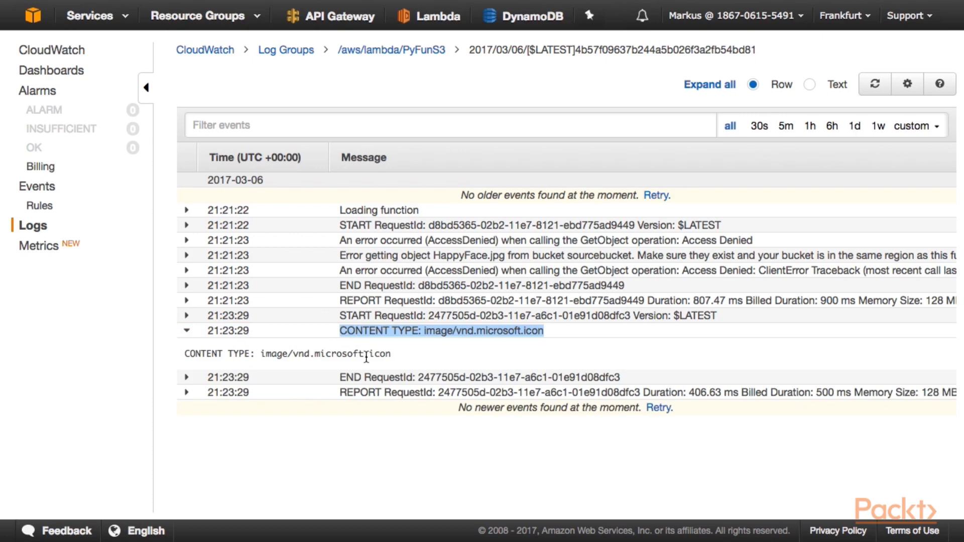
{"action": "mouse_move", "coordinate": [326, 372]}
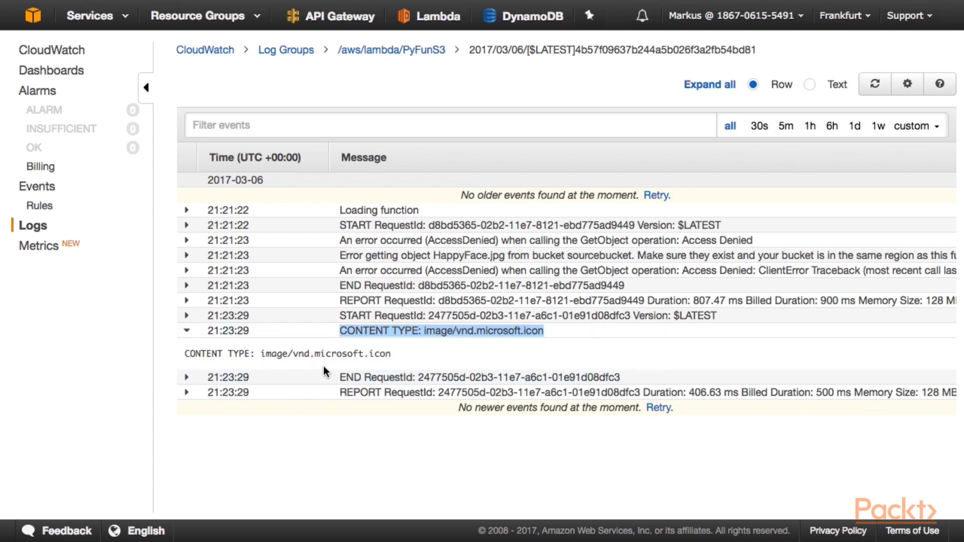
{"action": "mouse_move", "coordinate": [324, 360]}
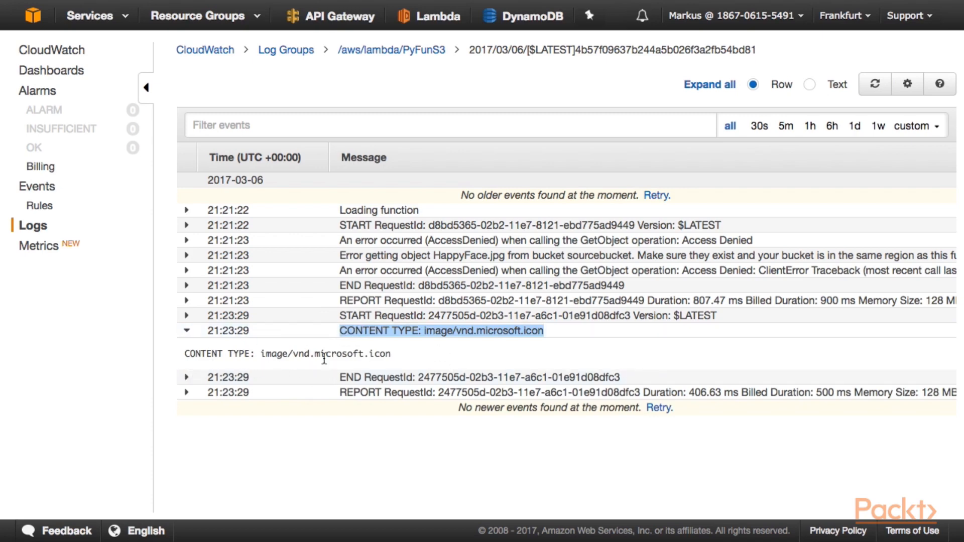
{"action": "mouse_move", "coordinate": [429, 362]}
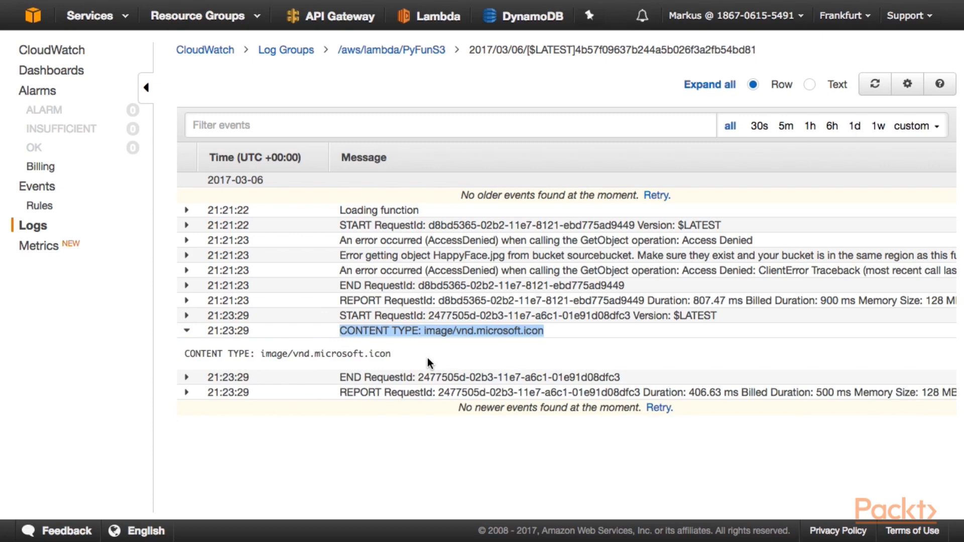